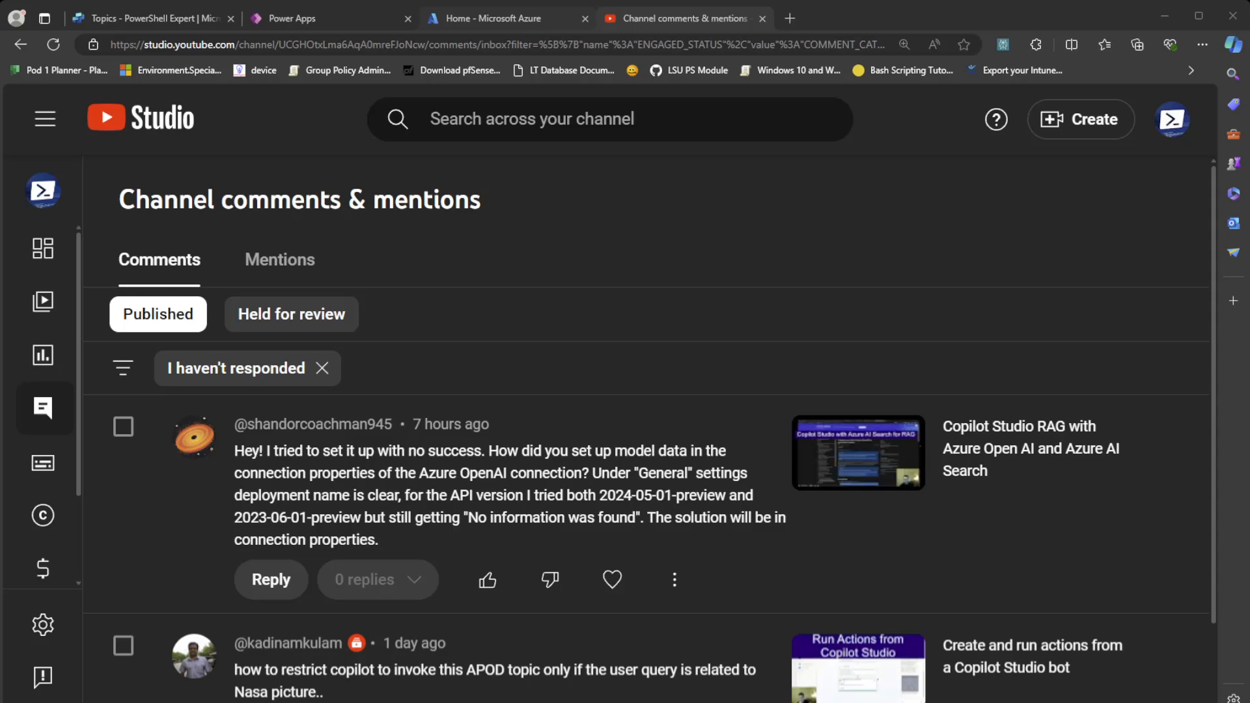
Leave the YouTube Studio comment and switch to the 'Home - Microsoft Azure' tab
{"action": "left_click", "coordinate": [494, 17]}
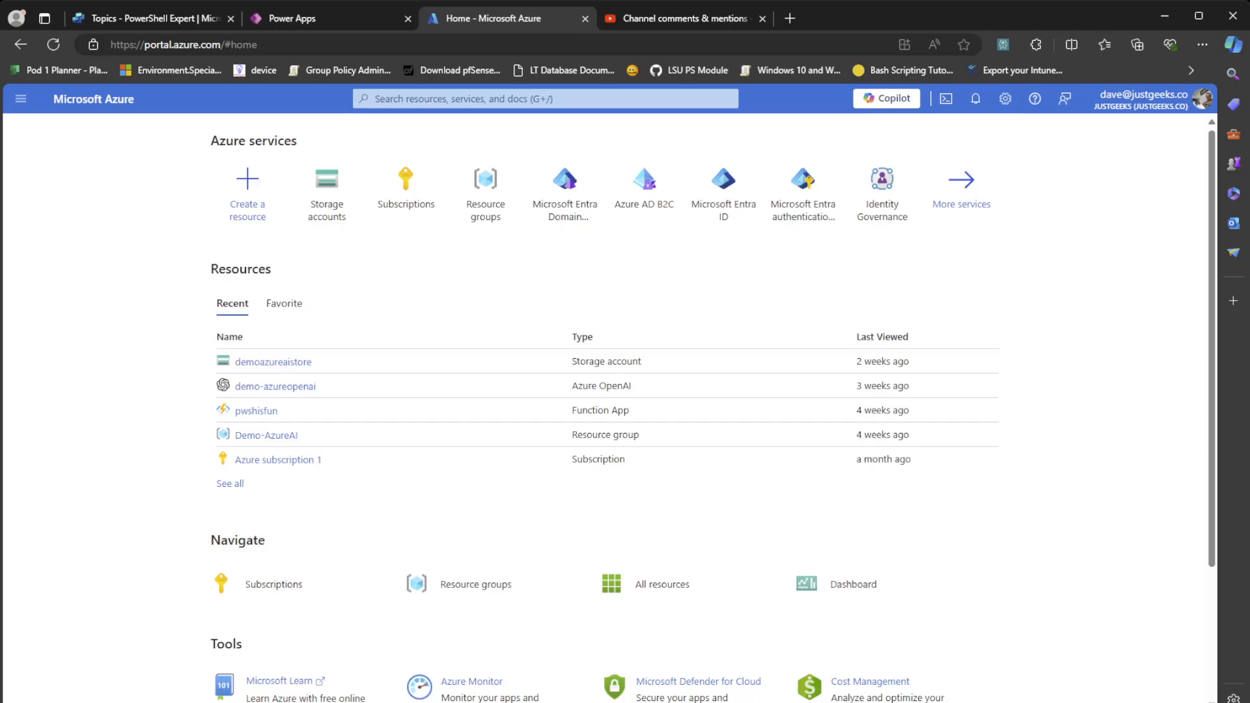
Launch Azure OpenAI Studio and list the gpt-35-turbo-16k, gpt-4o and text-embedding-ada-002 deployments
{"action": "left_click", "coordinate": [275, 386]}
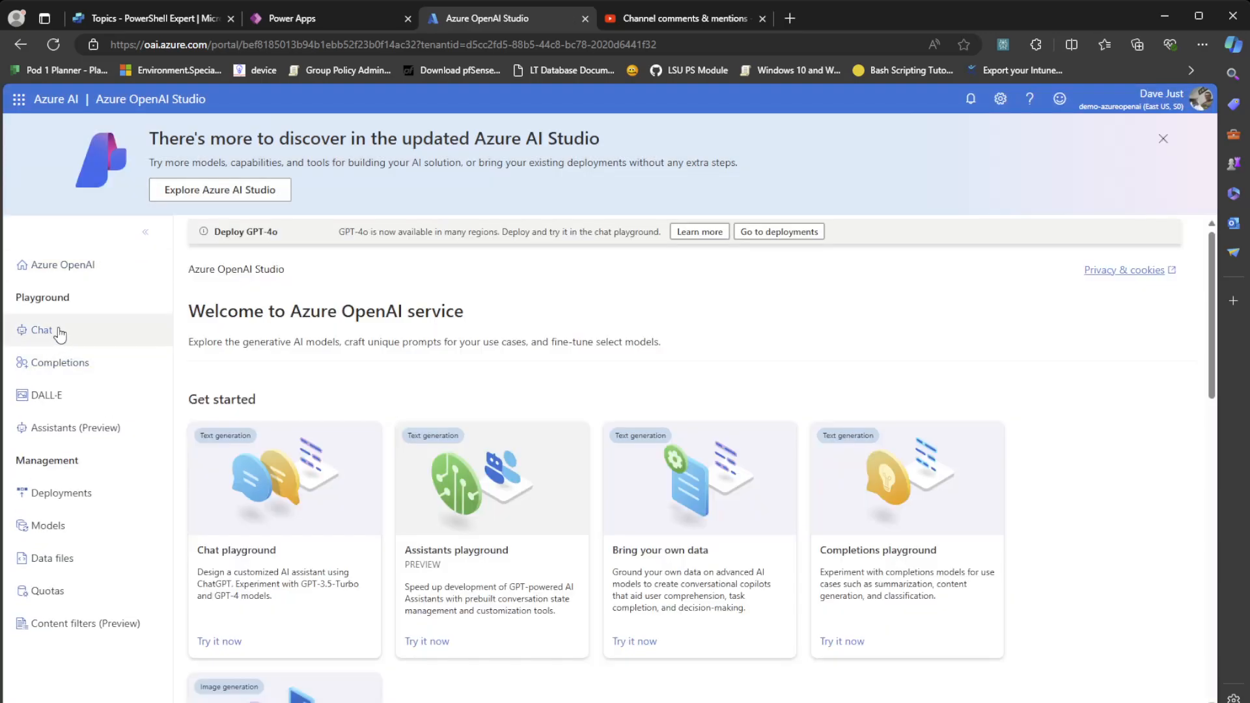
{"action": "left_click", "coordinate": [61, 492]}
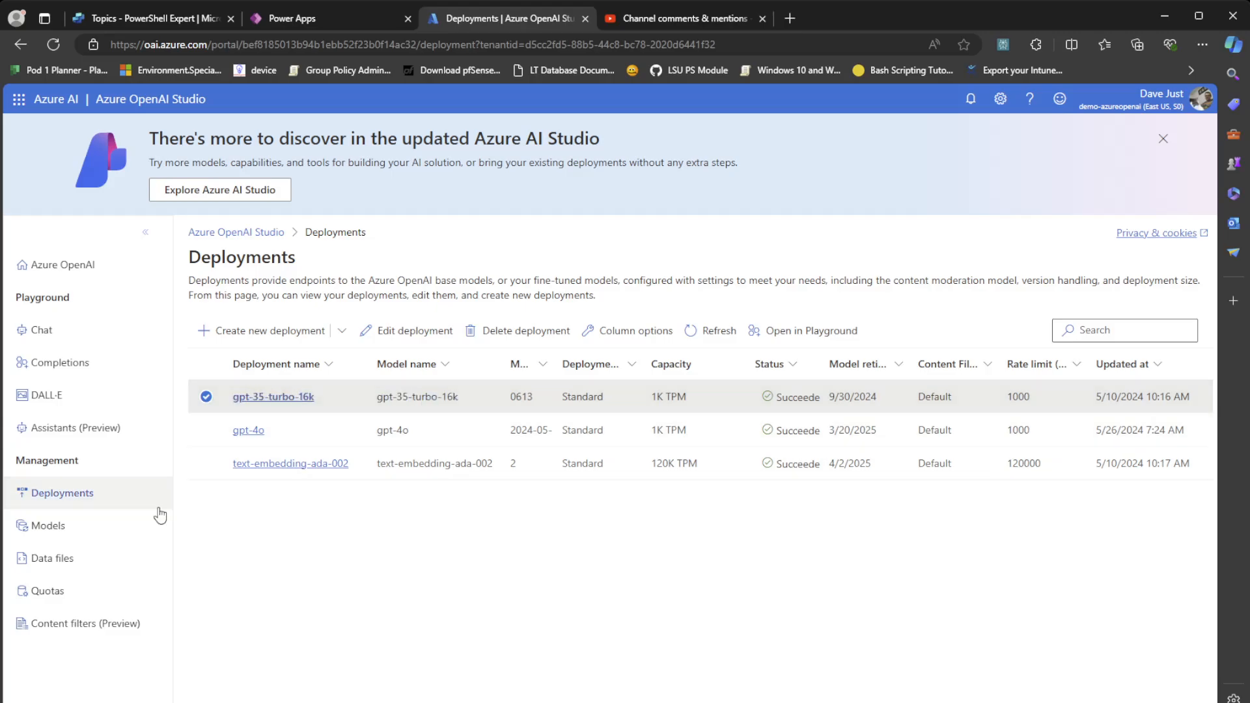
Open the gpt-35-turbo-16k Chat playground and inspect its 'Deploy to' web app options
{"action": "left_click", "coordinate": [41, 329]}
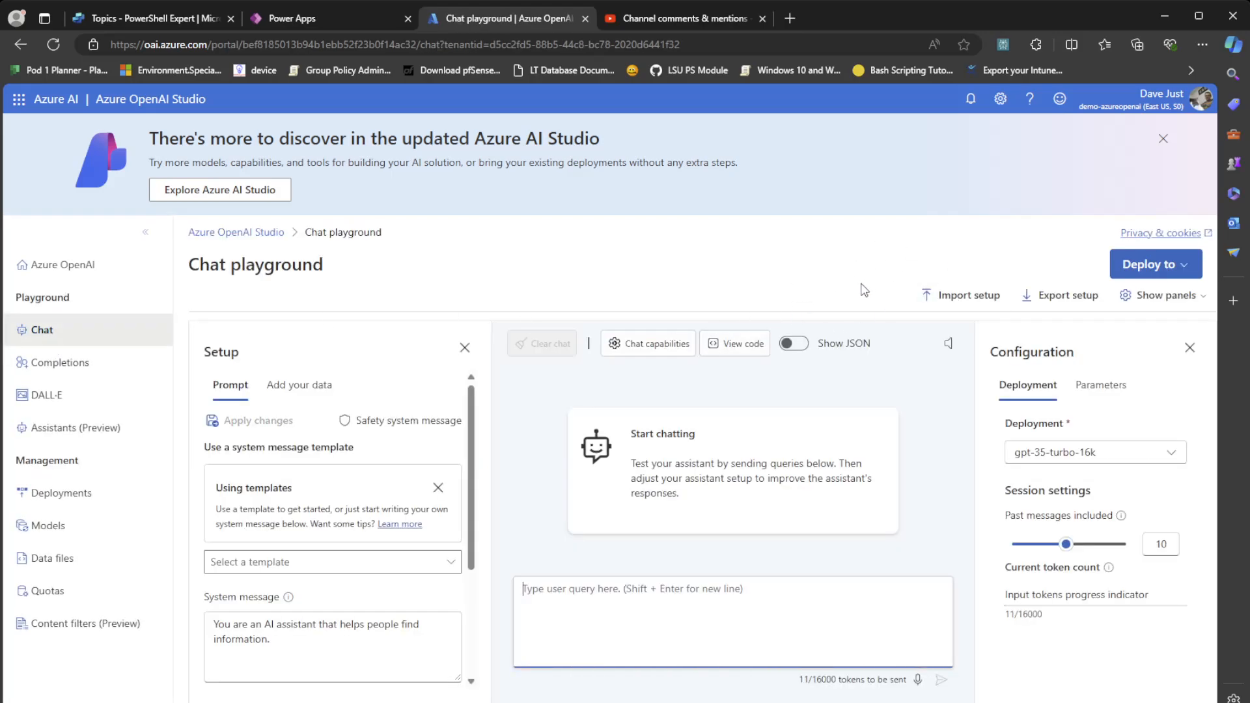
{"action": "mouse_move", "coordinate": [878, 292]}
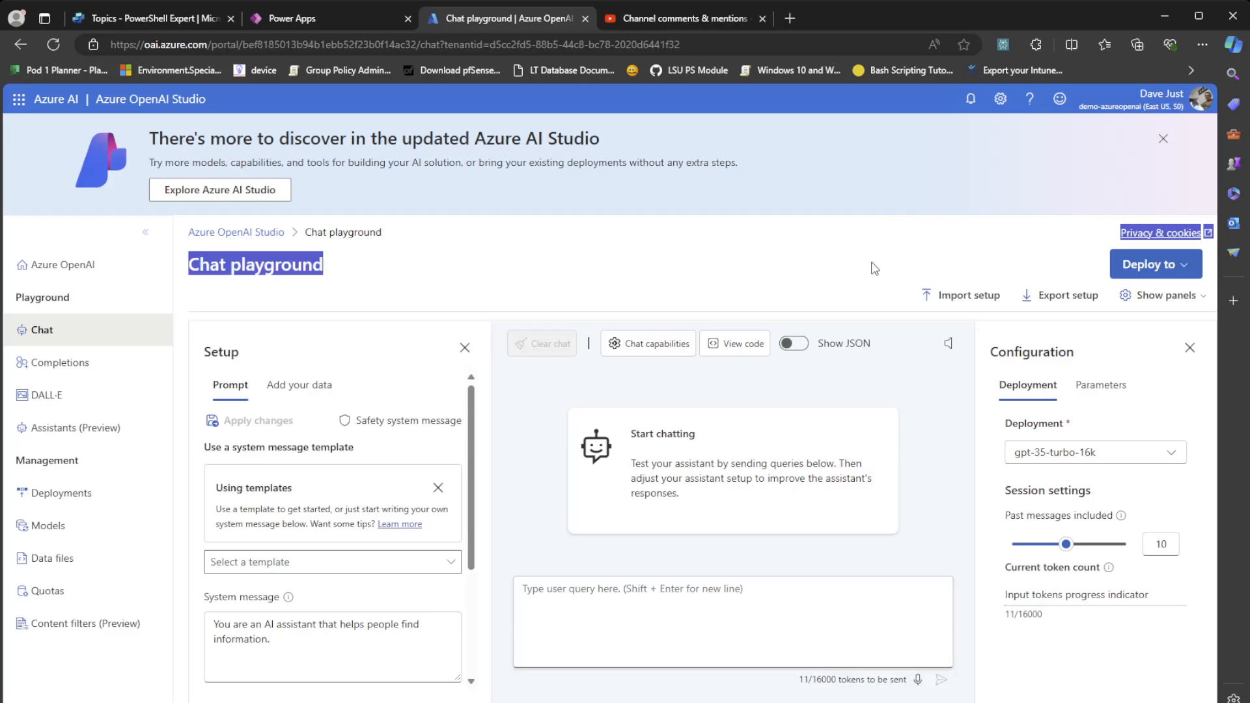
{"action": "mouse_move", "coordinate": [807, 263]}
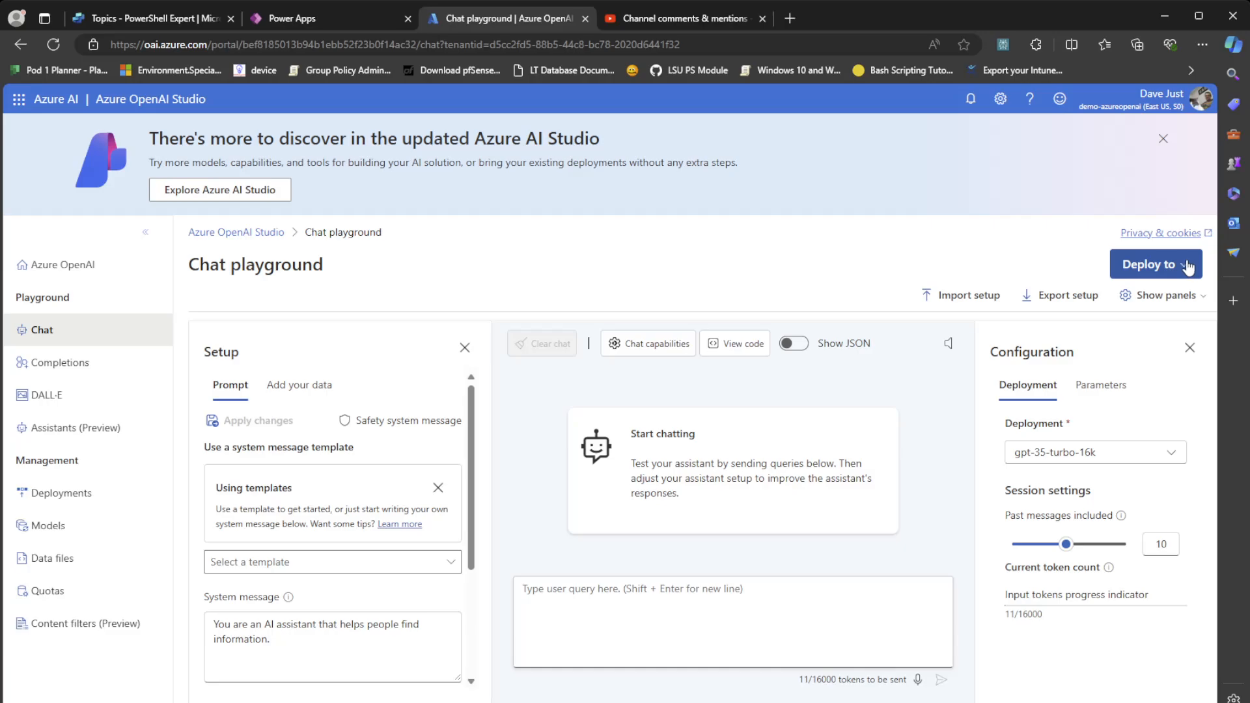
{"action": "mouse_move", "coordinate": [1186, 267]}
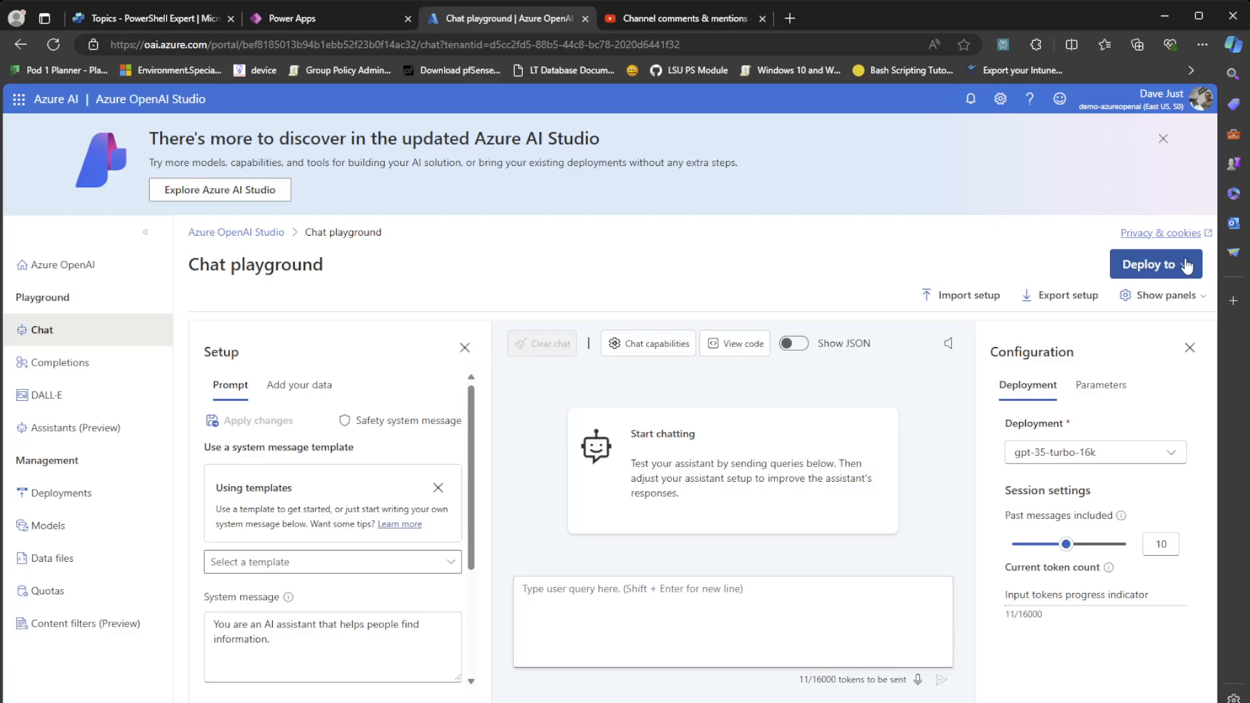
{"action": "left_click", "coordinate": [1154, 263]}
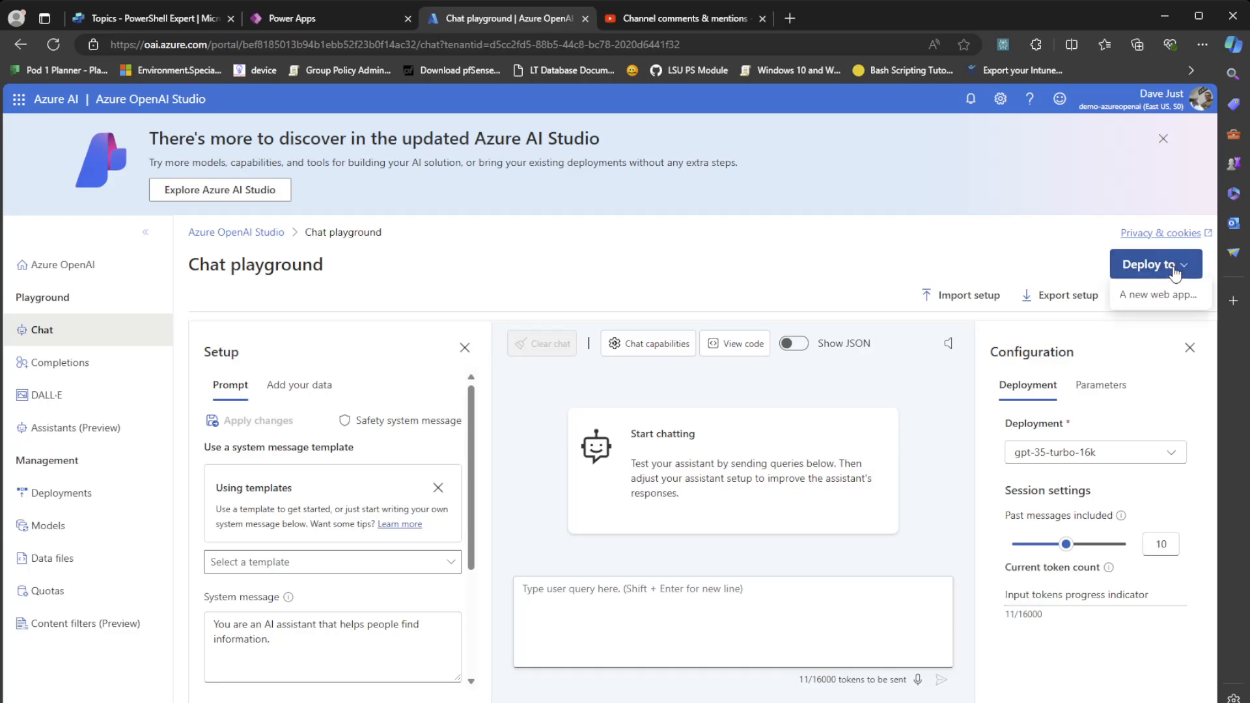
{"action": "left_click", "coordinate": [1150, 263]}
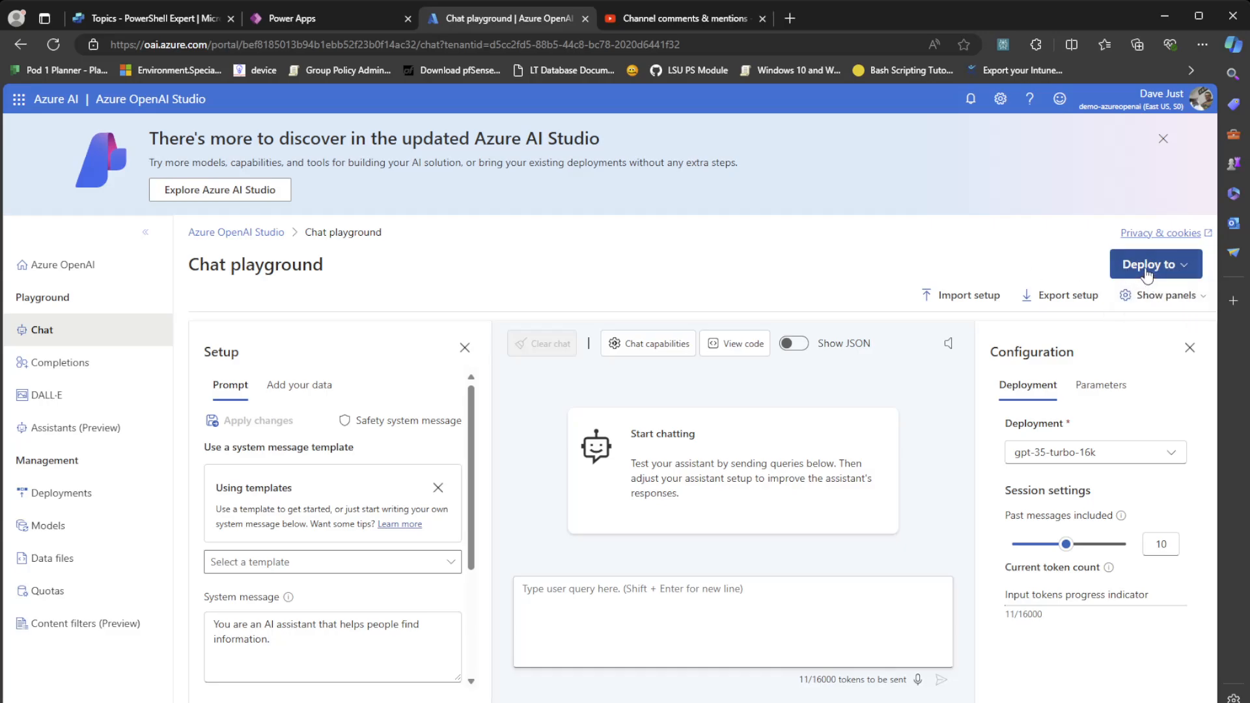
{"action": "left_click", "coordinate": [1154, 263]}
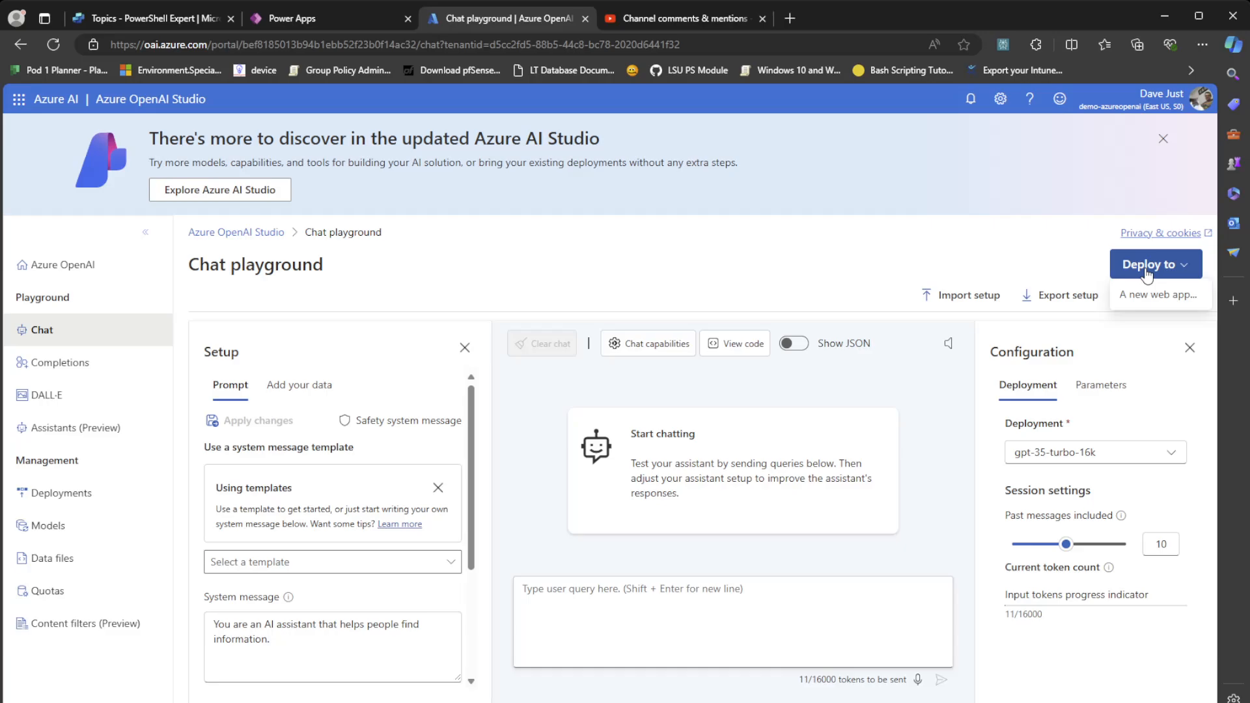
{"action": "mouse_move", "coordinate": [1137, 319]}
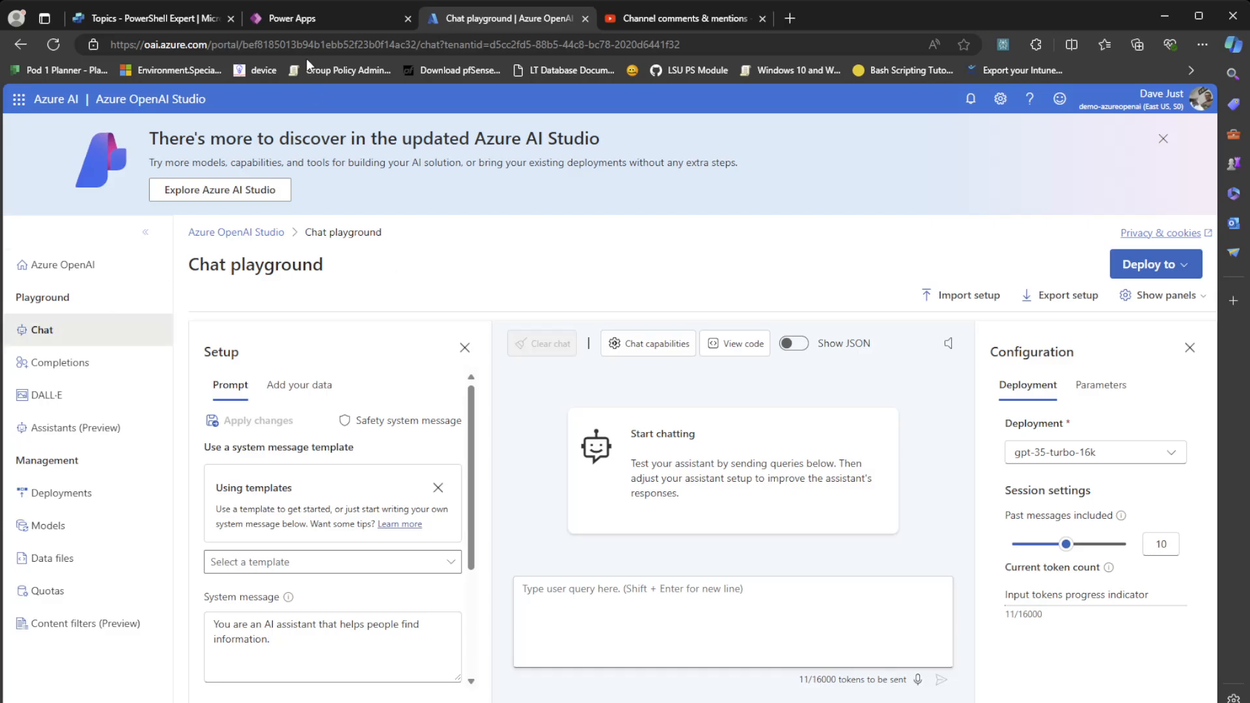
Cancel the Power Apps connection edit and start a new Azure OpenAI connection
{"action": "left_click", "coordinate": [302, 17]}
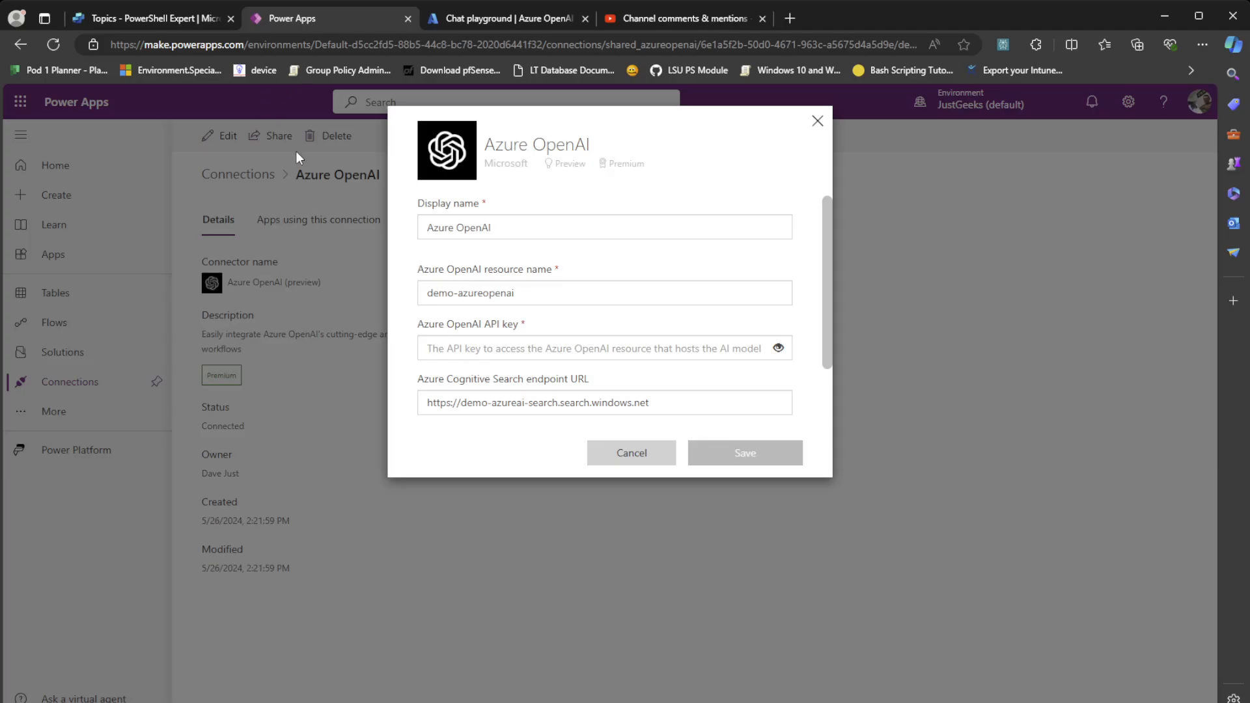
{"action": "mouse_move", "coordinate": [631, 453]}
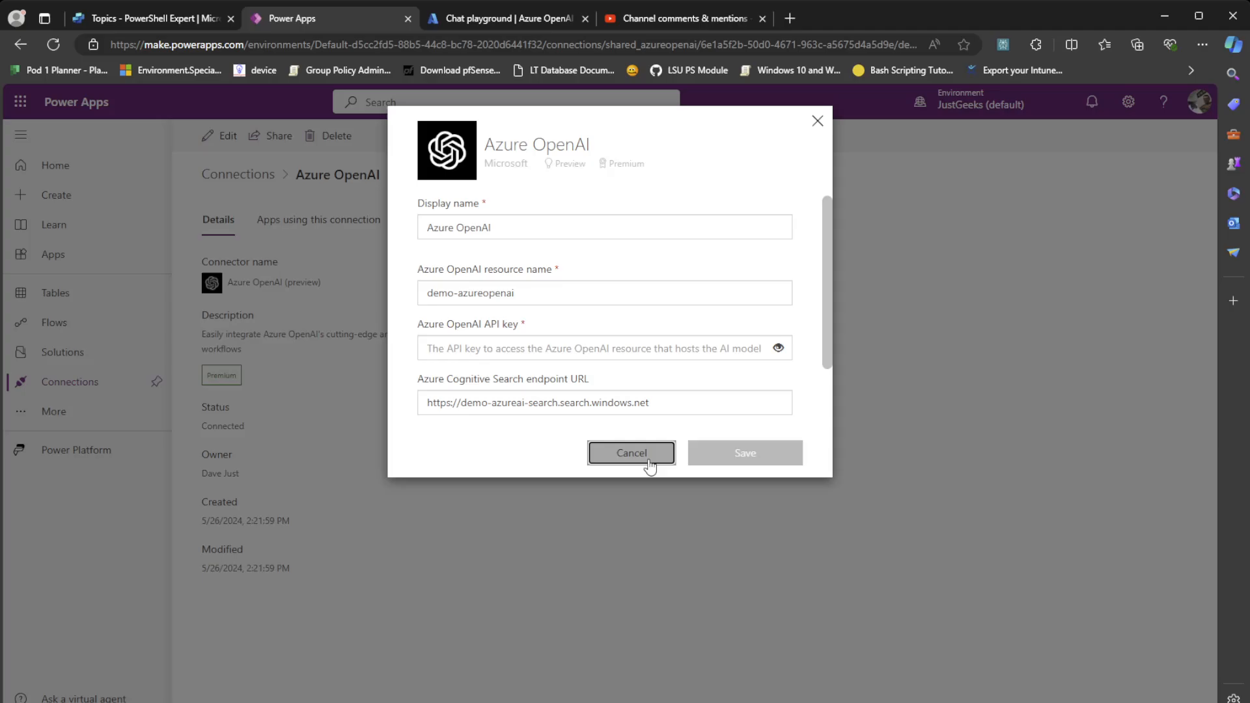
{"action": "left_click", "coordinate": [629, 453]}
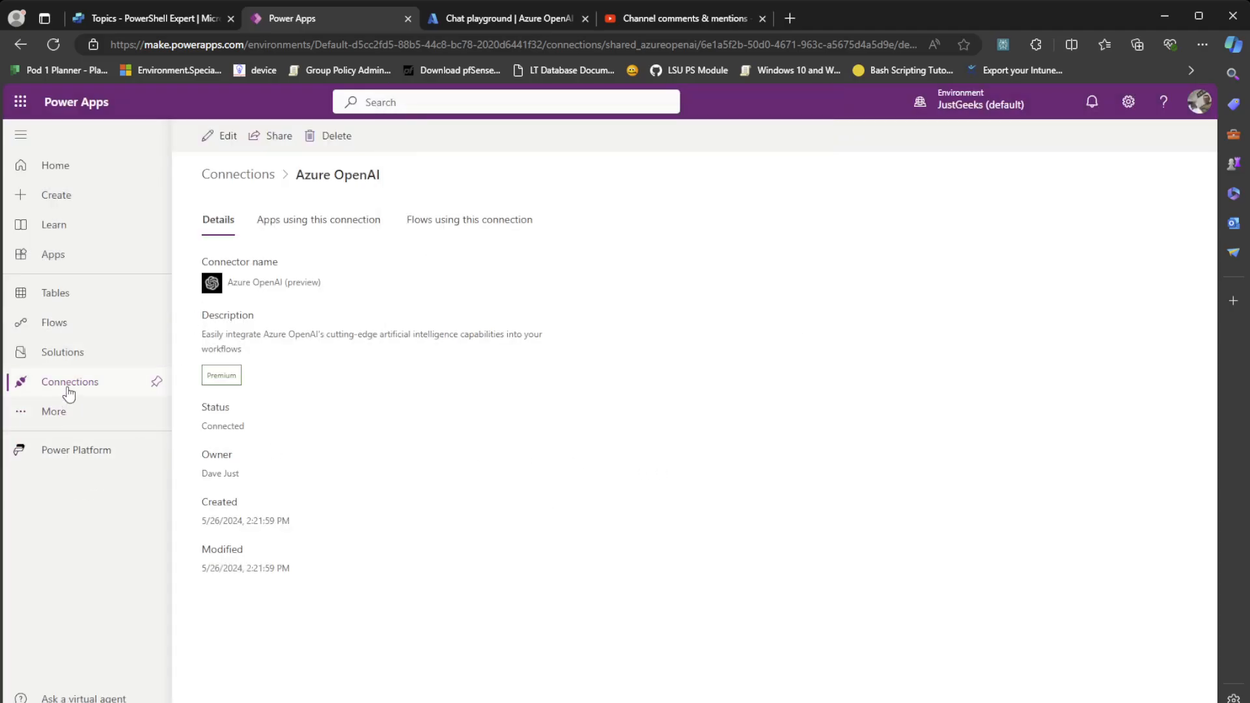
{"action": "mouse_move", "coordinate": [70, 390]}
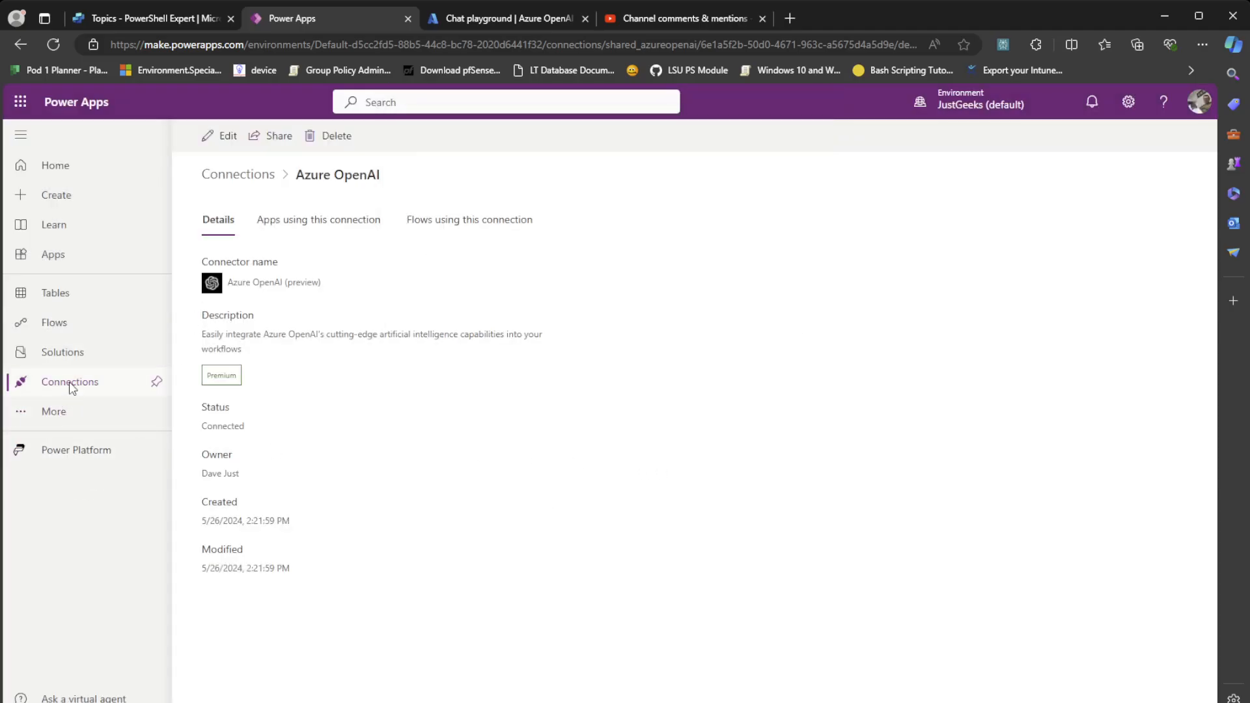
{"action": "left_click", "coordinate": [70, 381]}
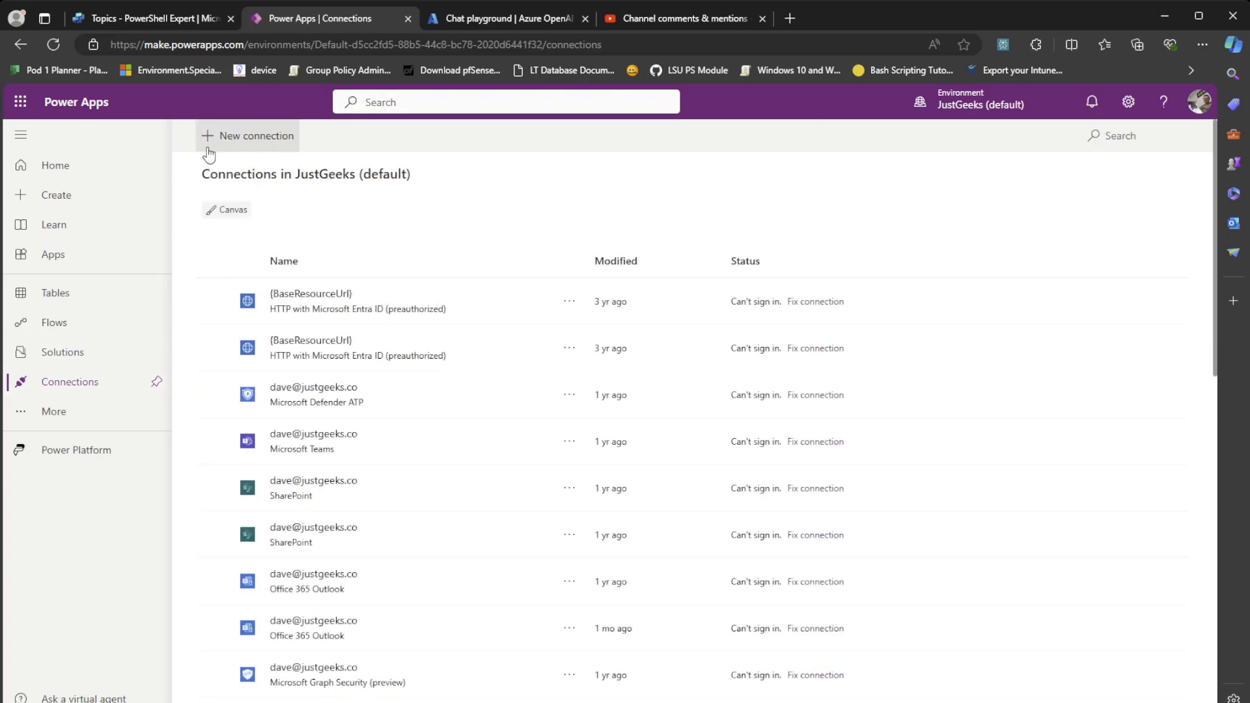
{"action": "left_click", "coordinate": [248, 136]}
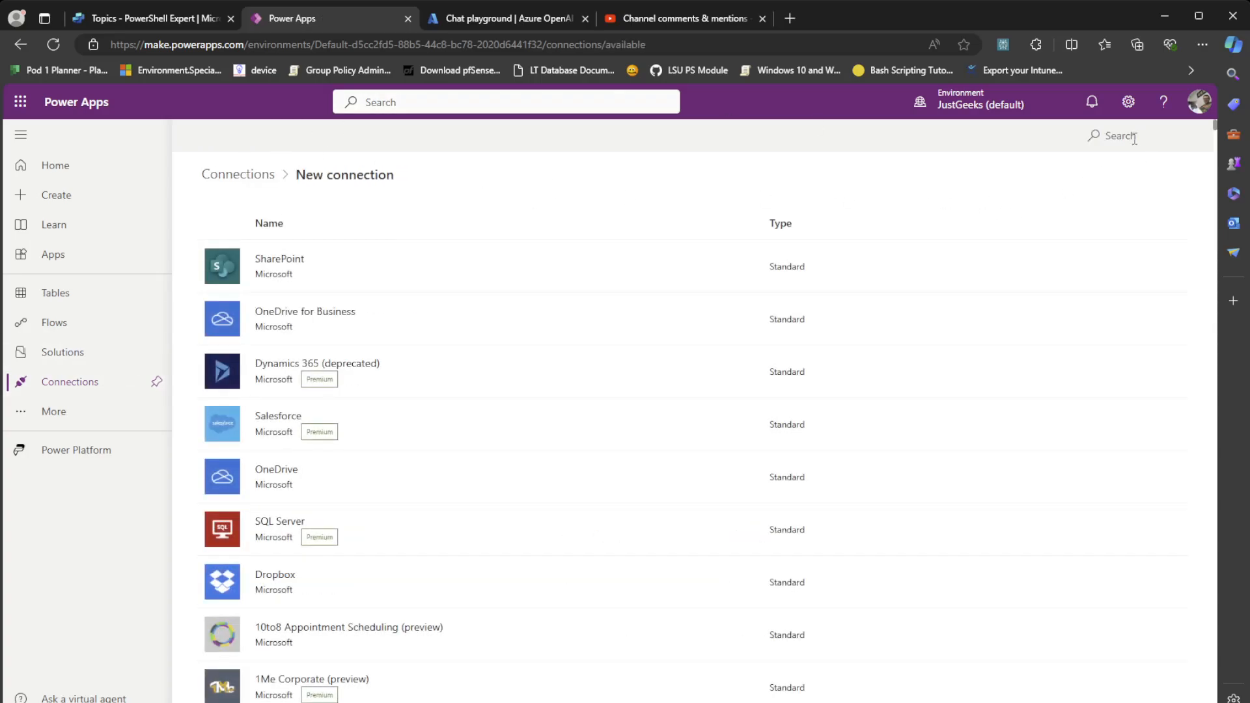
{"action": "type", "text": "openai"}
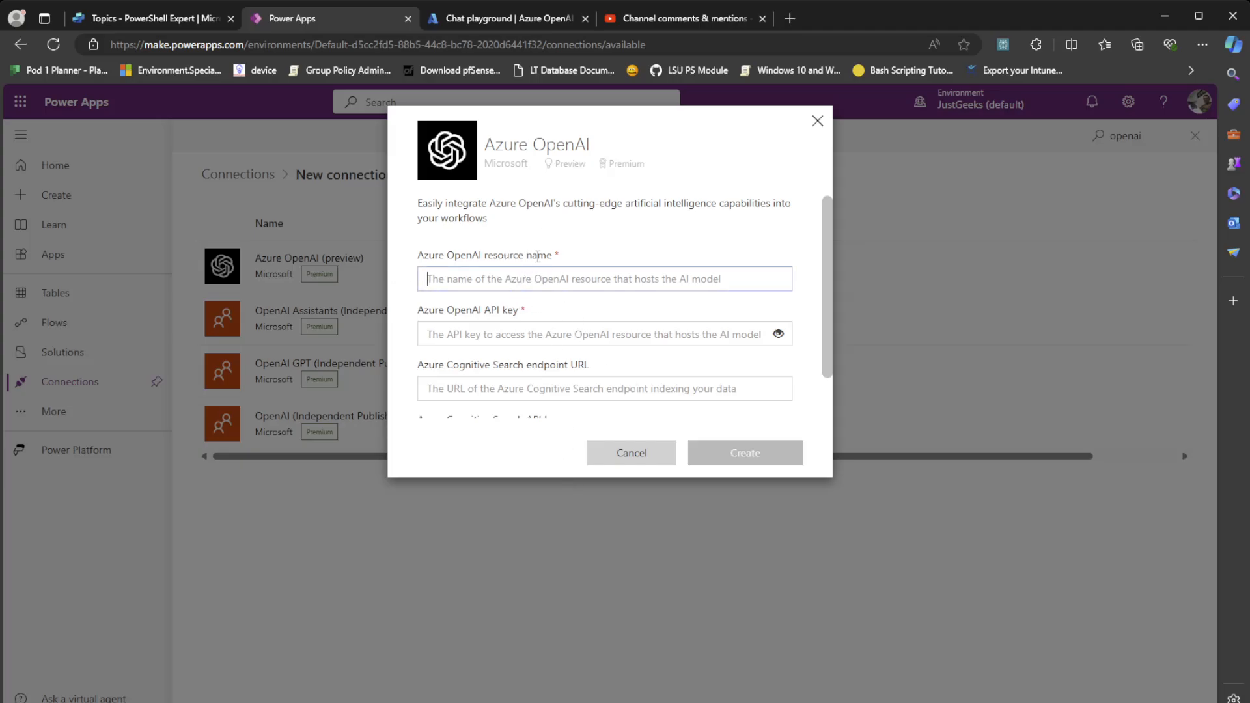
{"action": "left_click", "coordinate": [508, 18]}
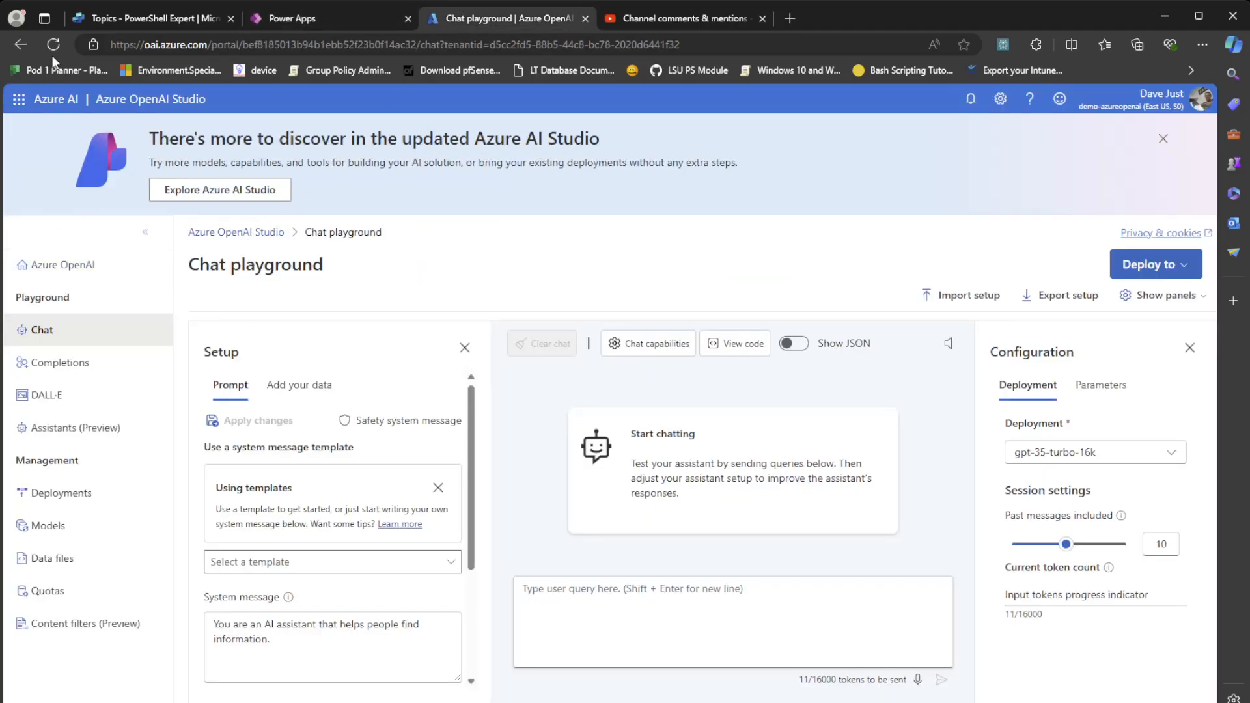
Compare the demo-azureopenai resource overview with the new connection form's API key field
{"action": "left_click", "coordinate": [21, 44]}
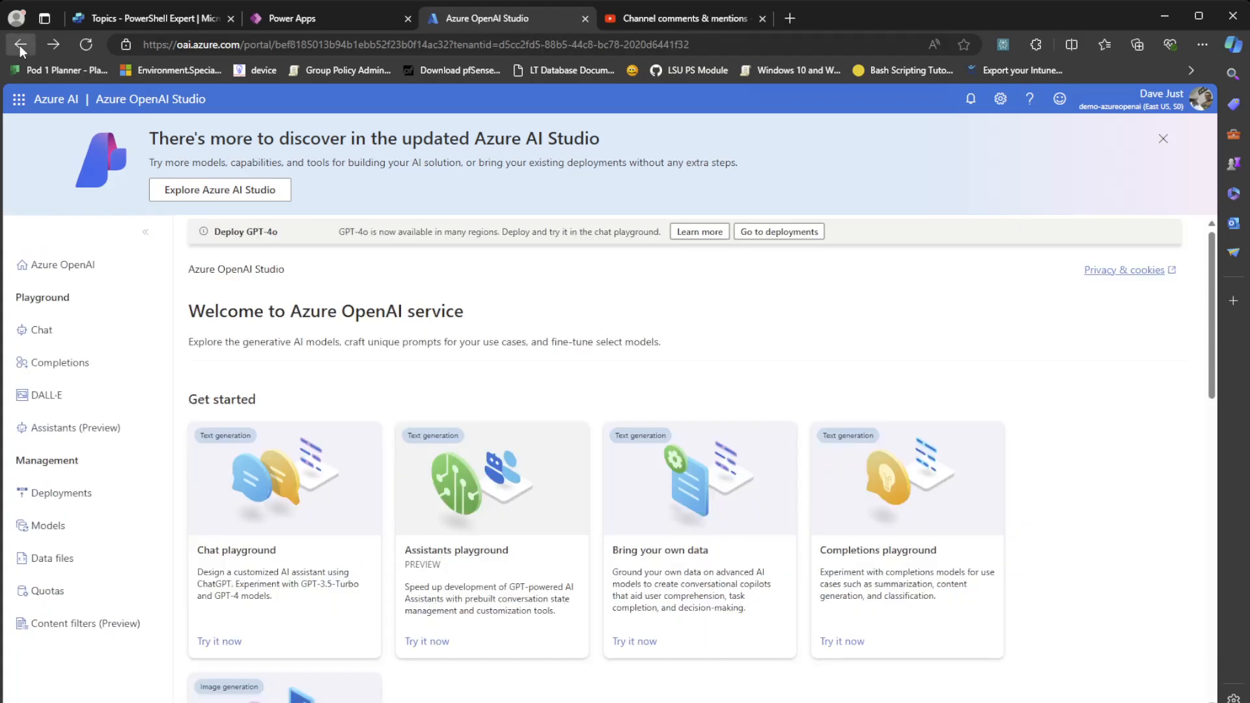
{"action": "left_click", "coordinate": [20, 44]}
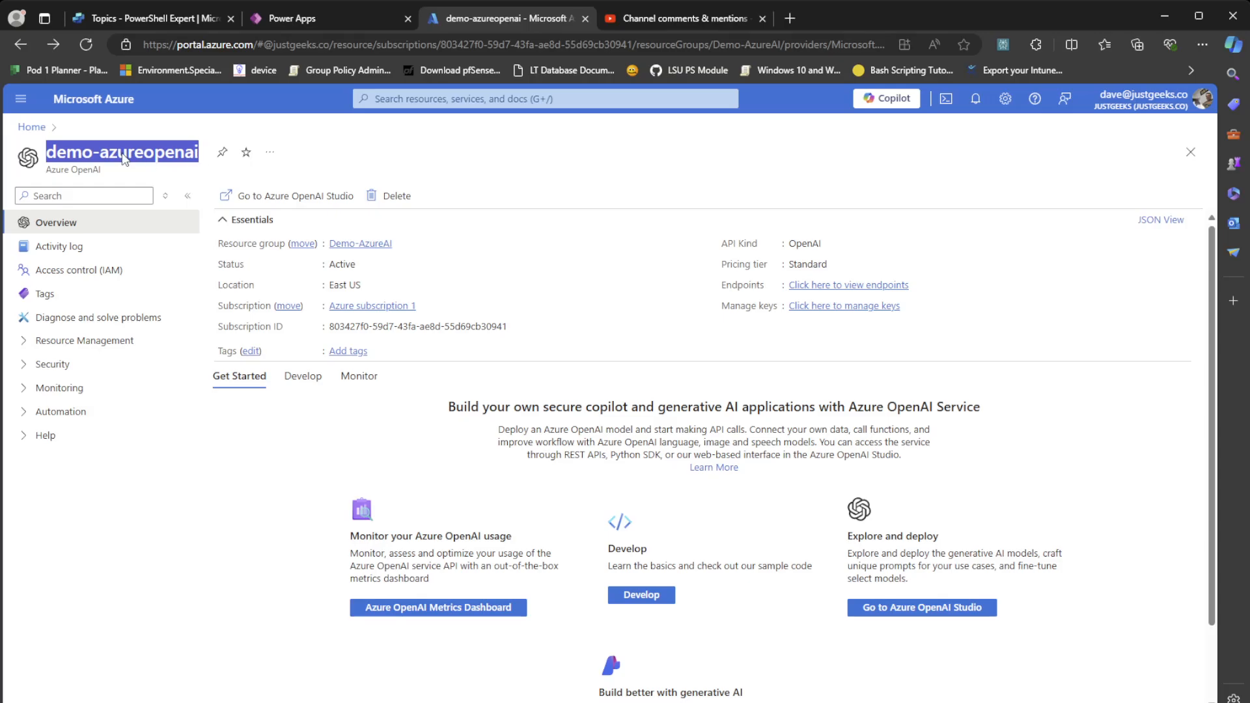
{"action": "left_click", "coordinate": [327, 17]}
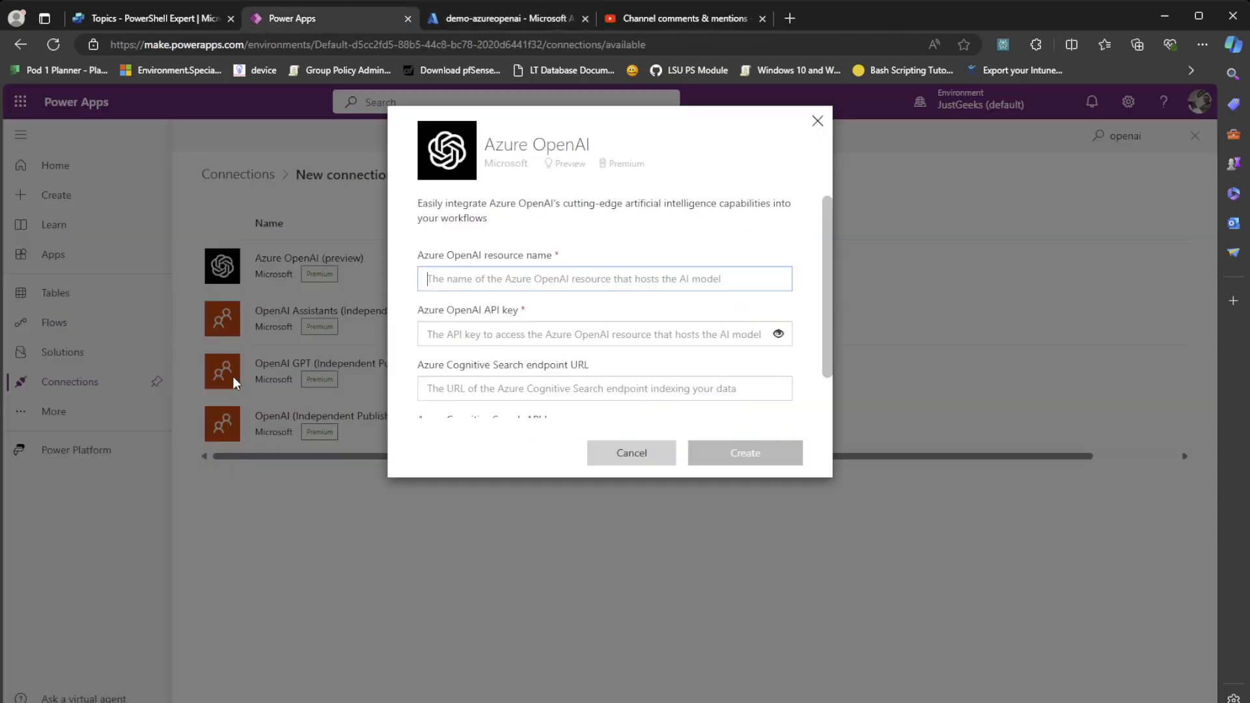
{"action": "left_click", "coordinate": [598, 334]}
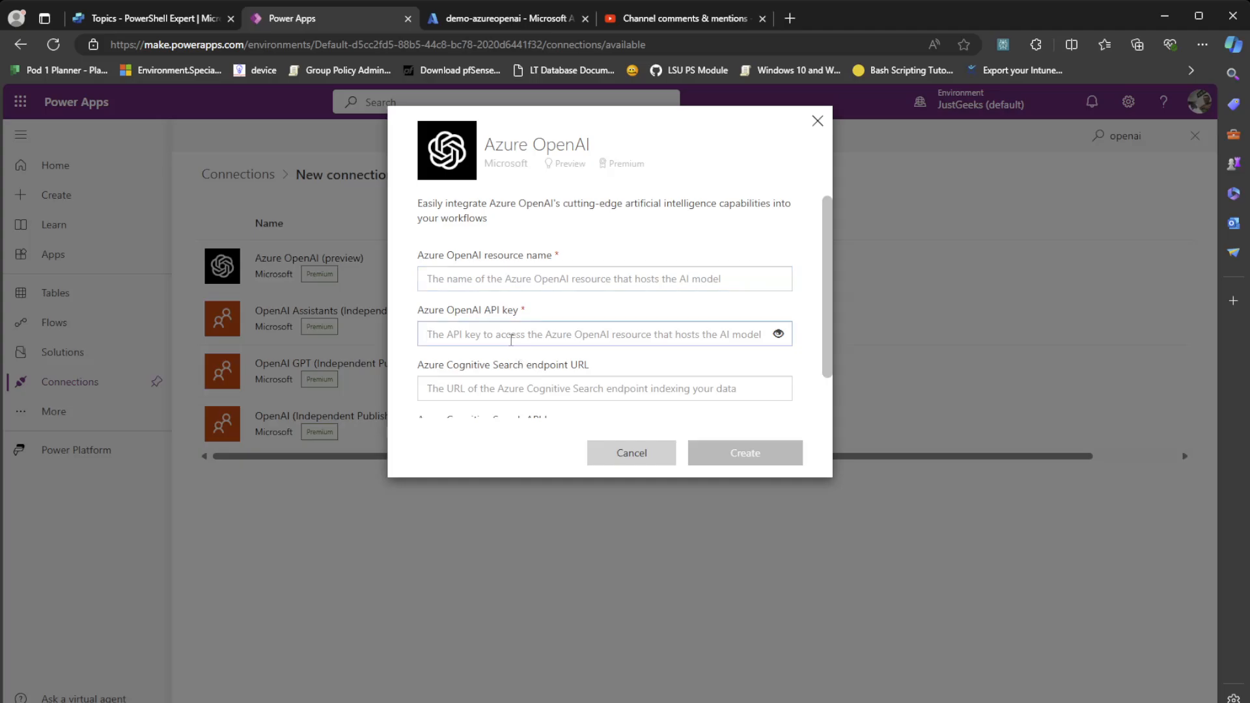
Check the resource's security settings, then open demo-azureopenai in Azure OpenAI Studio
{"action": "left_click", "coordinate": [501, 17]}
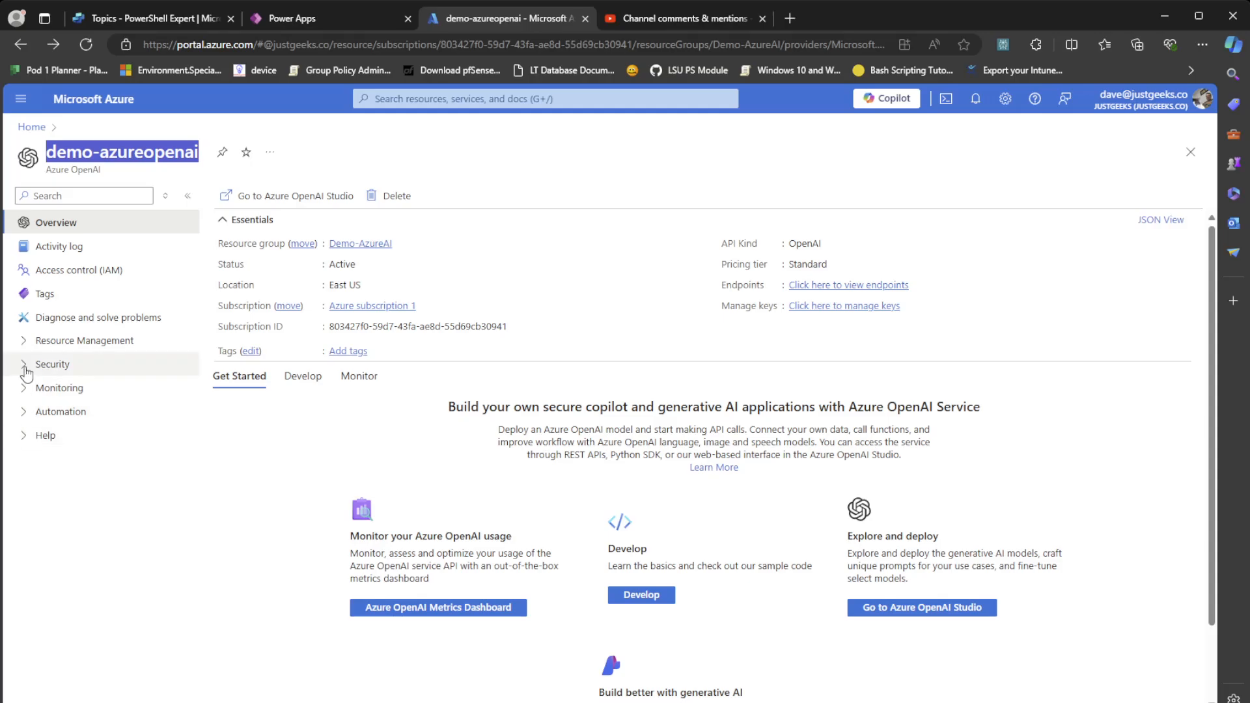
{"action": "left_click", "coordinate": [53, 364]}
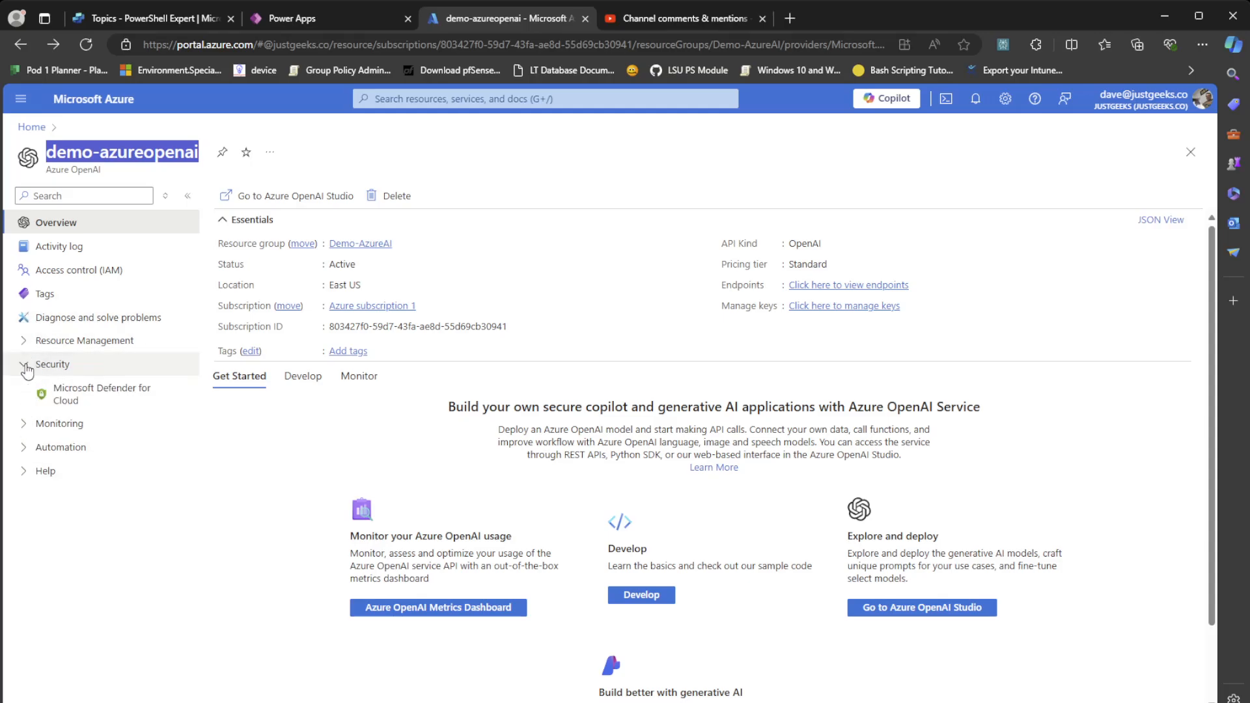
{"action": "left_click", "coordinate": [53, 364]}
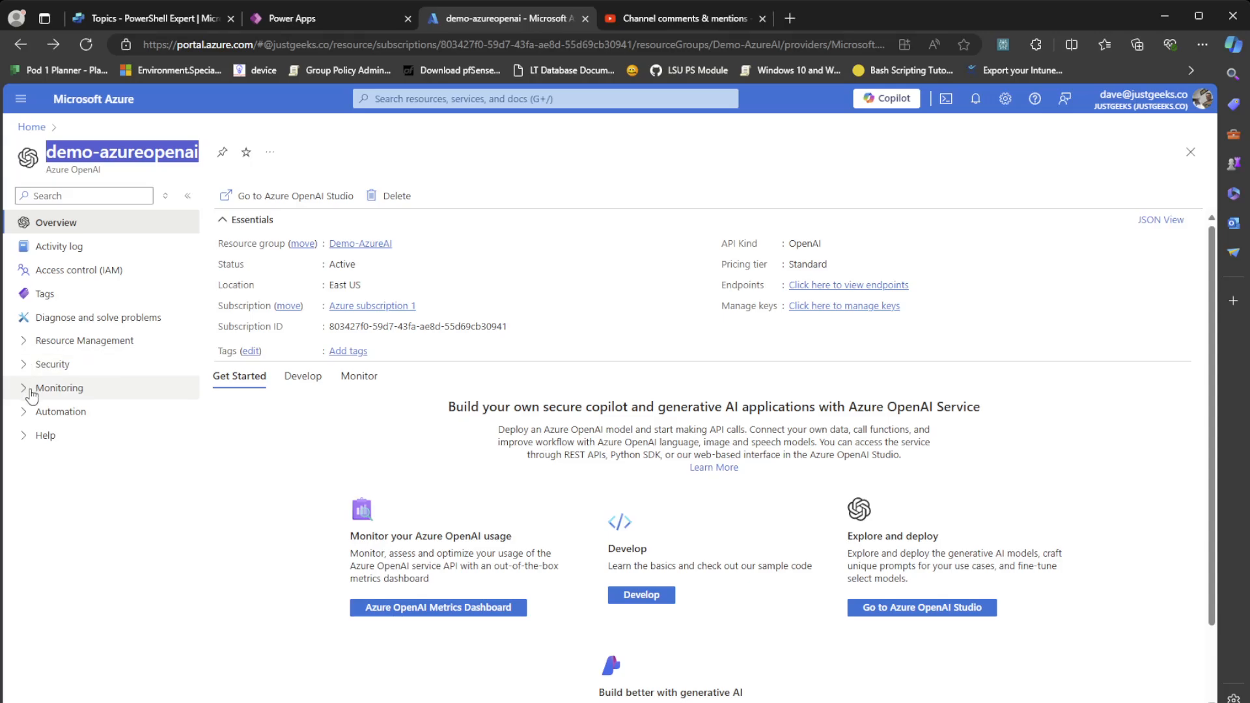
{"action": "left_click", "coordinate": [60, 412]}
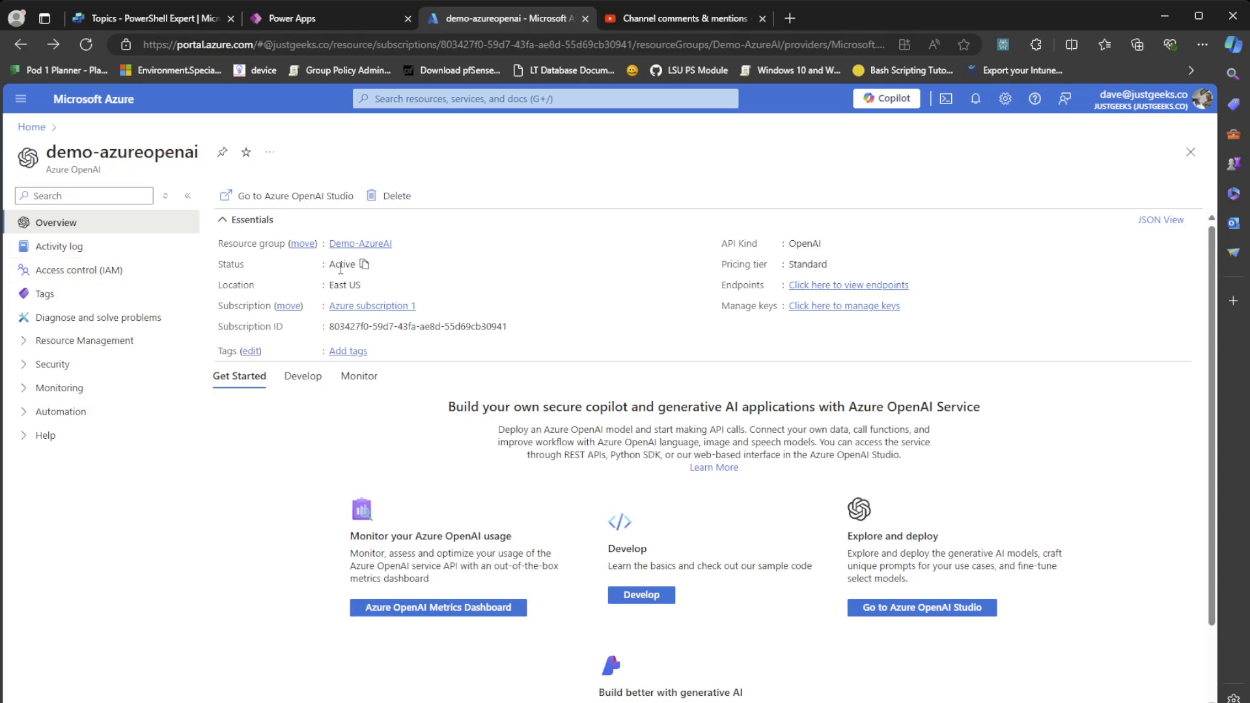
{"action": "mouse_move", "coordinate": [289, 202]}
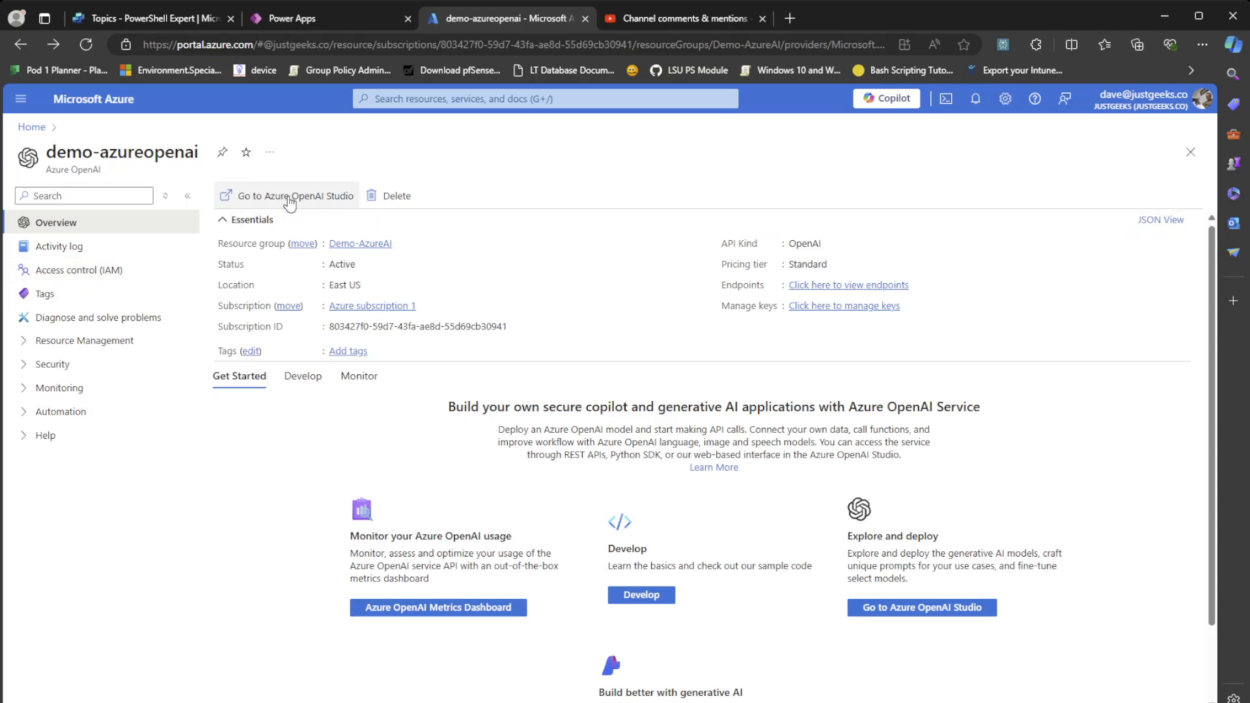
{"action": "left_click", "coordinate": [292, 195]}
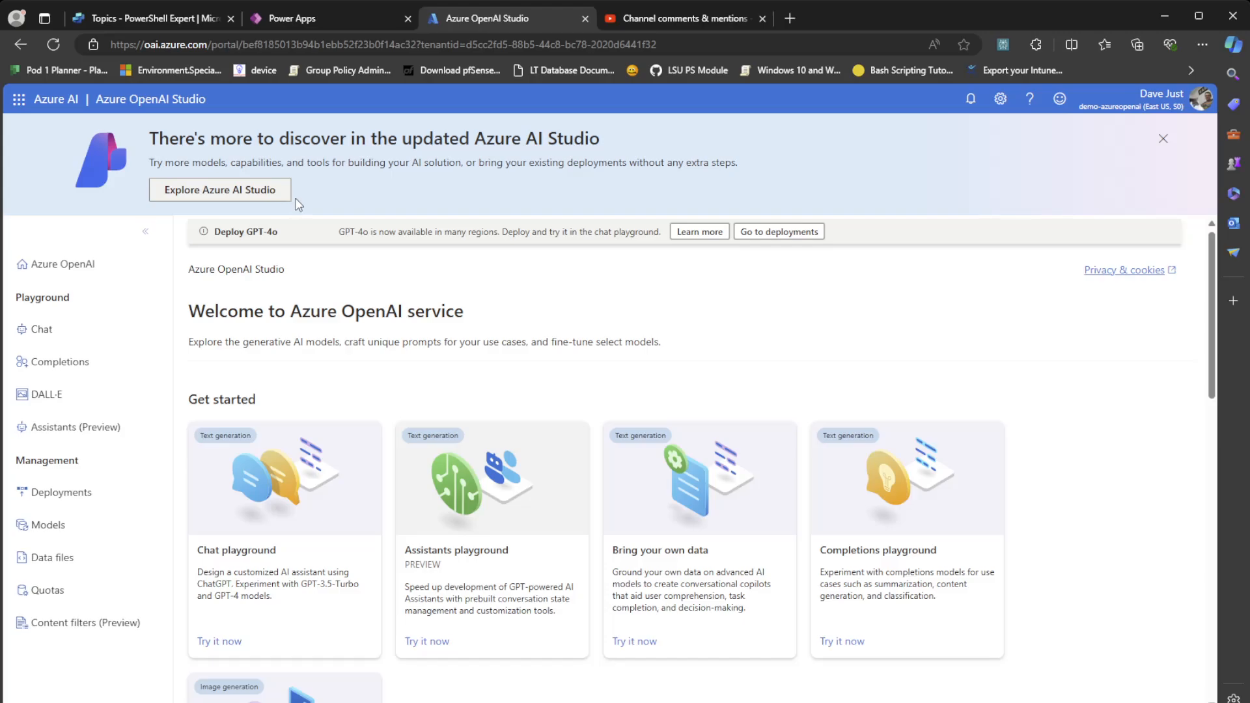
View the gpt-35-turbo-16k deployment details and return to its Chat playground
{"action": "left_click", "coordinate": [40, 329]}
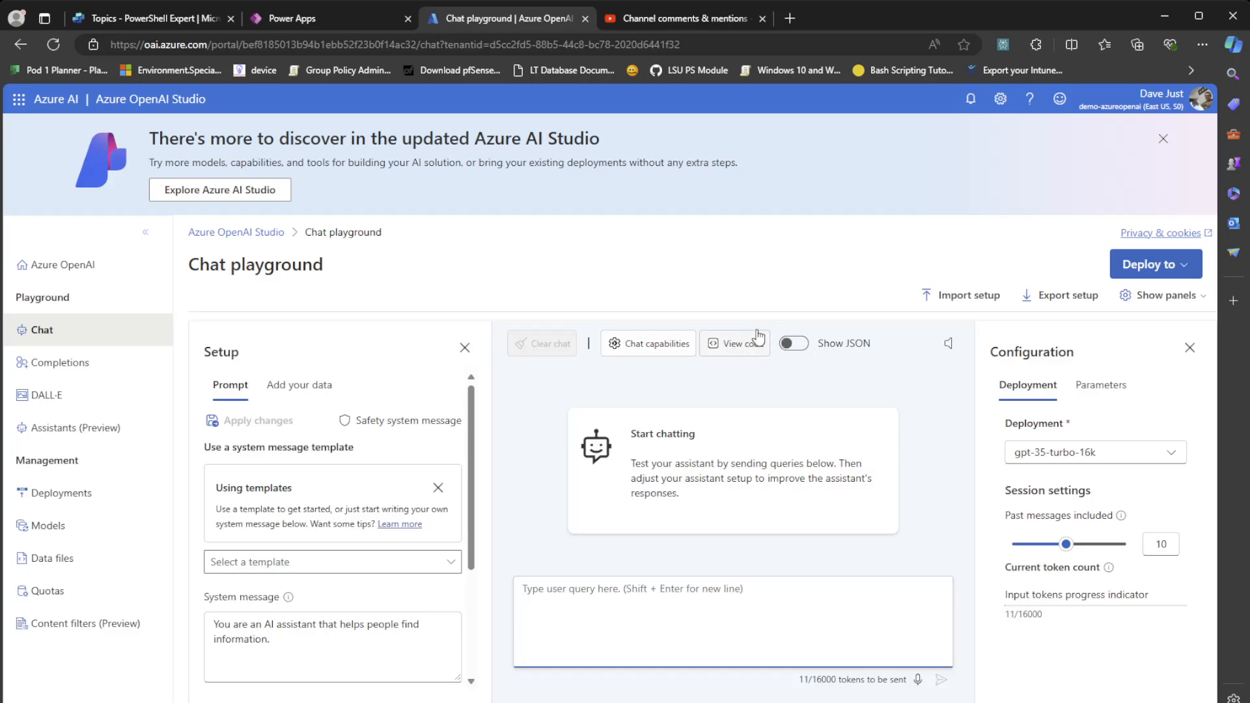
{"action": "mouse_move", "coordinate": [506, 294]}
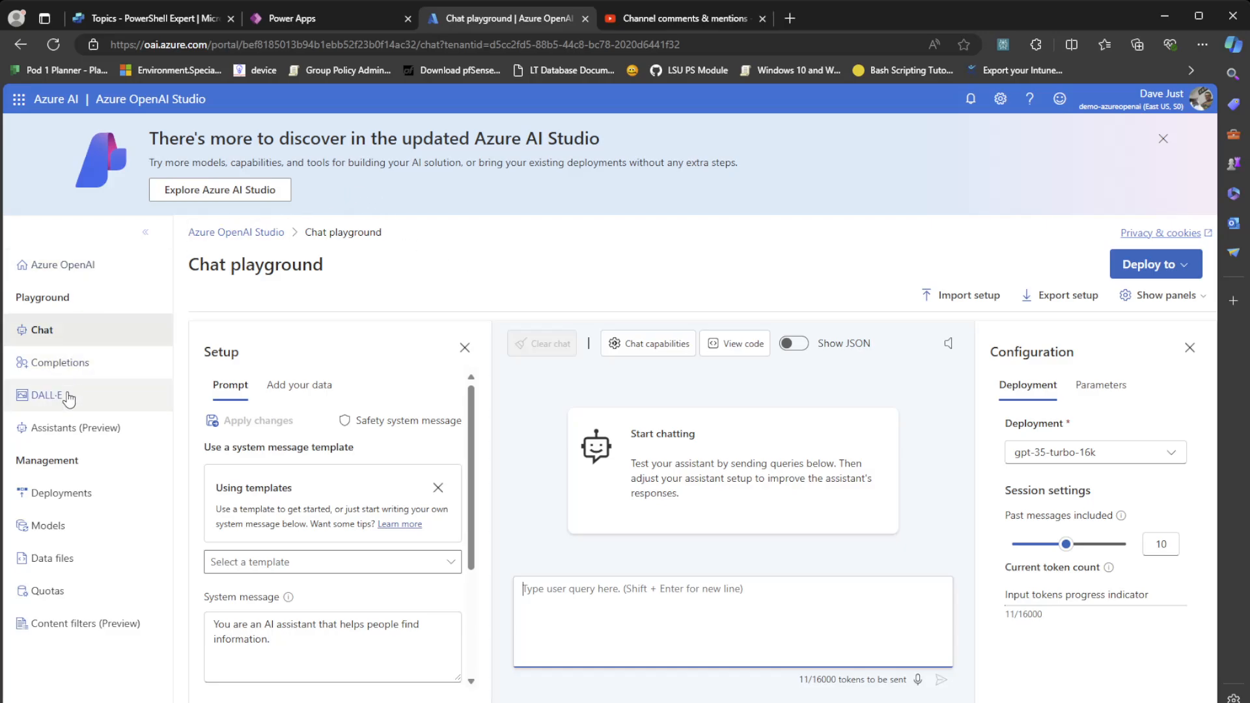
{"action": "mouse_move", "coordinate": [64, 498]}
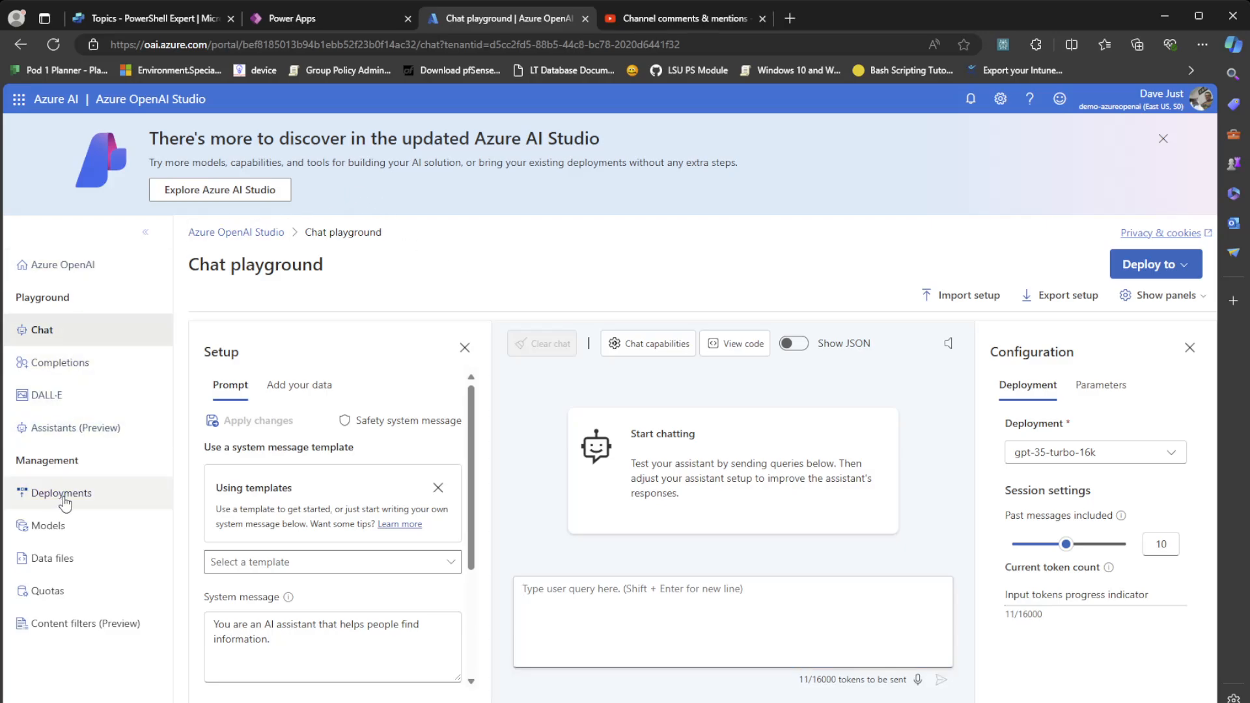
{"action": "left_click", "coordinate": [60, 492]}
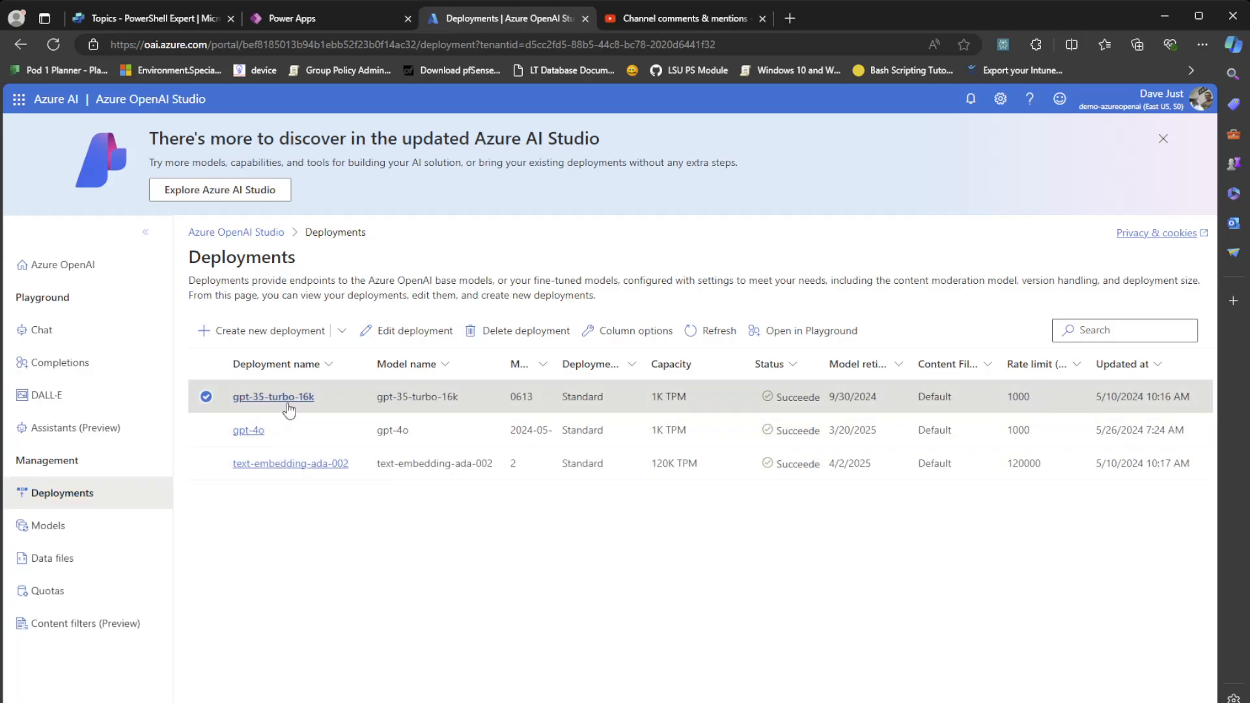
{"action": "left_click", "coordinate": [272, 397]}
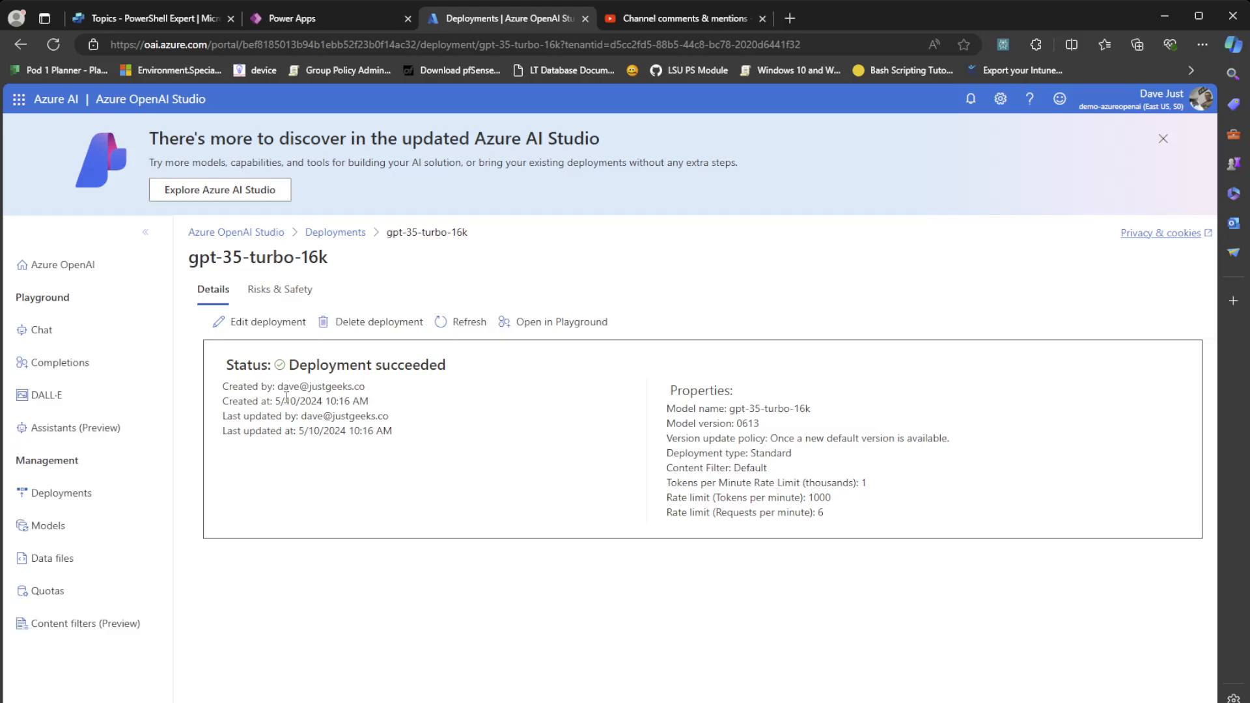
{"action": "left_click", "coordinate": [558, 321]}
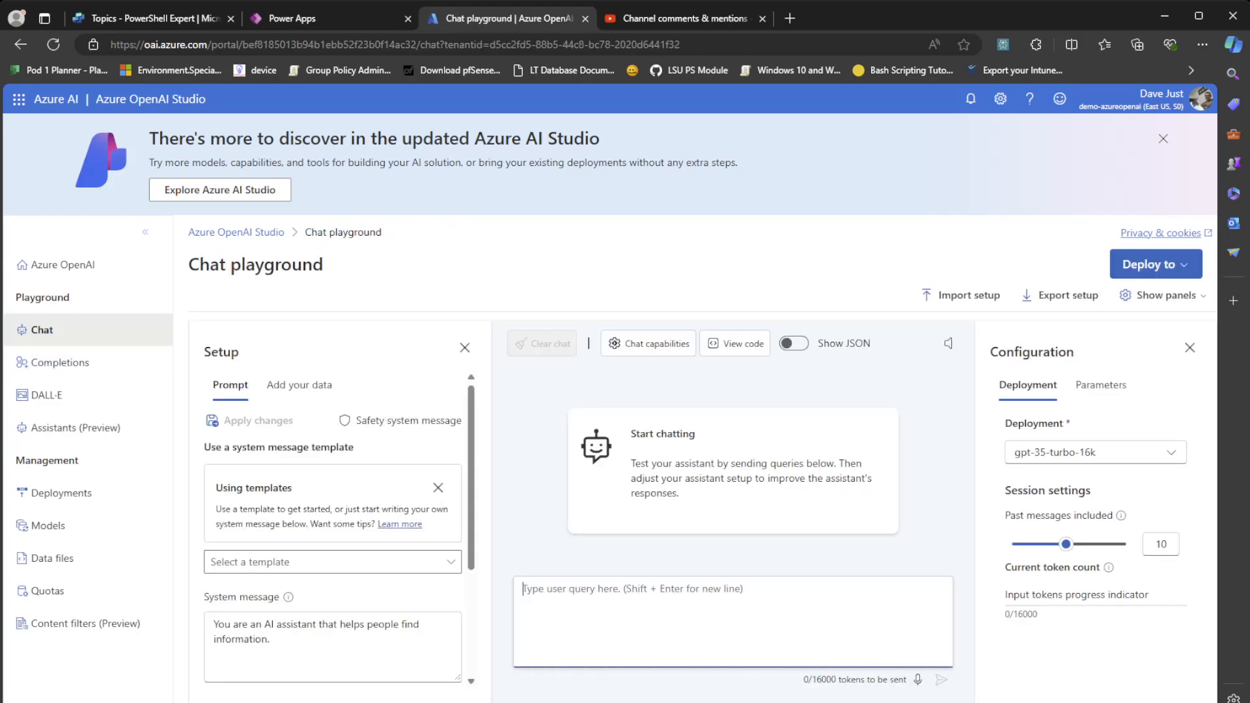
{"action": "left_click", "coordinate": [734, 343]}
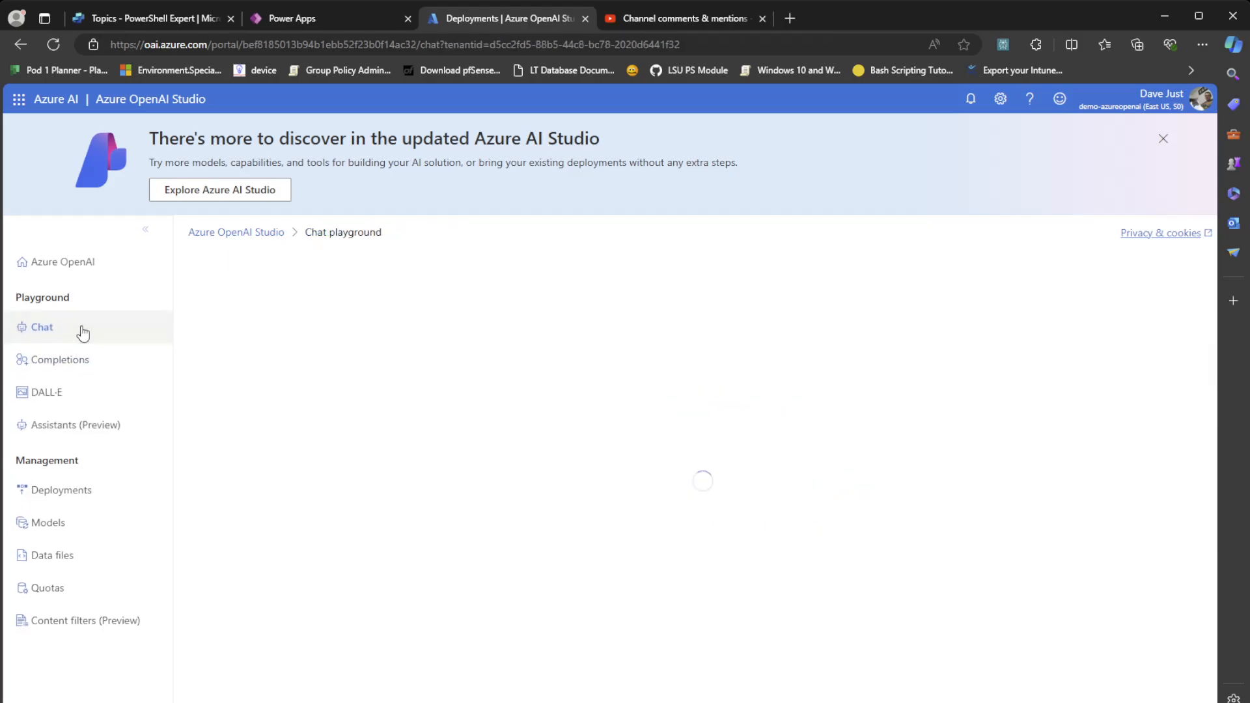
{"action": "left_click", "coordinate": [42, 327]}
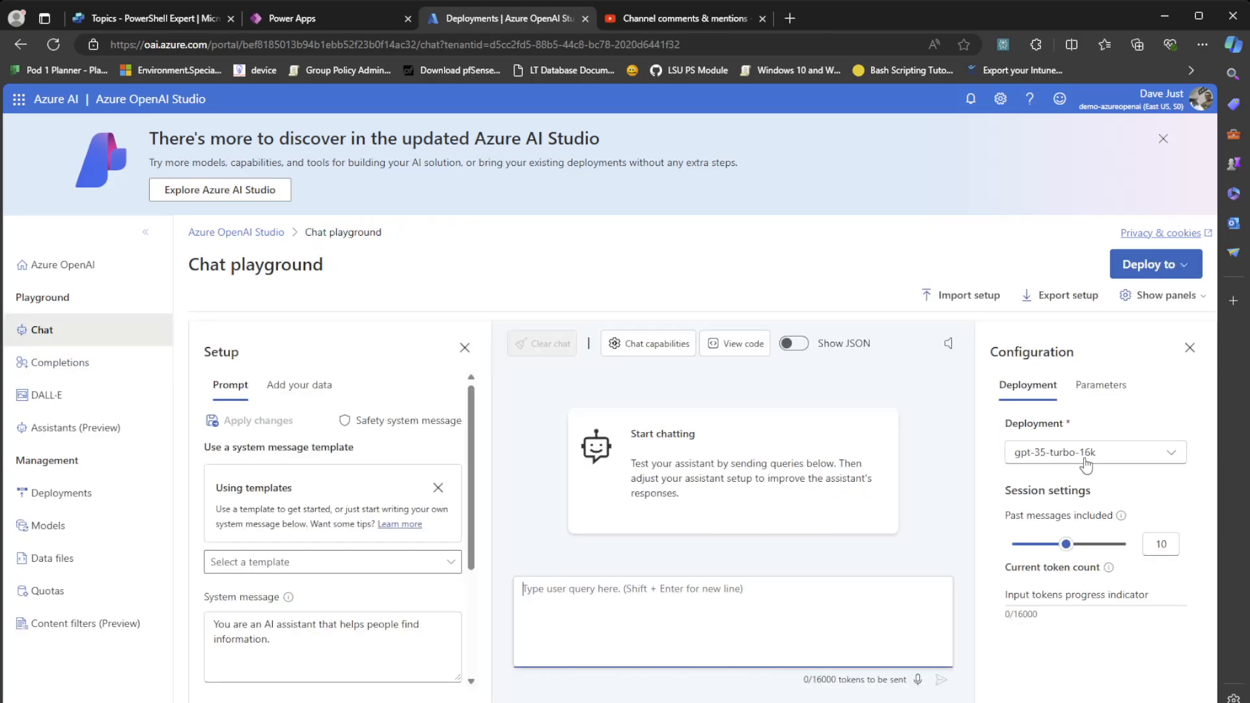
{"action": "left_click", "coordinate": [735, 343]}
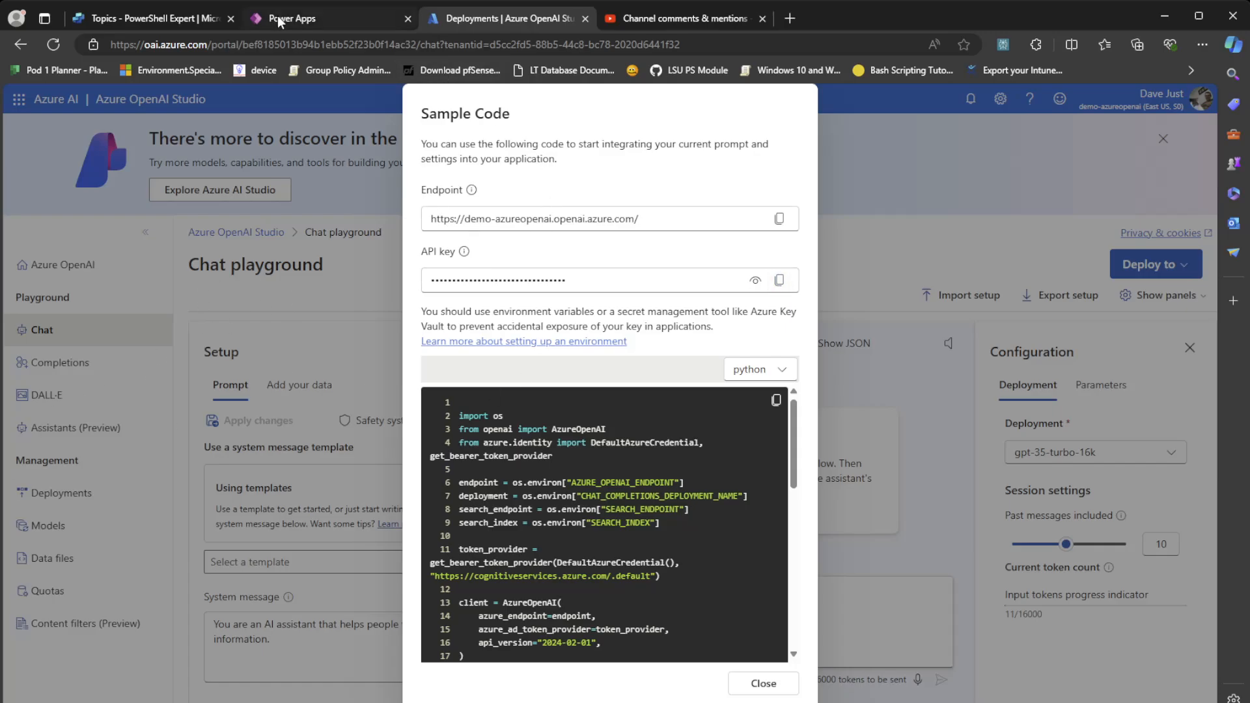
Match the sample code's endpoint to the Power Apps form's search endpoint URL field
{"action": "left_click", "coordinate": [285, 18]}
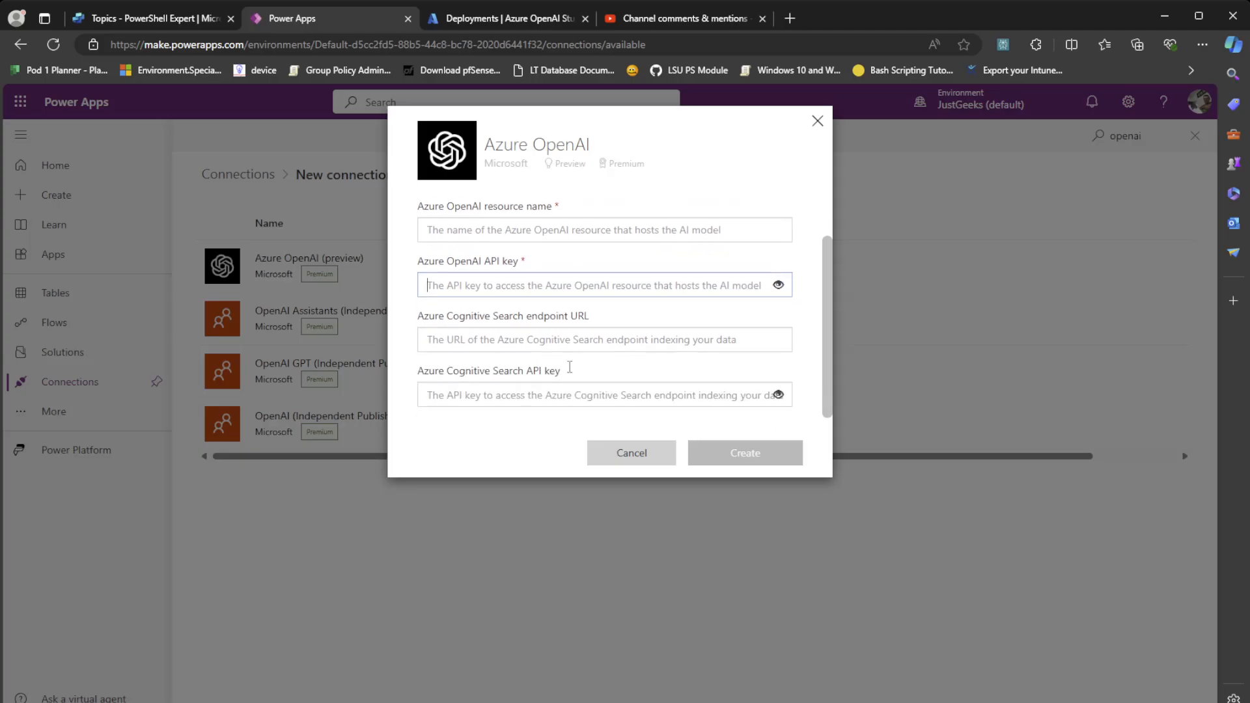
{"action": "left_click", "coordinate": [603, 339]}
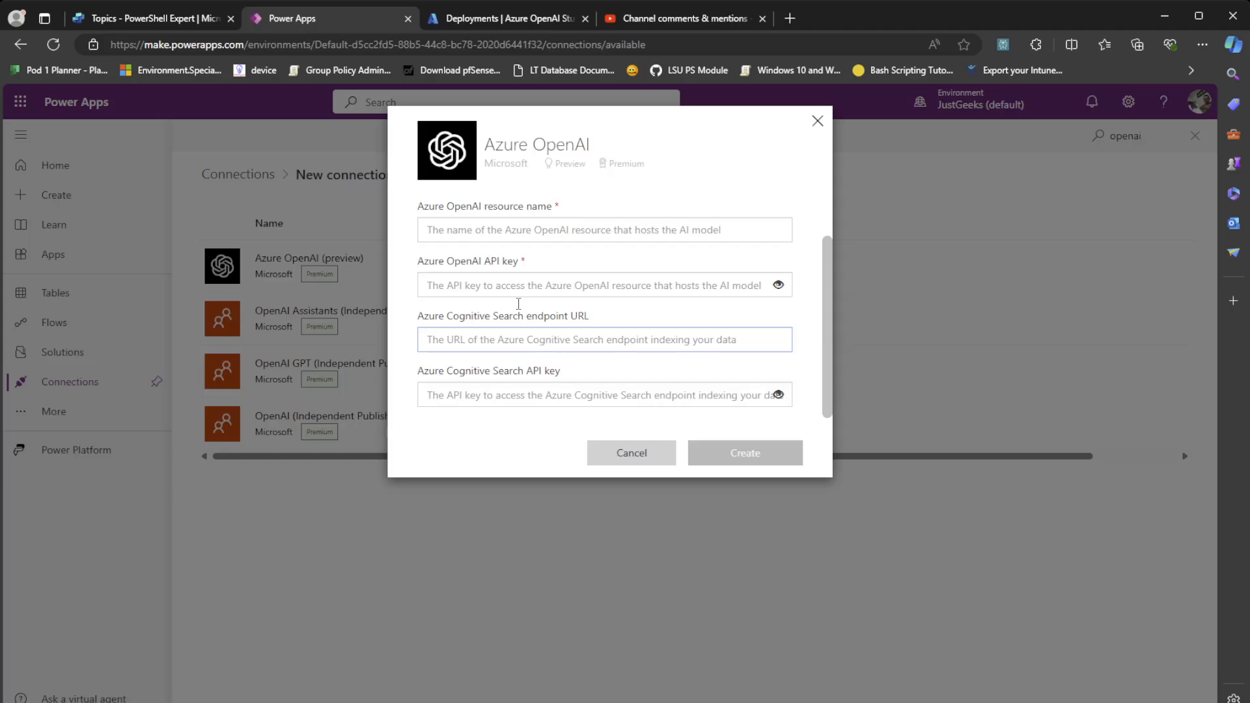
{"action": "left_click", "coordinate": [501, 18]}
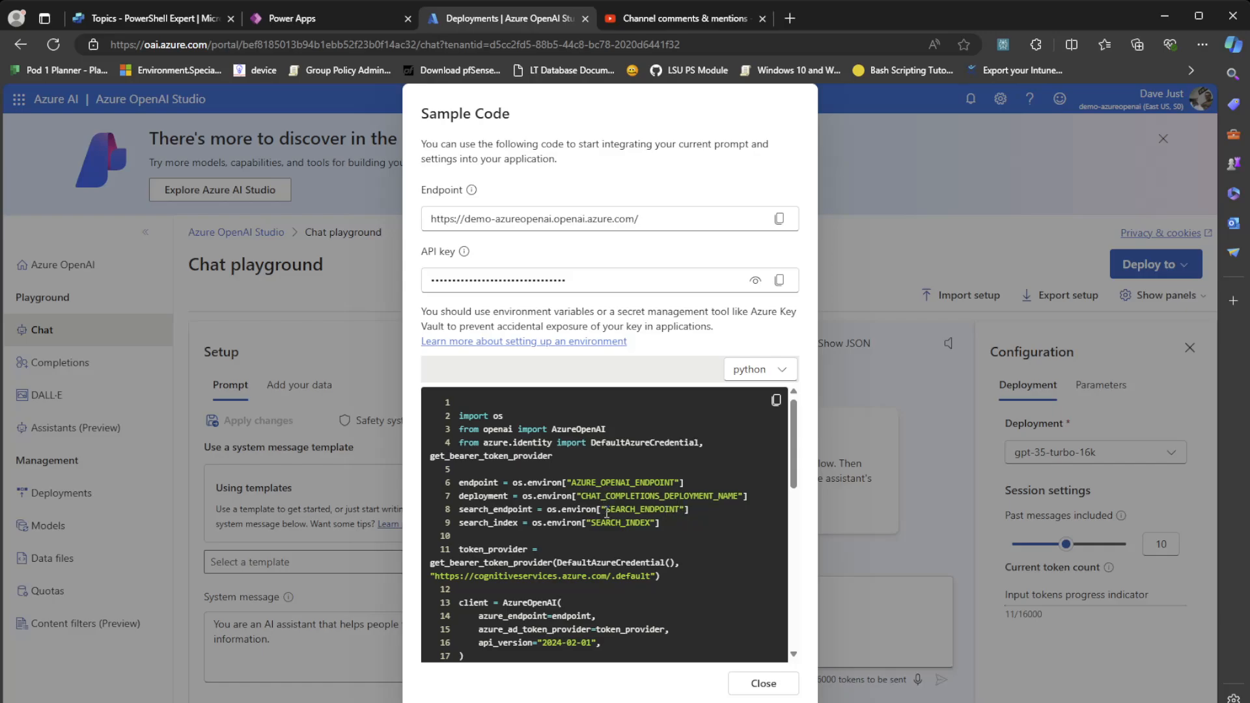
{"action": "mouse_move", "coordinate": [569, 536]}
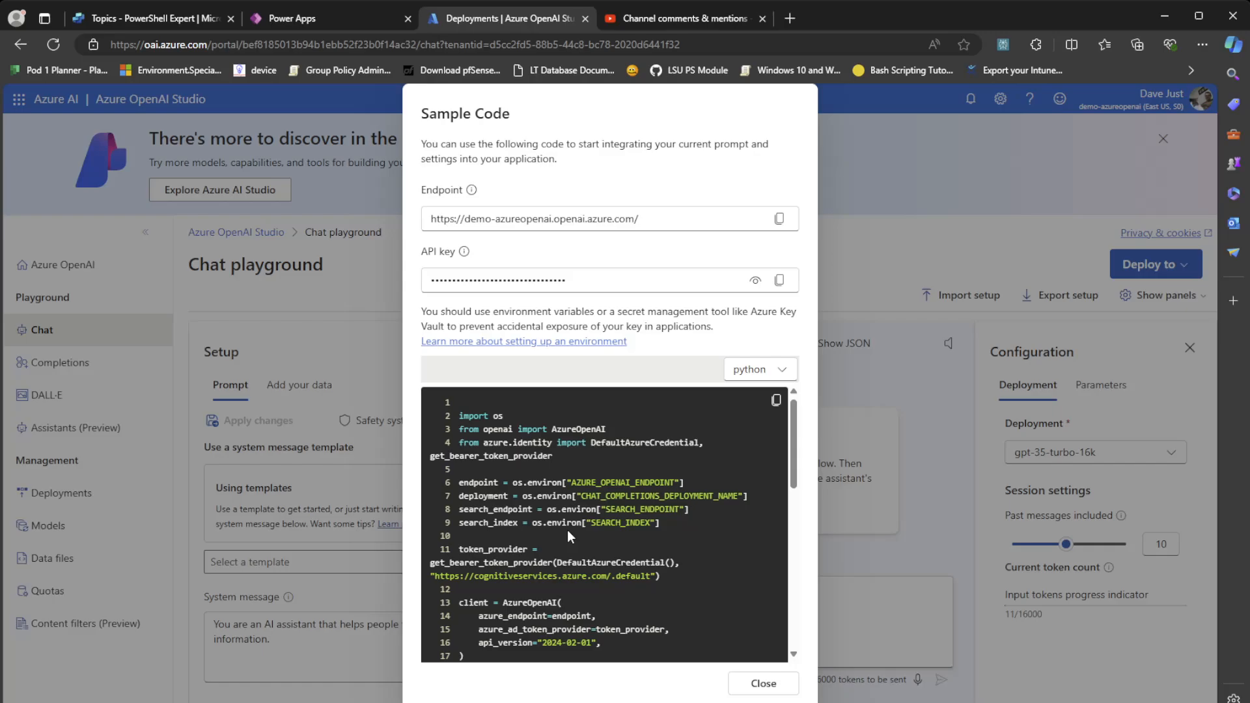
Switch the sample code language to a curl request
{"action": "scroll", "scroll_direction": "down", "scroll_amount": 3}
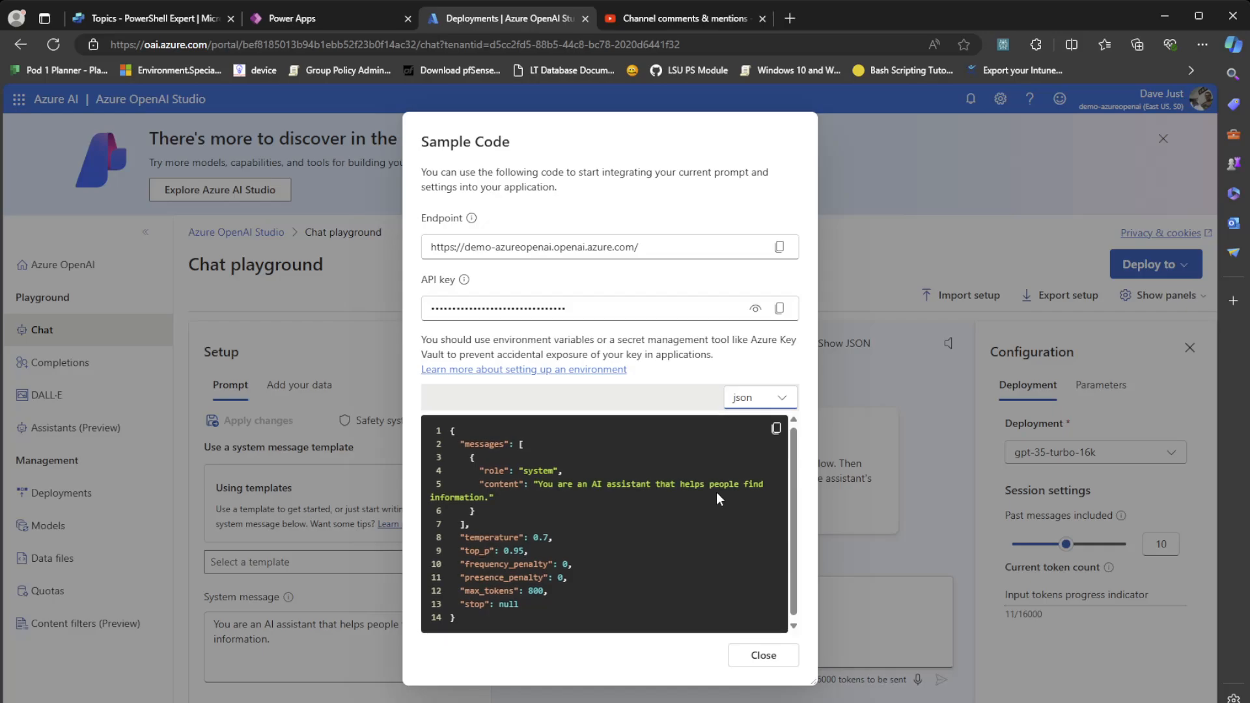
{"action": "mouse_move", "coordinate": [739, 448]}
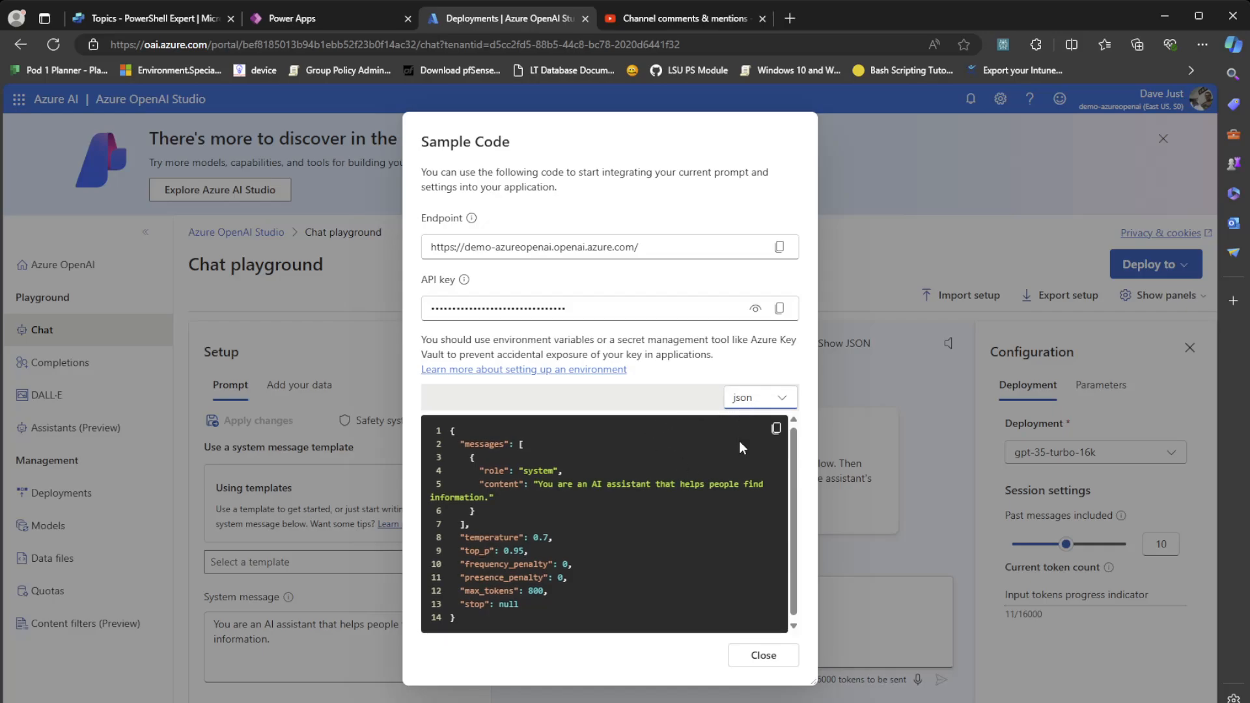
{"action": "left_click", "coordinate": [758, 397]}
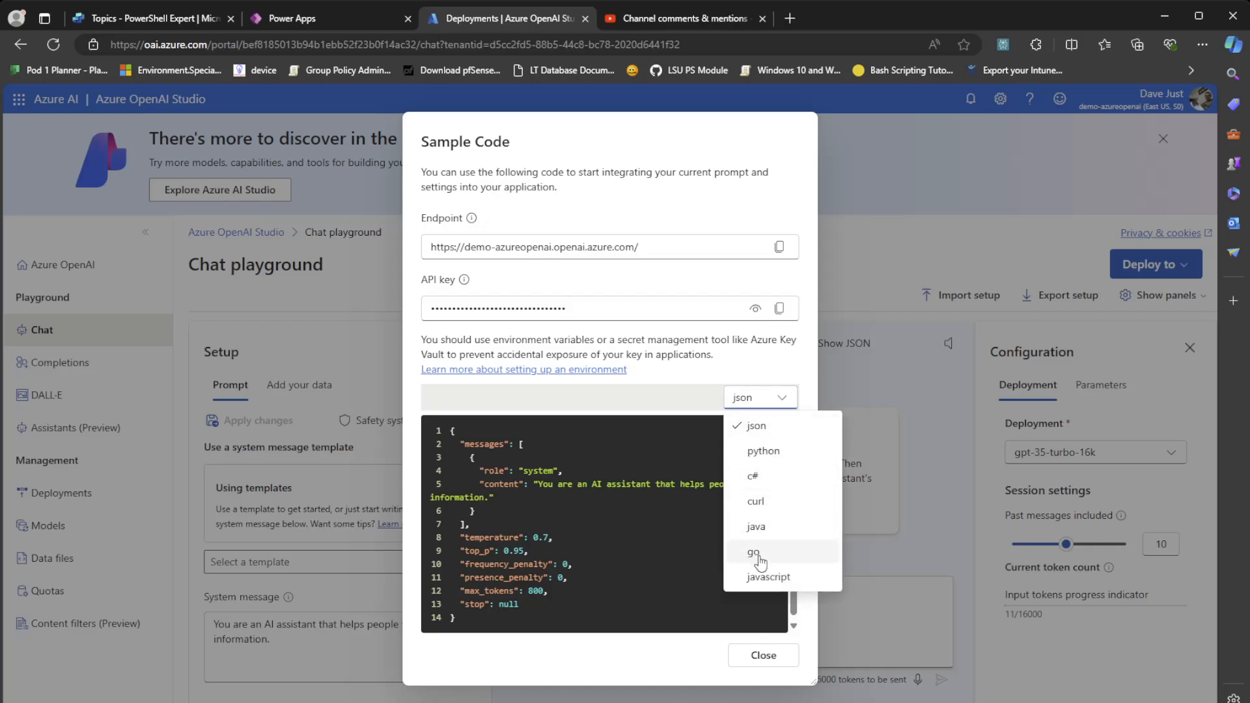
{"action": "left_click", "coordinate": [755, 501]}
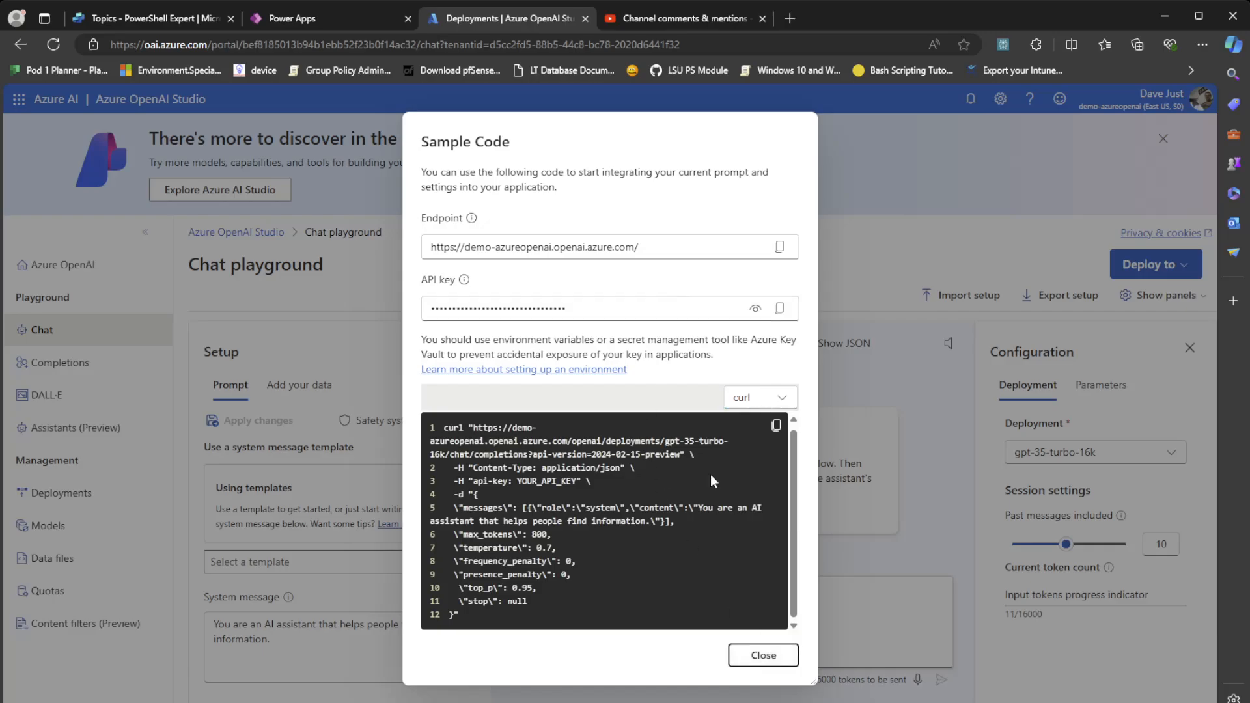
Close the curl sample, review Add your data, and locate the Power Apps search API key field
{"action": "left_click", "coordinate": [760, 655]}
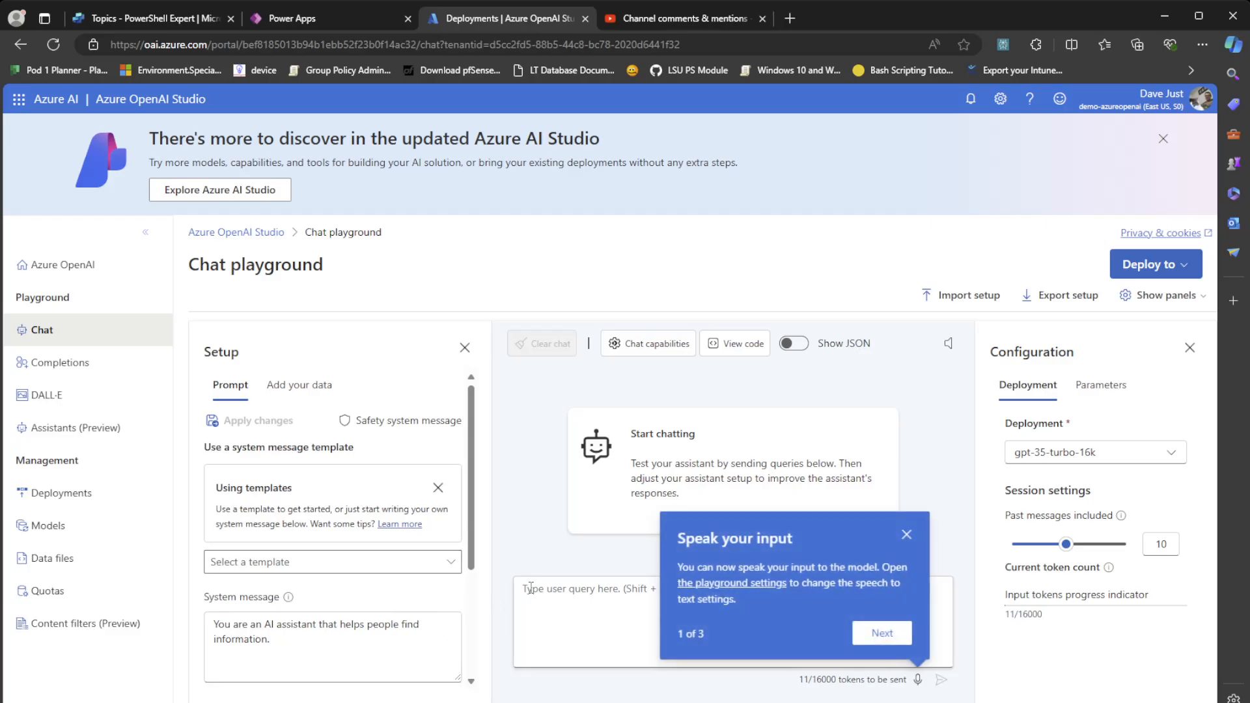
{"action": "left_click", "coordinate": [298, 384]}
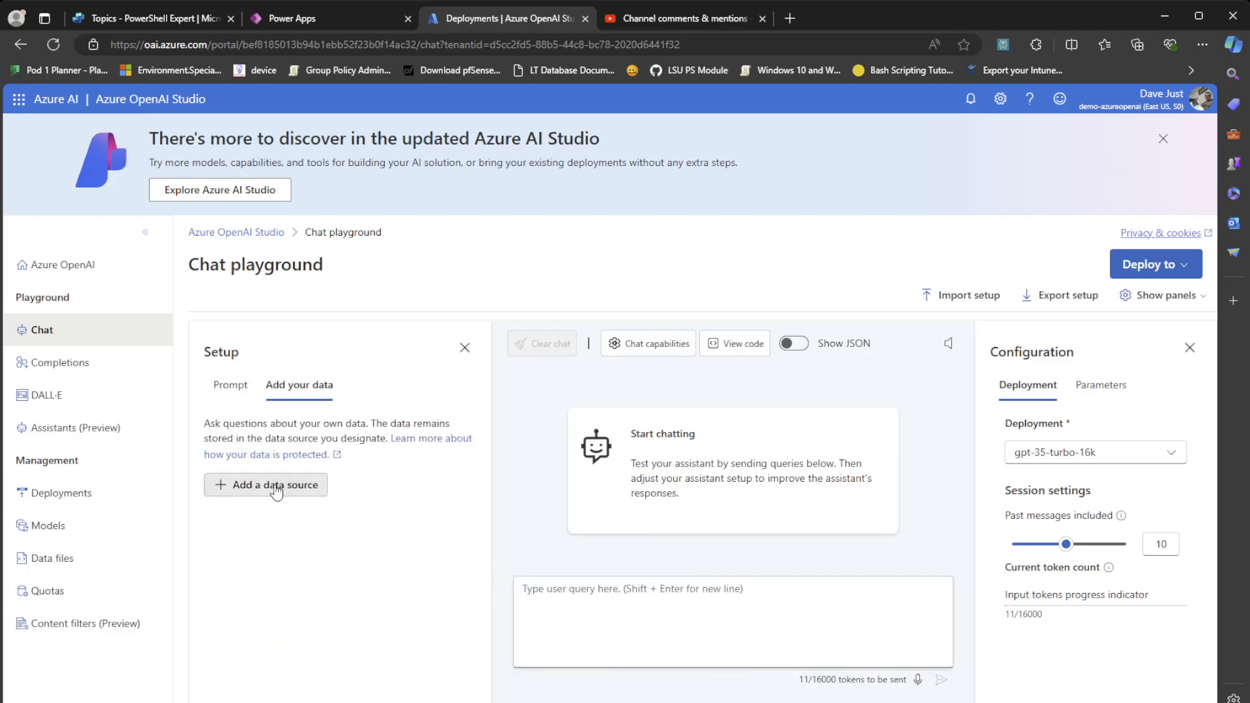
{"action": "left_click", "coordinate": [266, 484]}
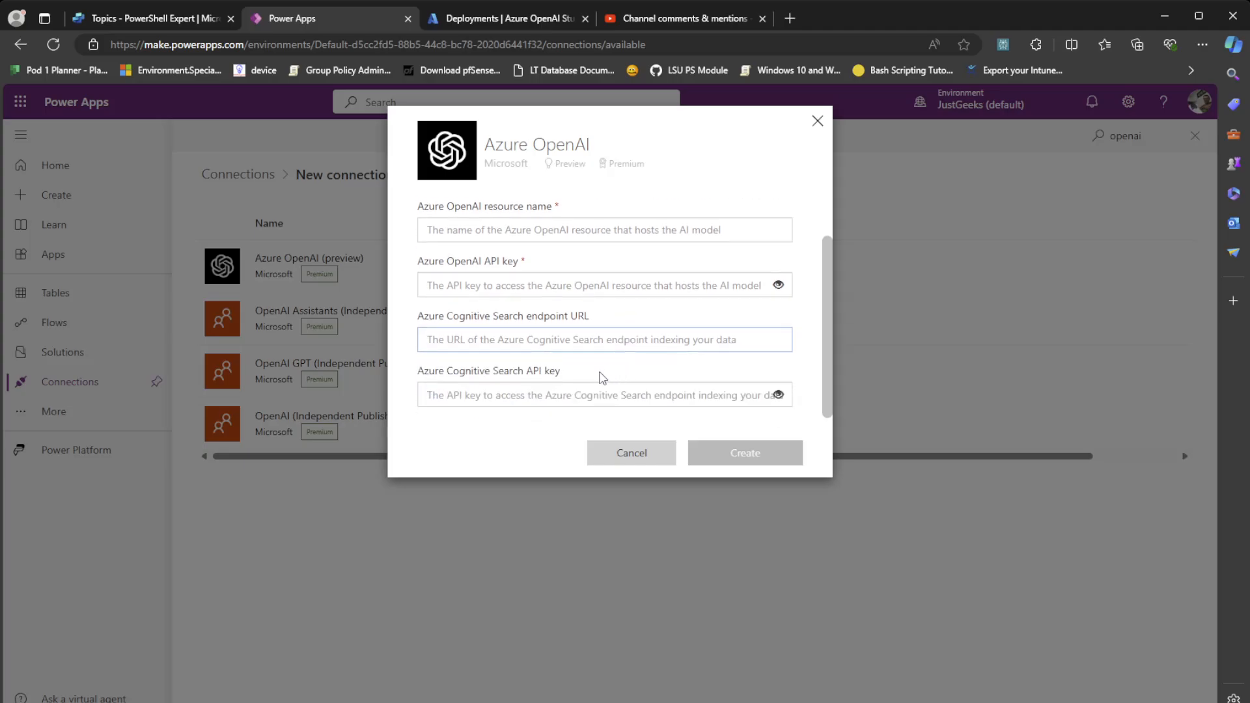
{"action": "left_click", "coordinate": [603, 394]}
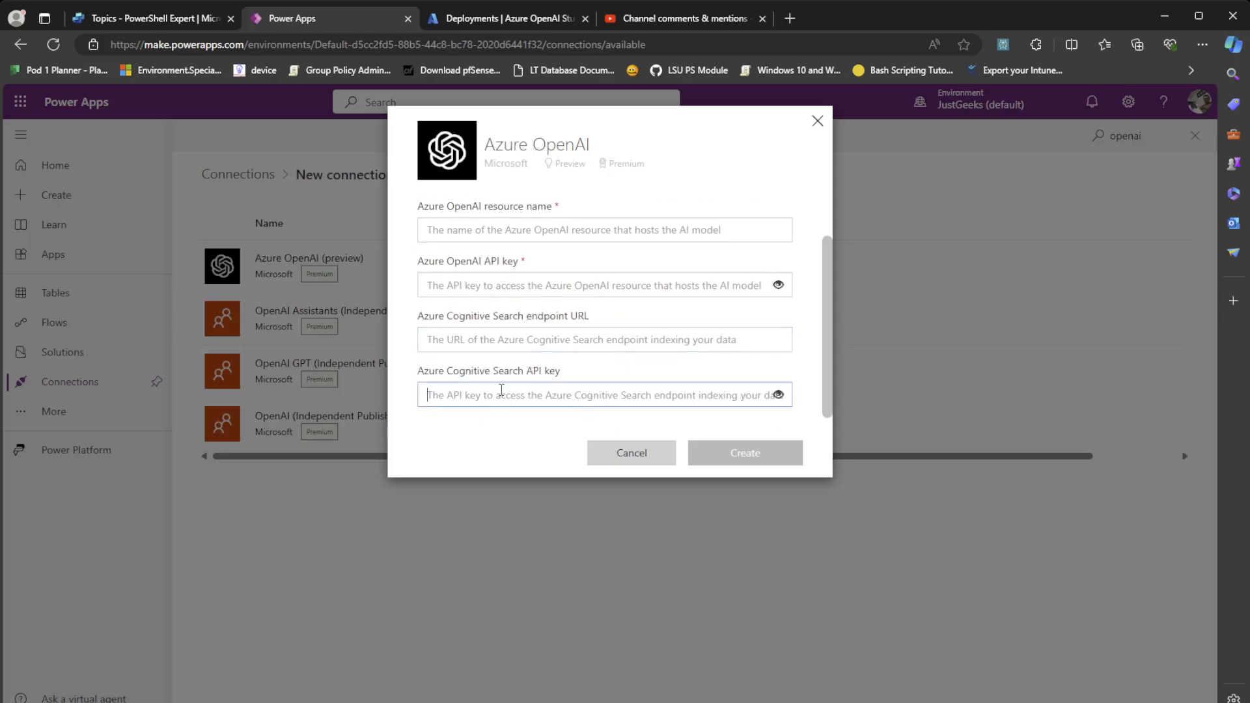
{"action": "left_click", "coordinate": [504, 18]}
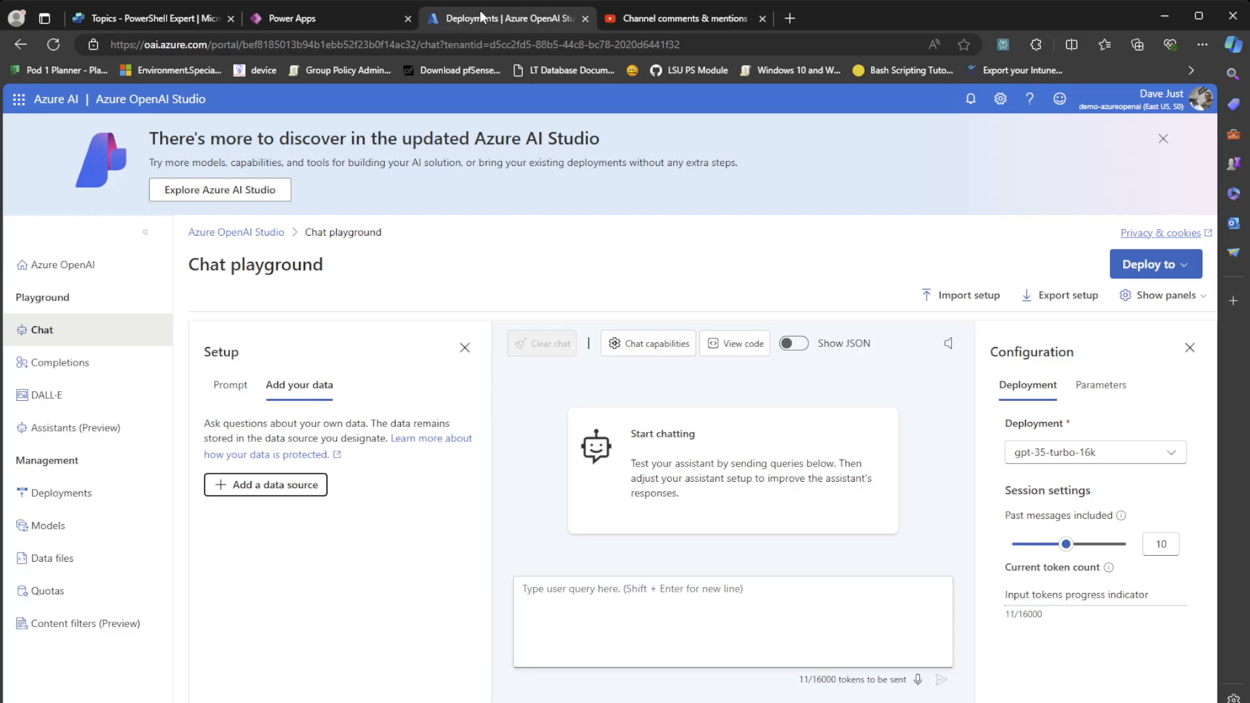
{"action": "left_click", "coordinate": [151, 18]}
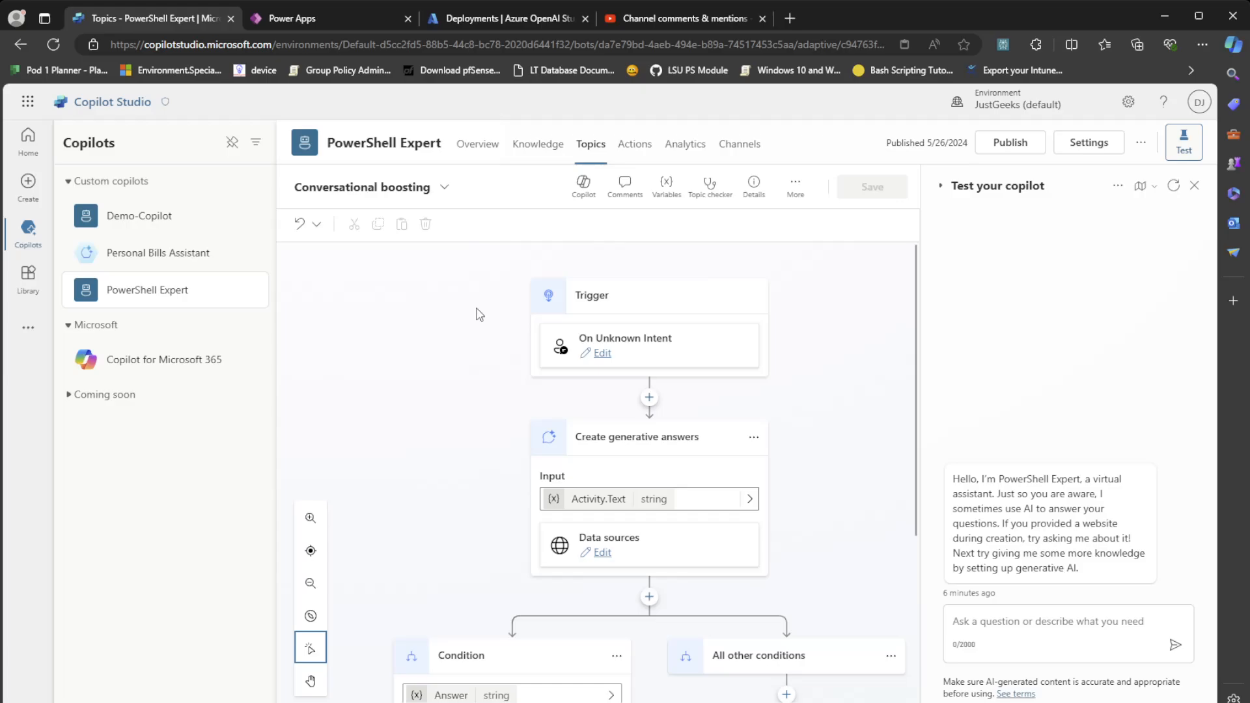
{"action": "mouse_move", "coordinate": [487, 337]}
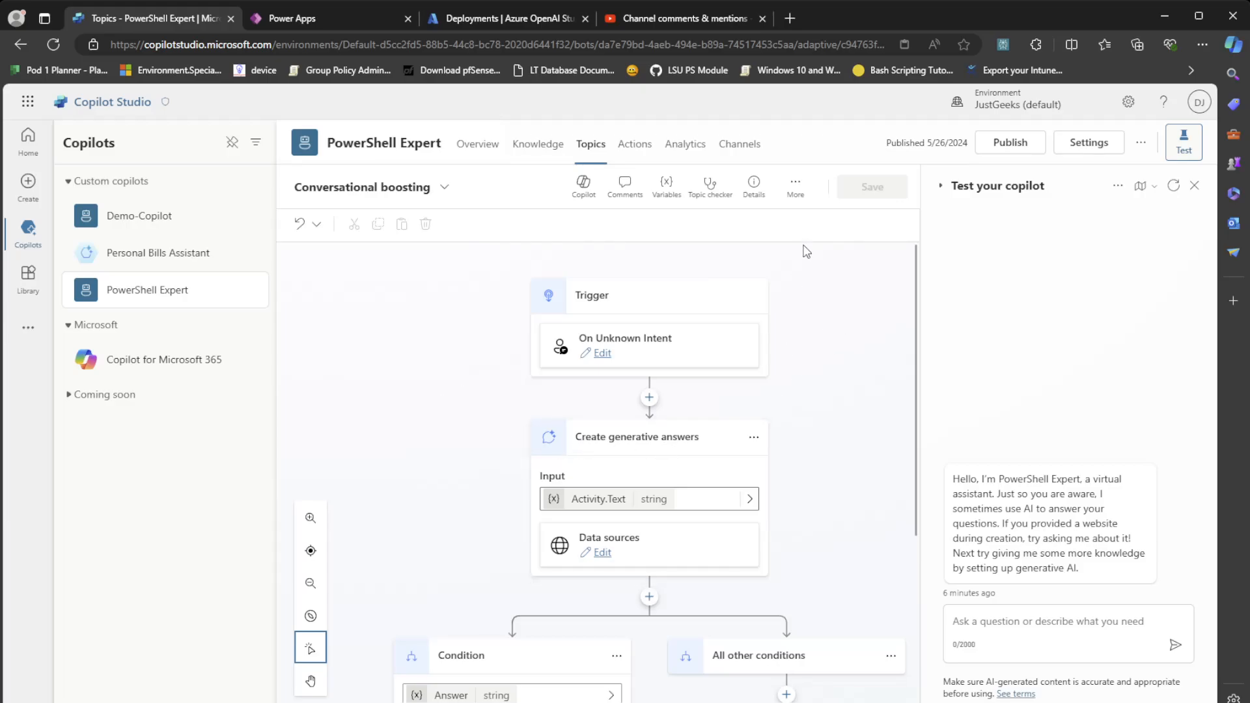
Open Conversational boosting in the code editor and highlight apiVersion 2024-02-15-preview
{"action": "left_click", "coordinate": [794, 185]}
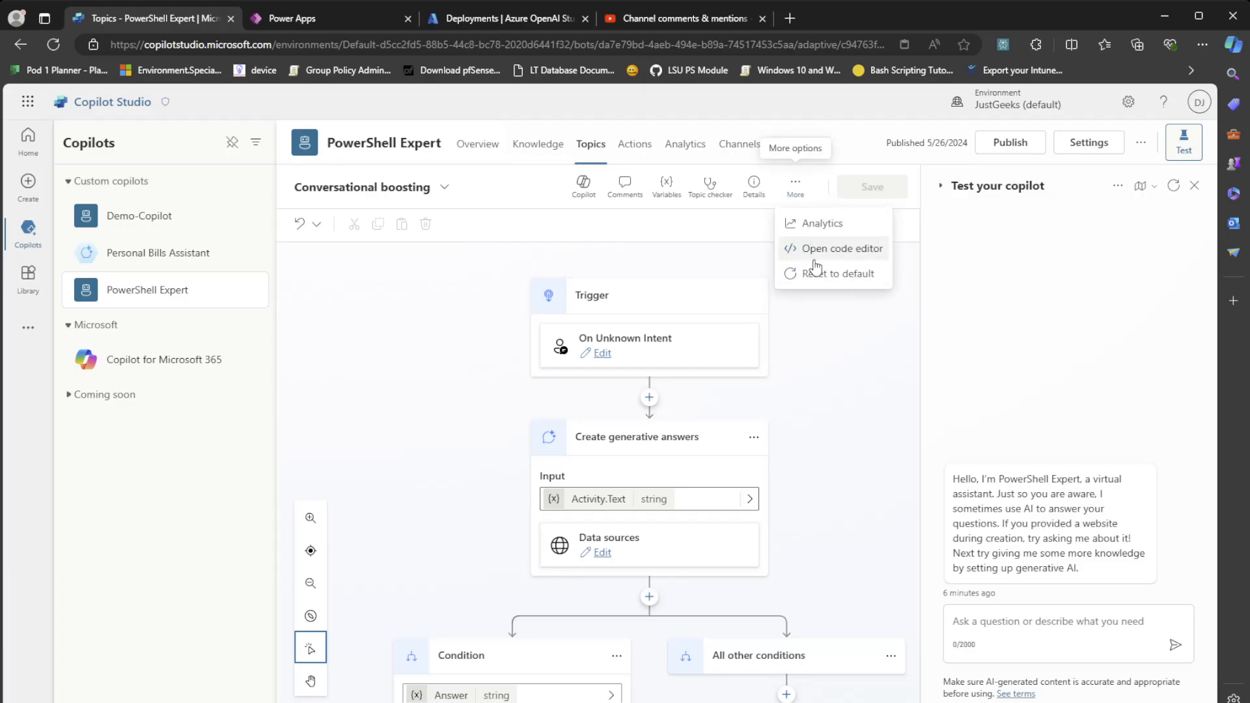
{"action": "left_click", "coordinate": [841, 248]}
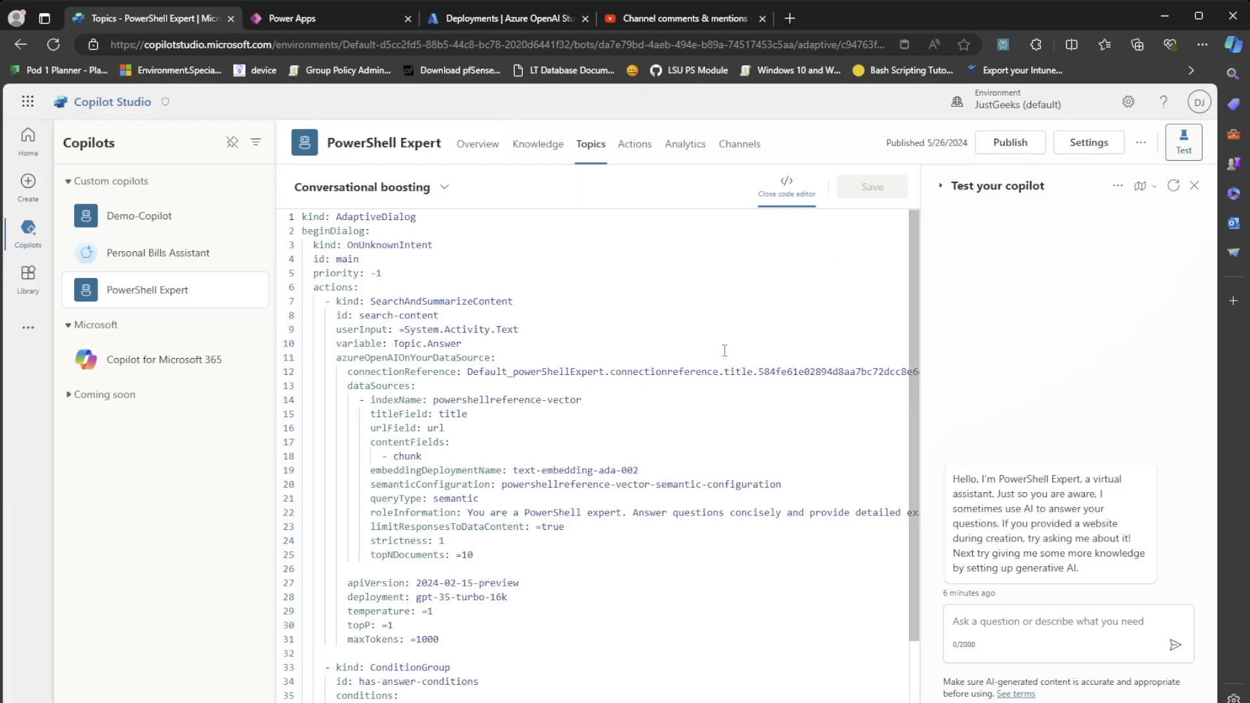
{"action": "mouse_move", "coordinate": [702, 384]}
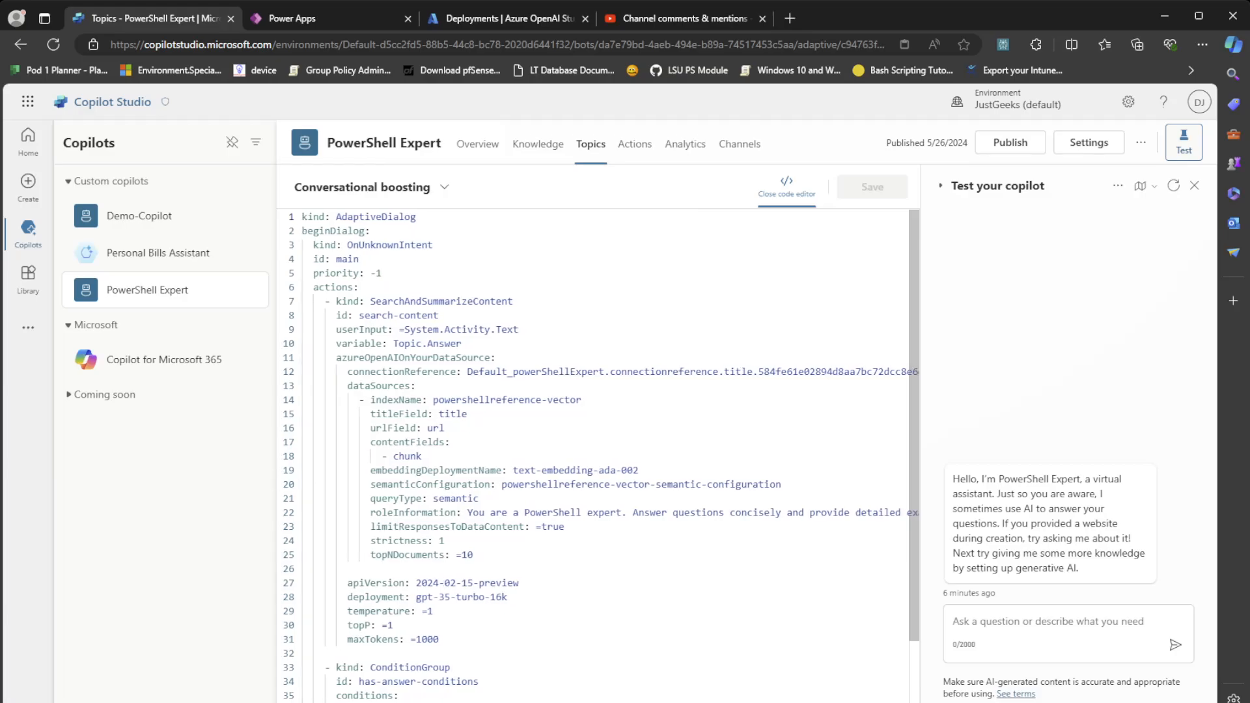
{"action": "double_click", "coordinate": [467, 583]}
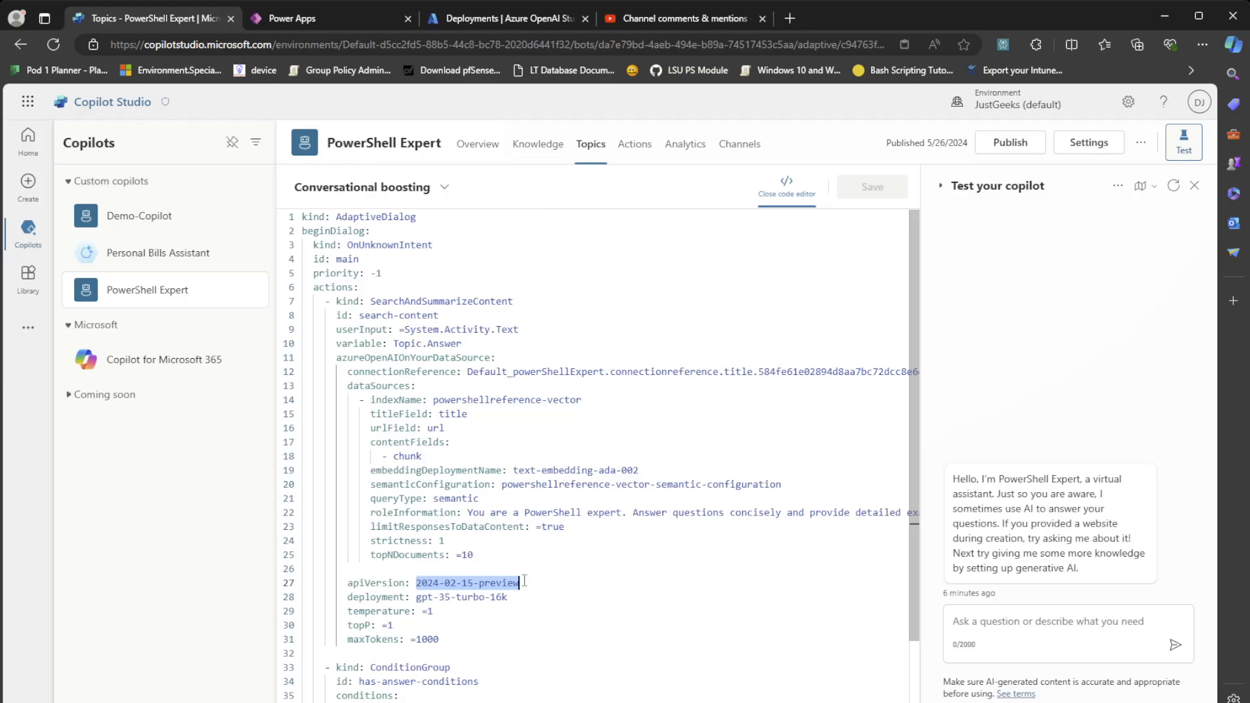
{"action": "mouse_move", "coordinate": [830, 119]}
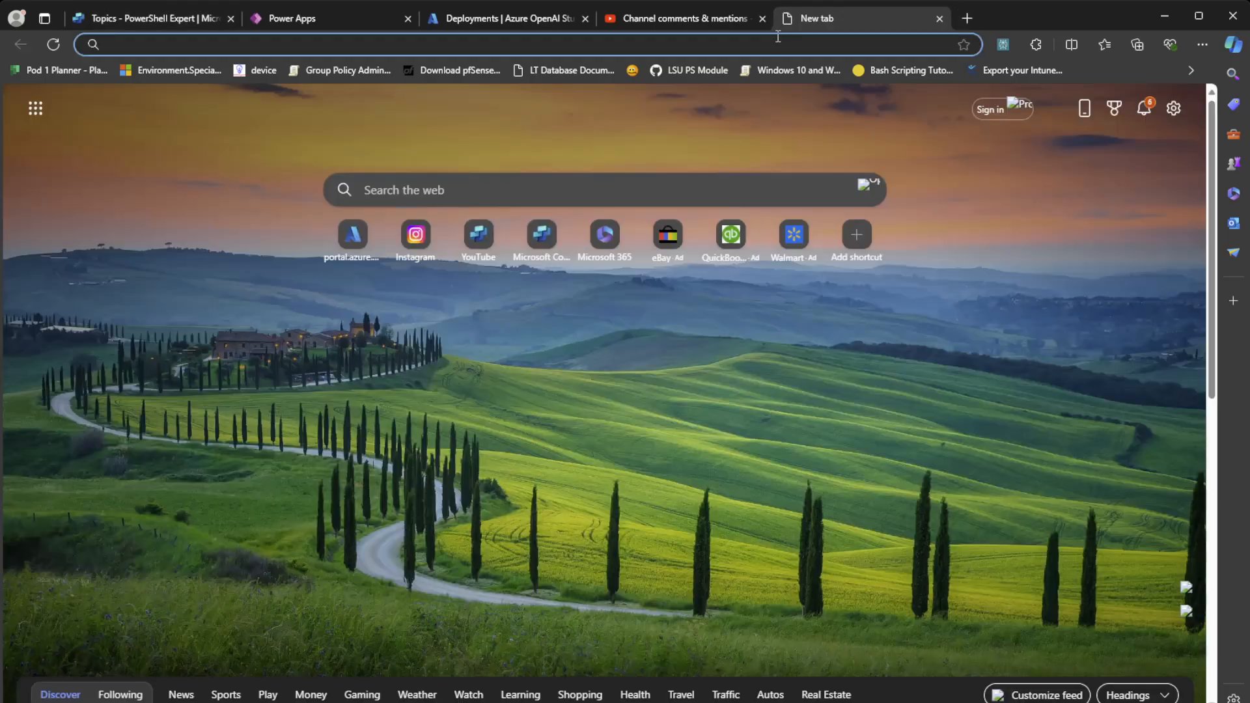
Search the web for 'azure openai api' and open the Azure OpenAI Service REST API reference
{"action": "type", "text": "au"}
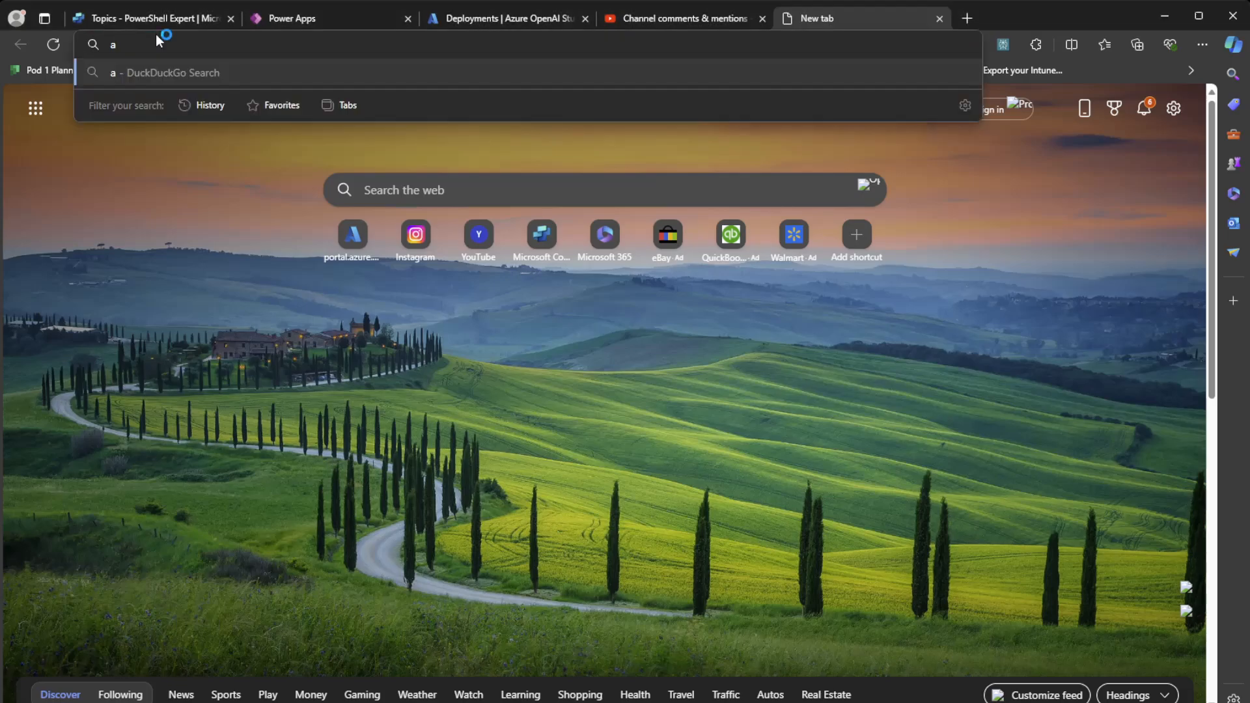
{"action": "type", "text": "zue"}
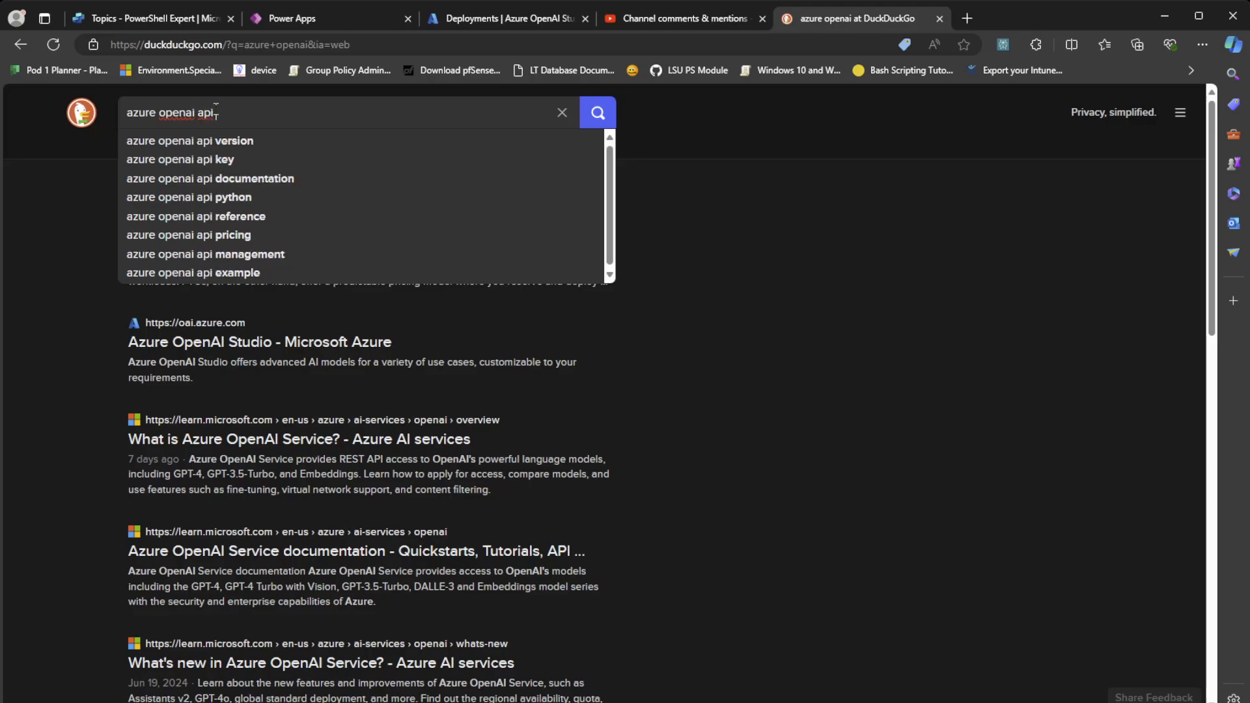
{"action": "left_click", "coordinate": [210, 178]}
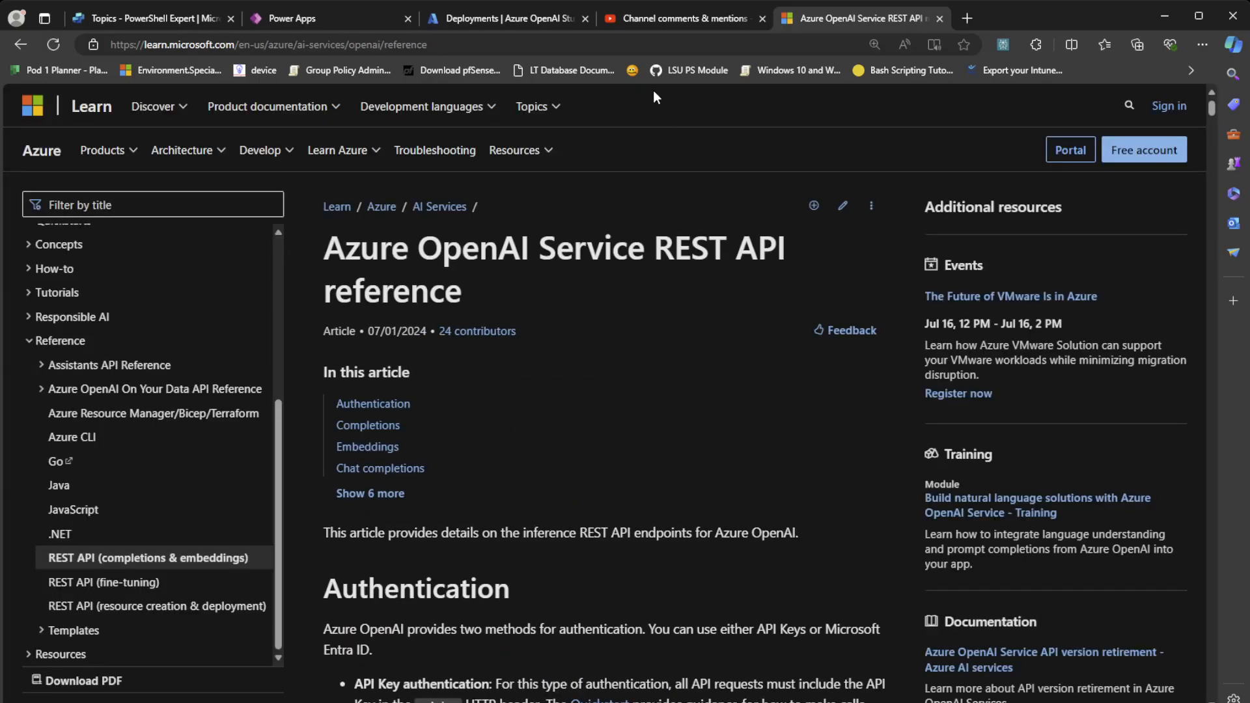
{"action": "left_click", "coordinate": [502, 18]}
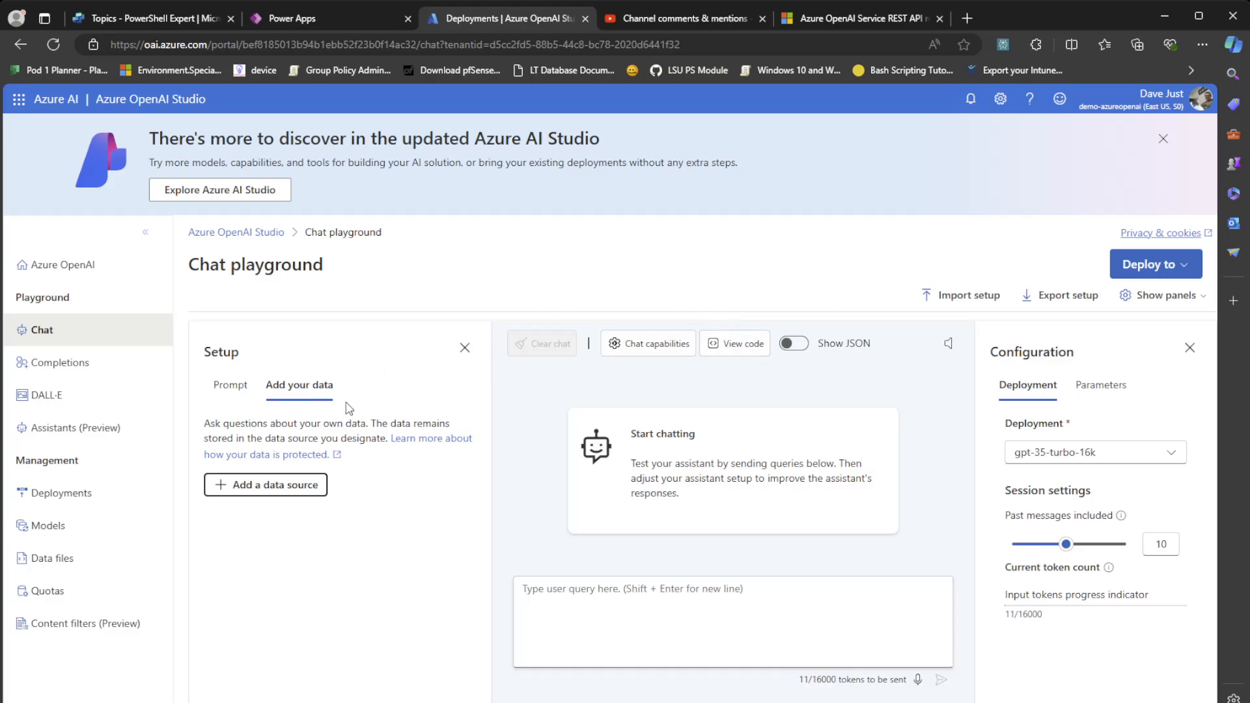
{"action": "mouse_move", "coordinate": [654, 331]}
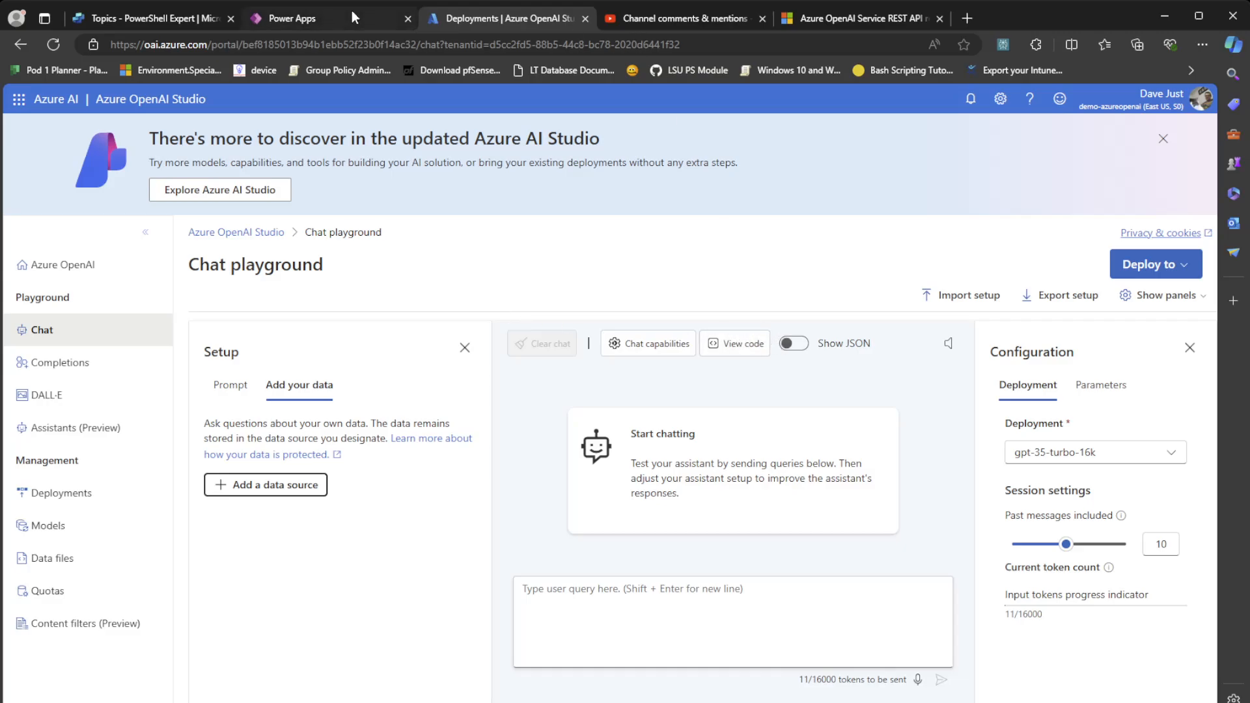
Open the playground's sample code, highlight its api_version 2024-02-01, and return to the REST API reference
{"action": "left_click", "coordinate": [792, 343]}
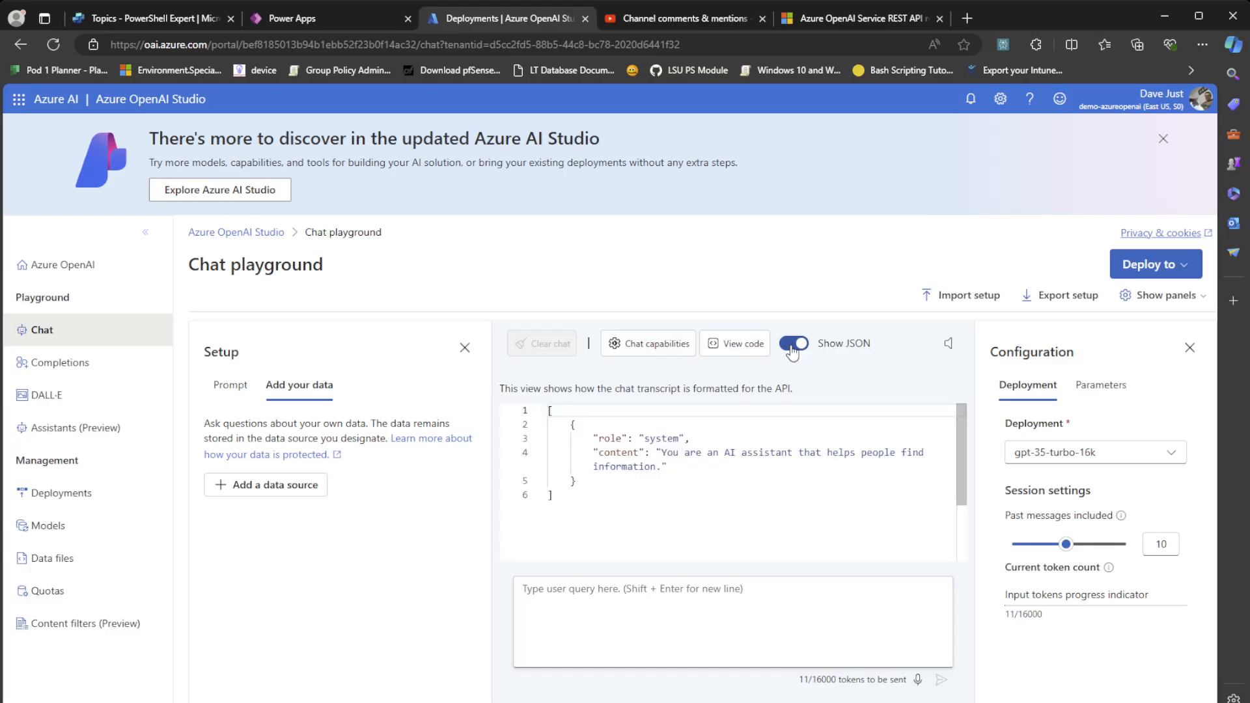
{"action": "left_click", "coordinate": [733, 343]}
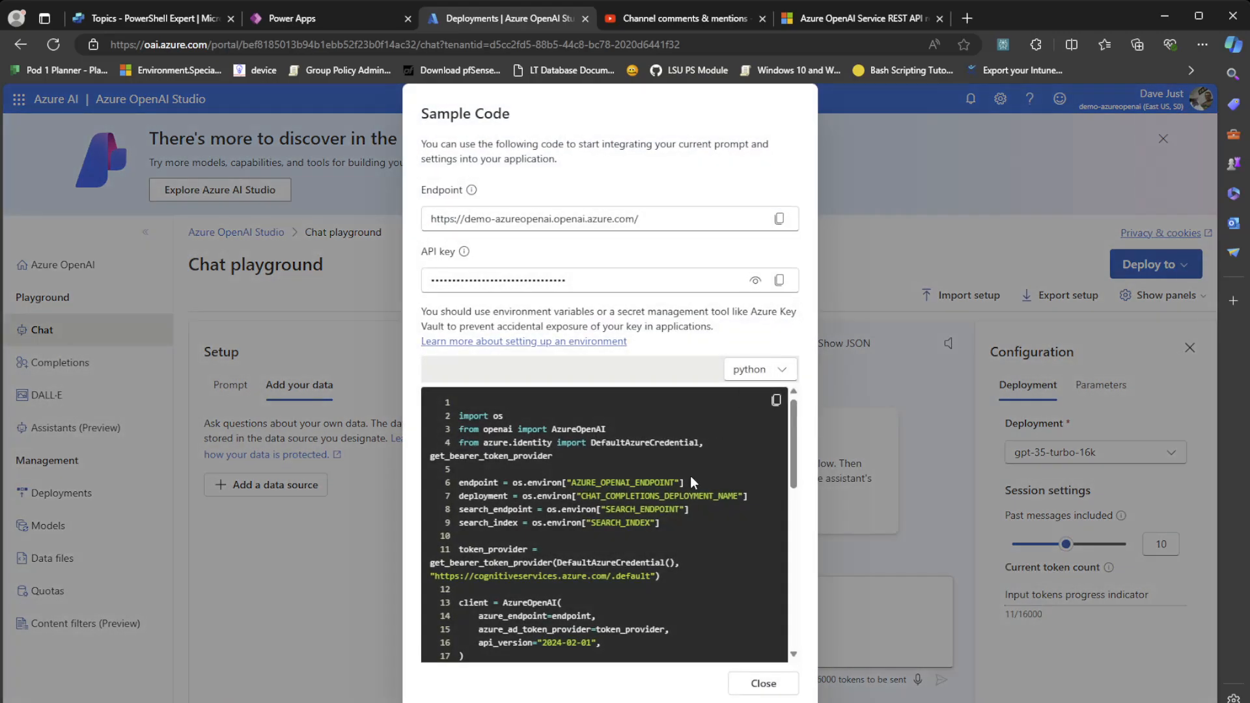
{"action": "scroll", "scroll_direction": "down", "scroll_amount": 3}
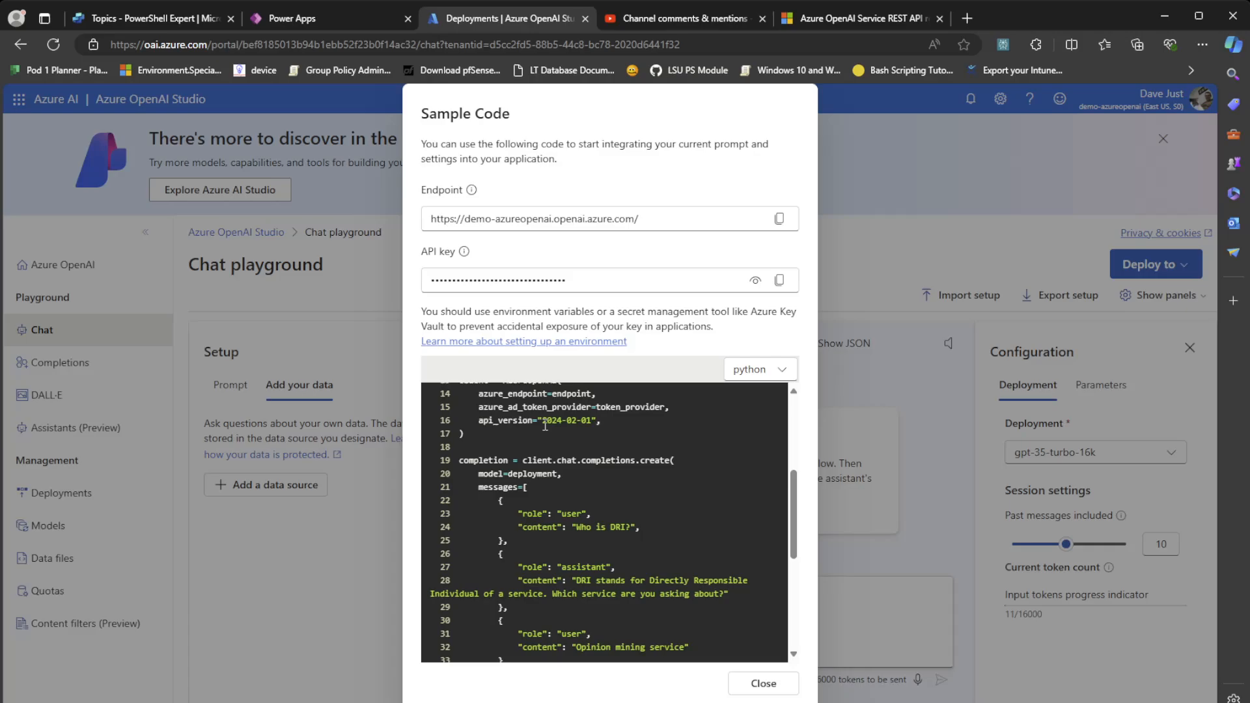
{"action": "double_click", "coordinate": [566, 421]}
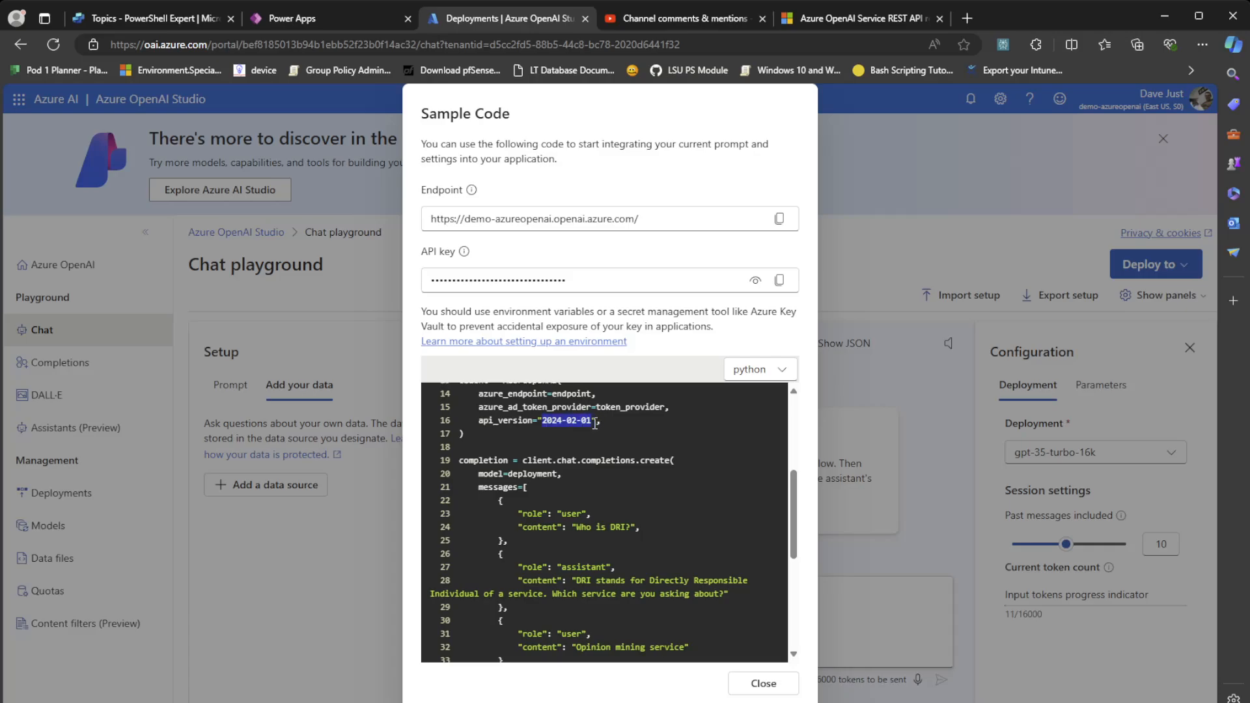
{"action": "left_click", "coordinate": [857, 18]}
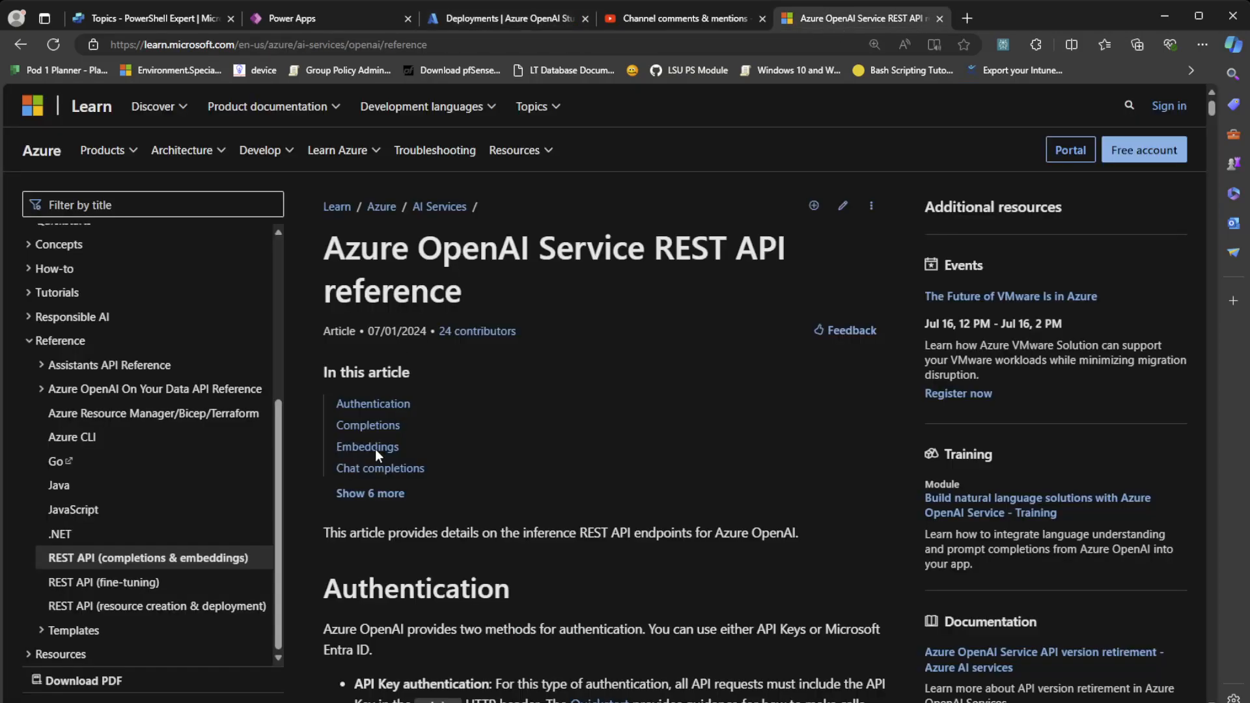
Locate 2024-02-01 in the REST API's Supported versions list, then go back to the sample code
{"action": "scroll", "scroll_direction": "down", "scroll_amount": 3}
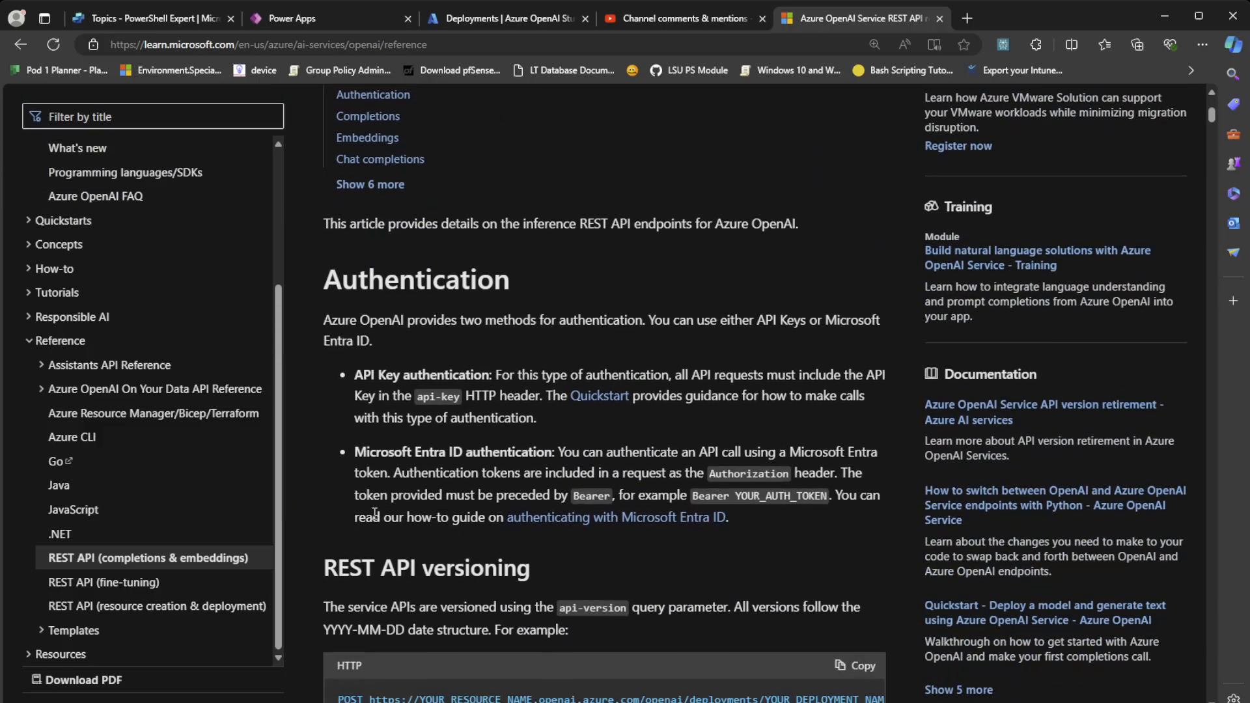
{"action": "scroll", "scroll_direction": "down", "scroll_amount": 3}
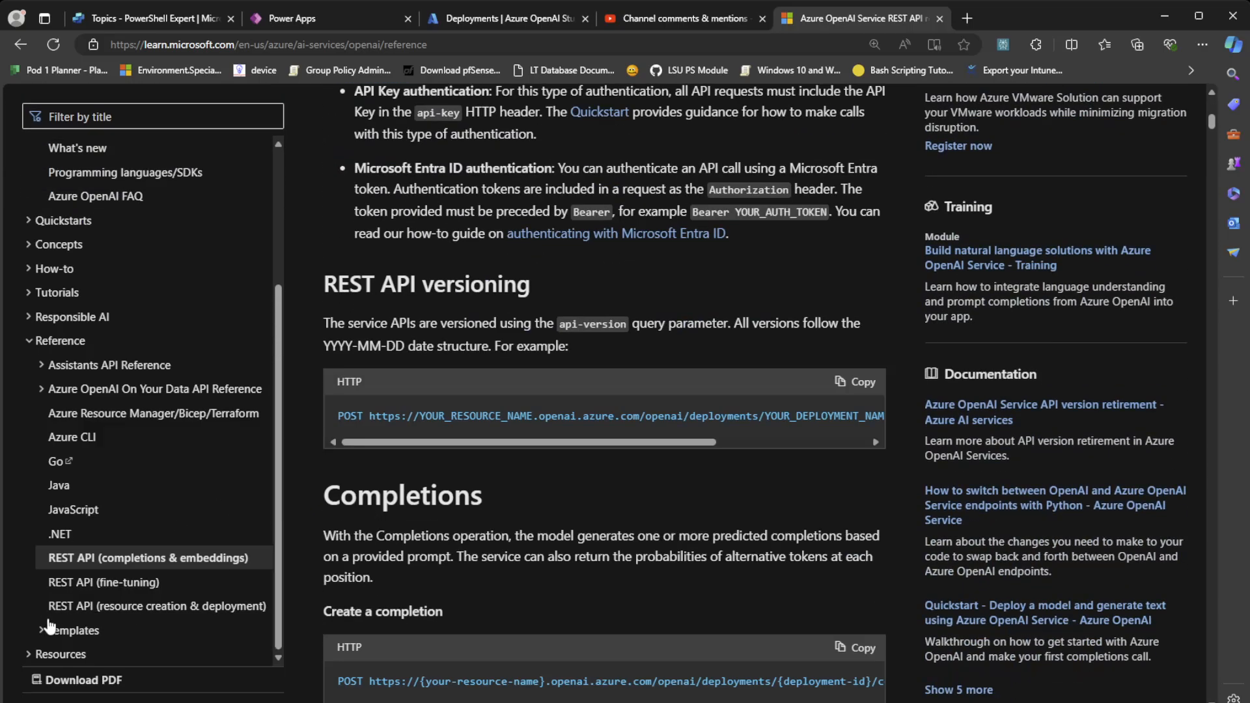
{"action": "scroll", "scroll_direction": "down", "scroll_amount": 3}
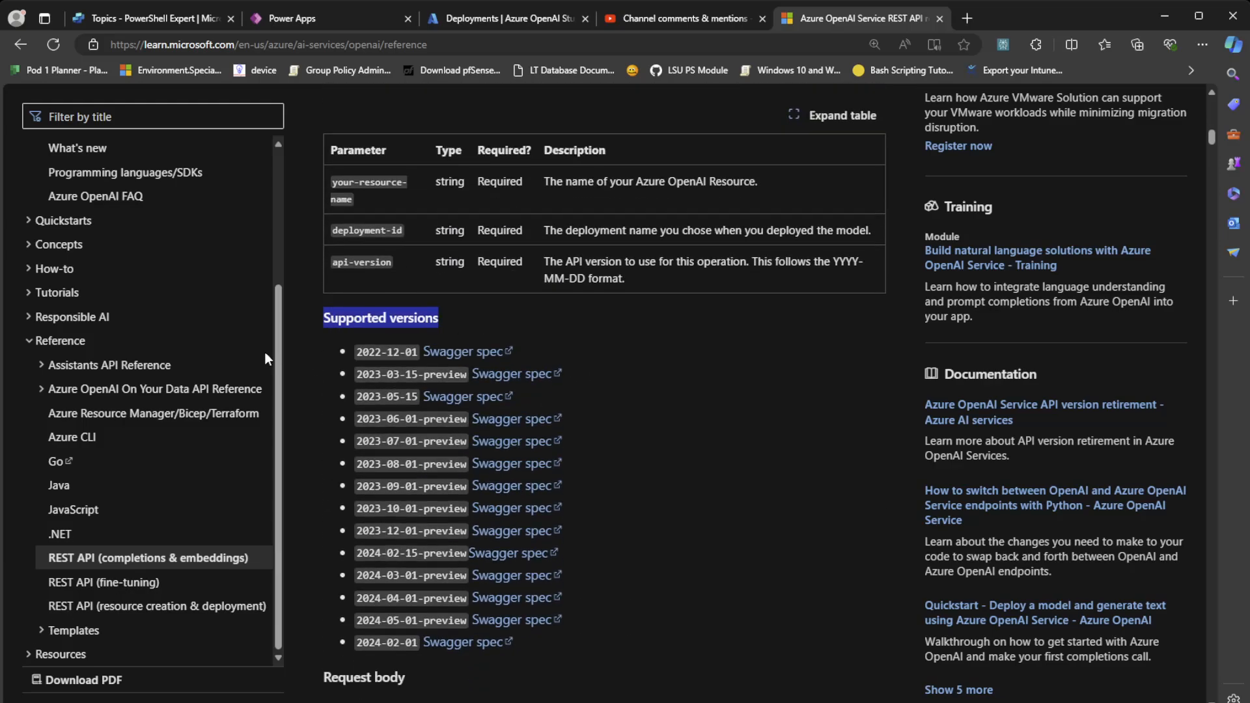
{"action": "scroll", "scroll_direction": "down", "scroll_amount": 3}
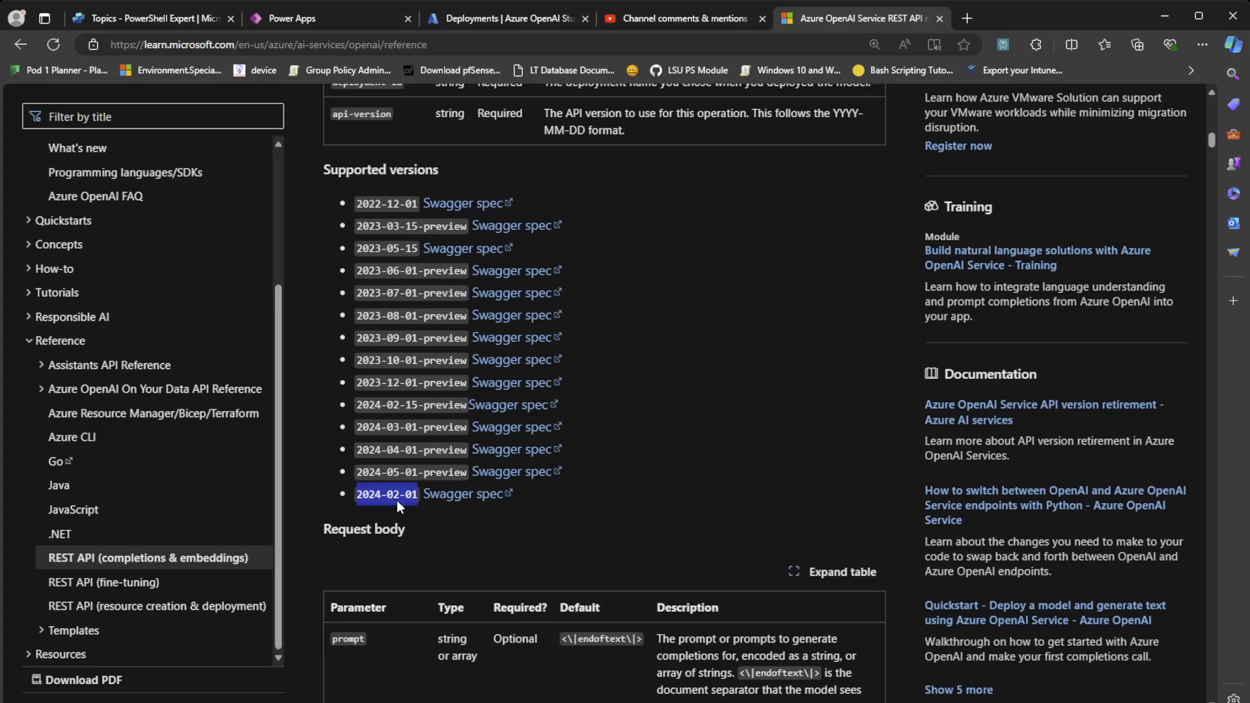
{"action": "left_click", "coordinate": [406, 494]}
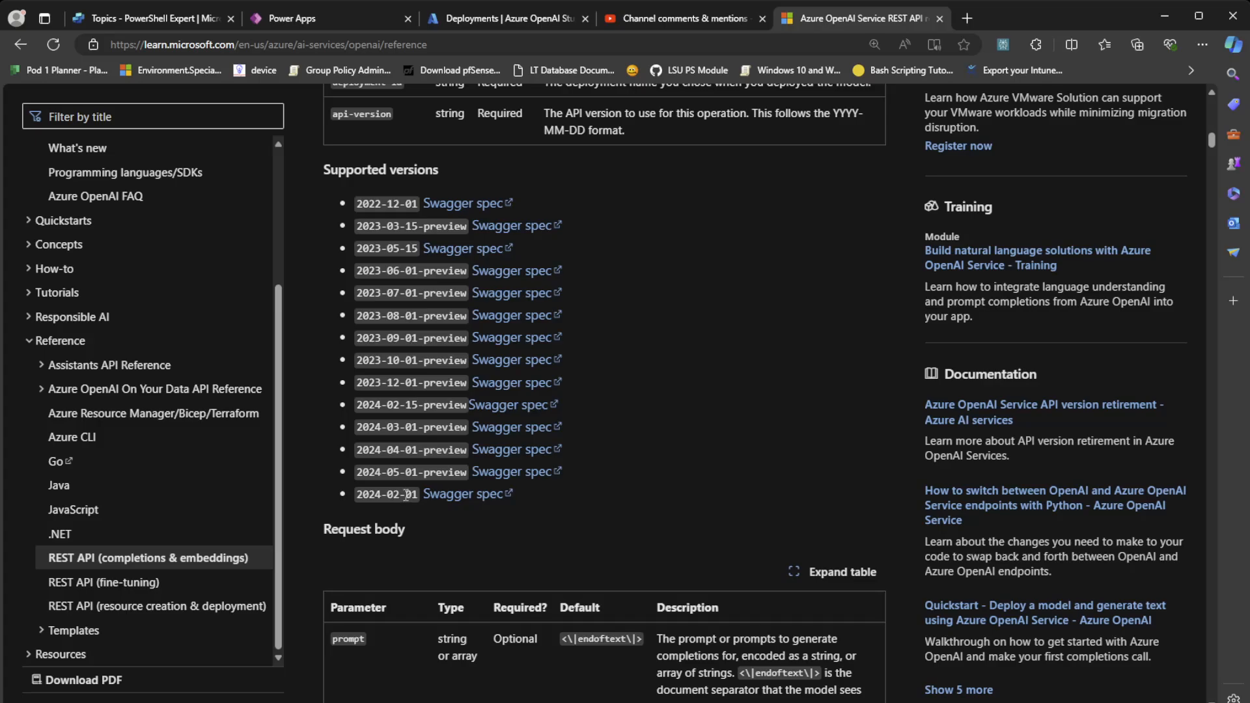
{"action": "left_click", "coordinate": [504, 18]}
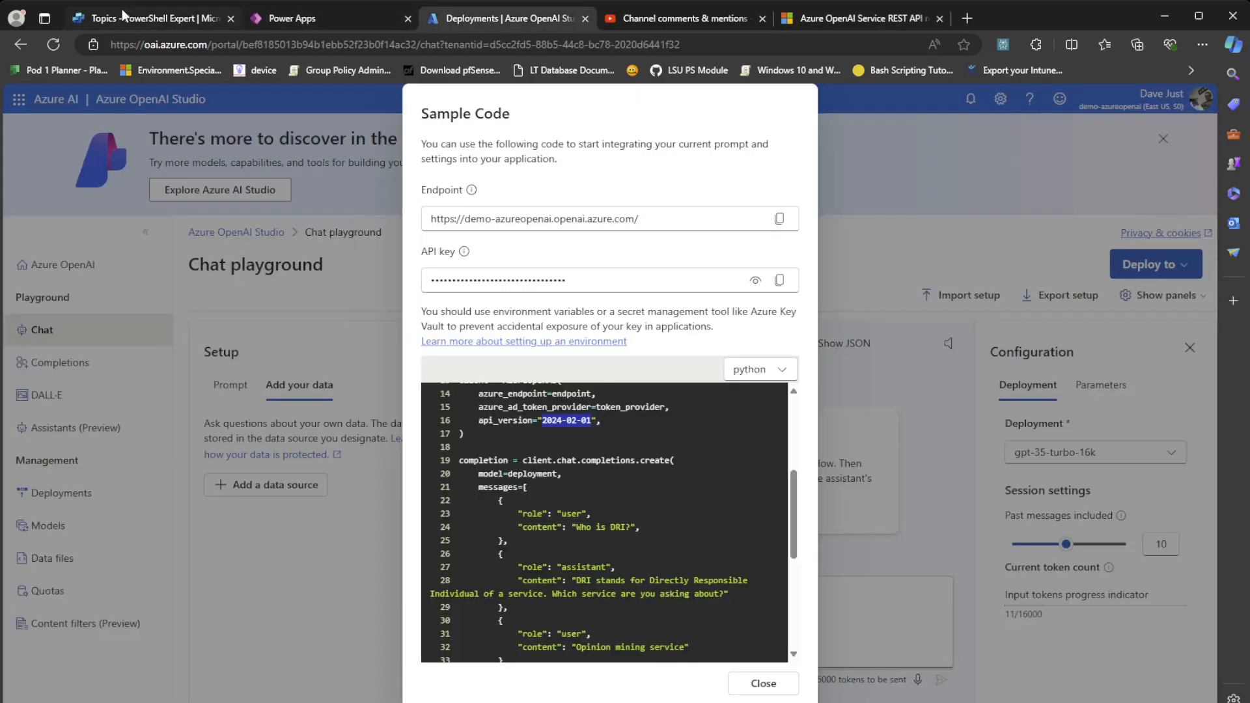
Locate the embedding deployment name text-embedding-ada-002 in the Copilot Studio topic YAML
{"action": "left_click", "coordinate": [151, 18]}
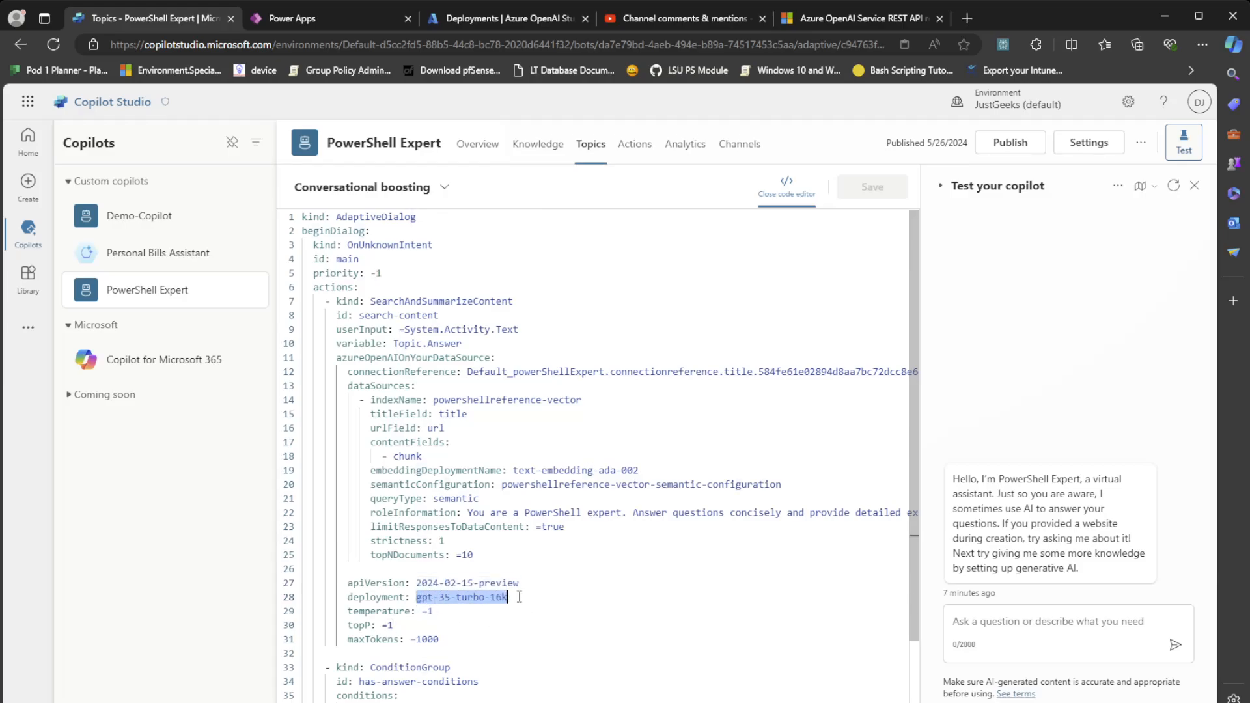
{"action": "scroll", "scroll_direction": "down", "scroll_amount": 3}
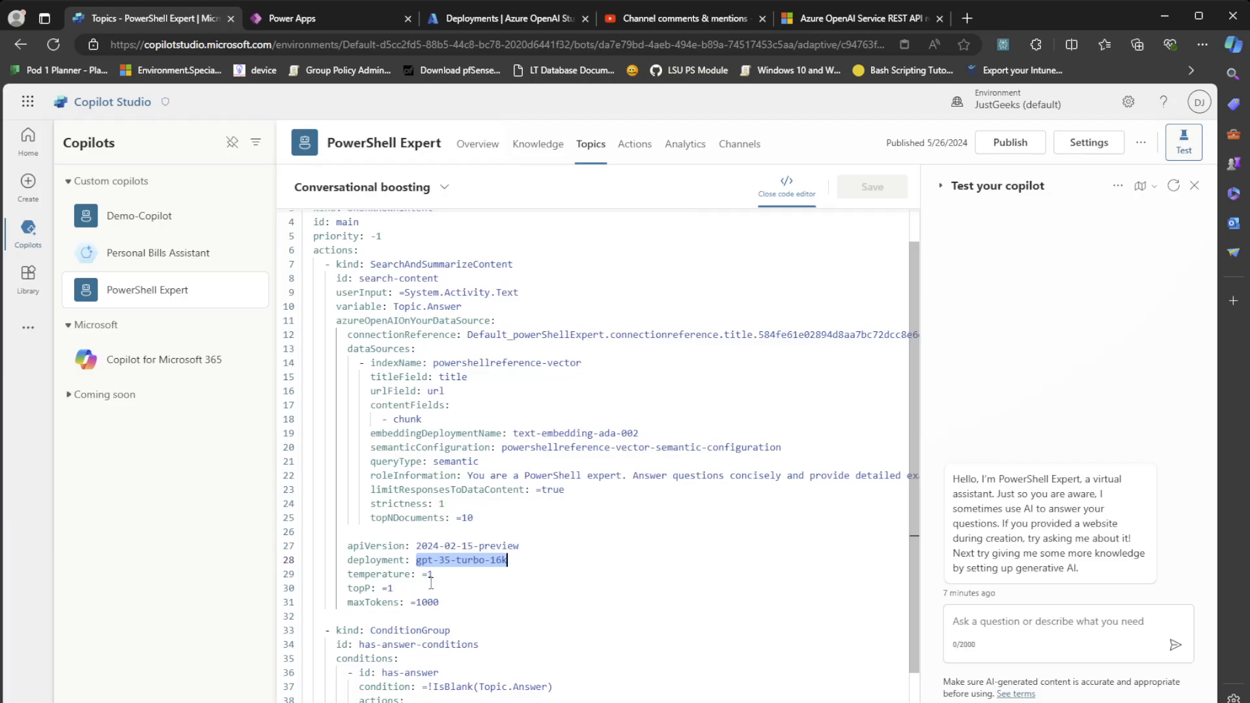
{"action": "scroll", "scroll_direction": "down", "scroll_amount": 3}
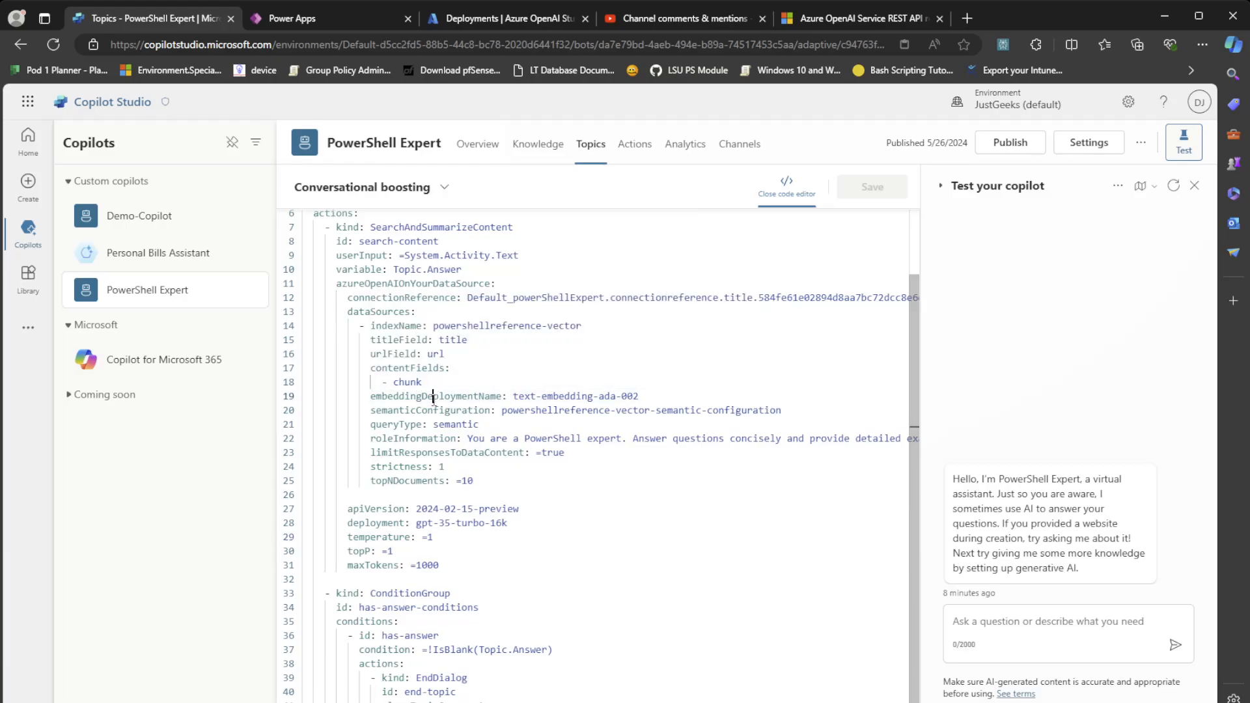
{"action": "double_click", "coordinate": [574, 396]}
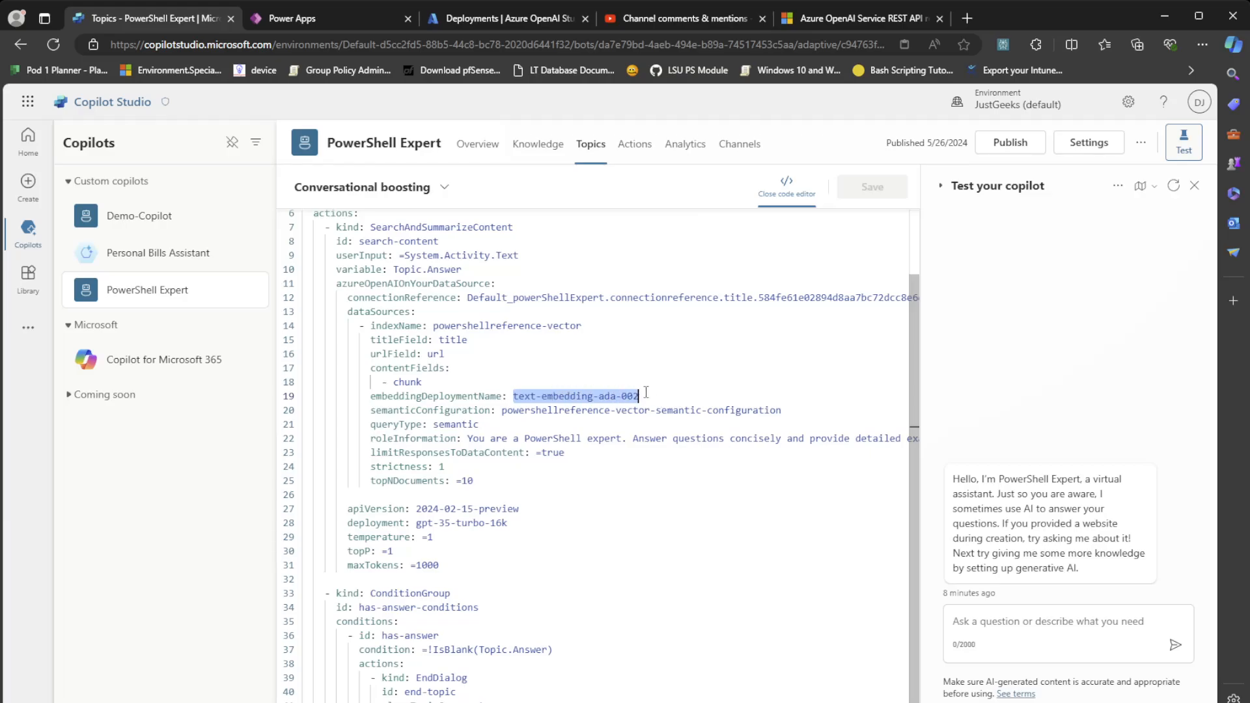
{"action": "mouse_move", "coordinate": [434, 397]}
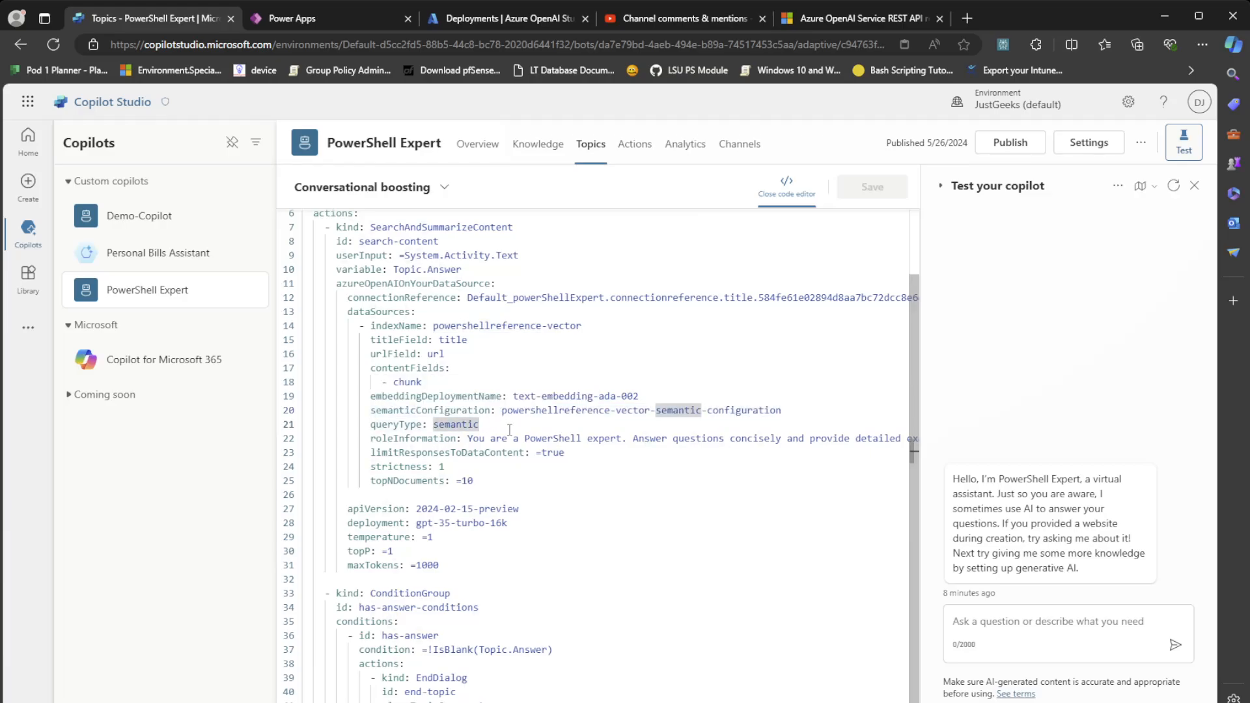
Highlight the semantic query type value, then return to Azure OpenAI Studio's sample code
{"action": "scroll", "scroll_direction": "down", "scroll_amount": 3}
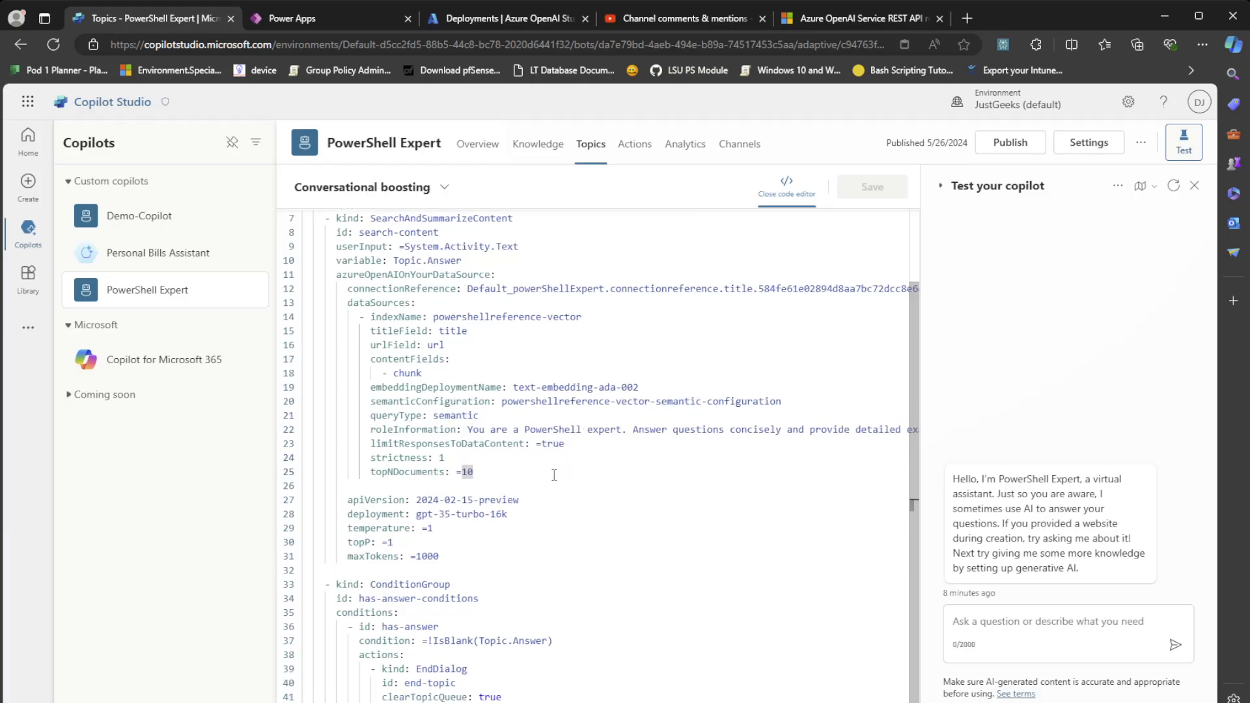
{"action": "scroll", "scroll_direction": "up", "scroll_amount": 3}
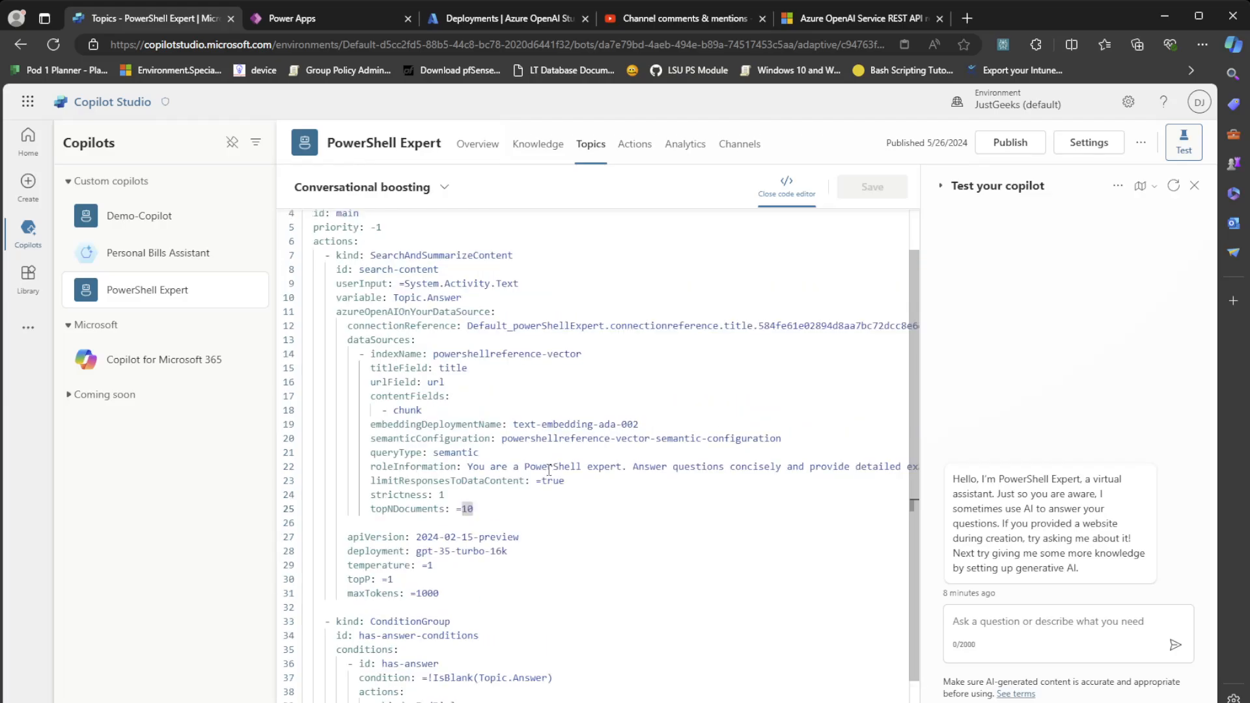
{"action": "double_click", "coordinate": [638, 475]}
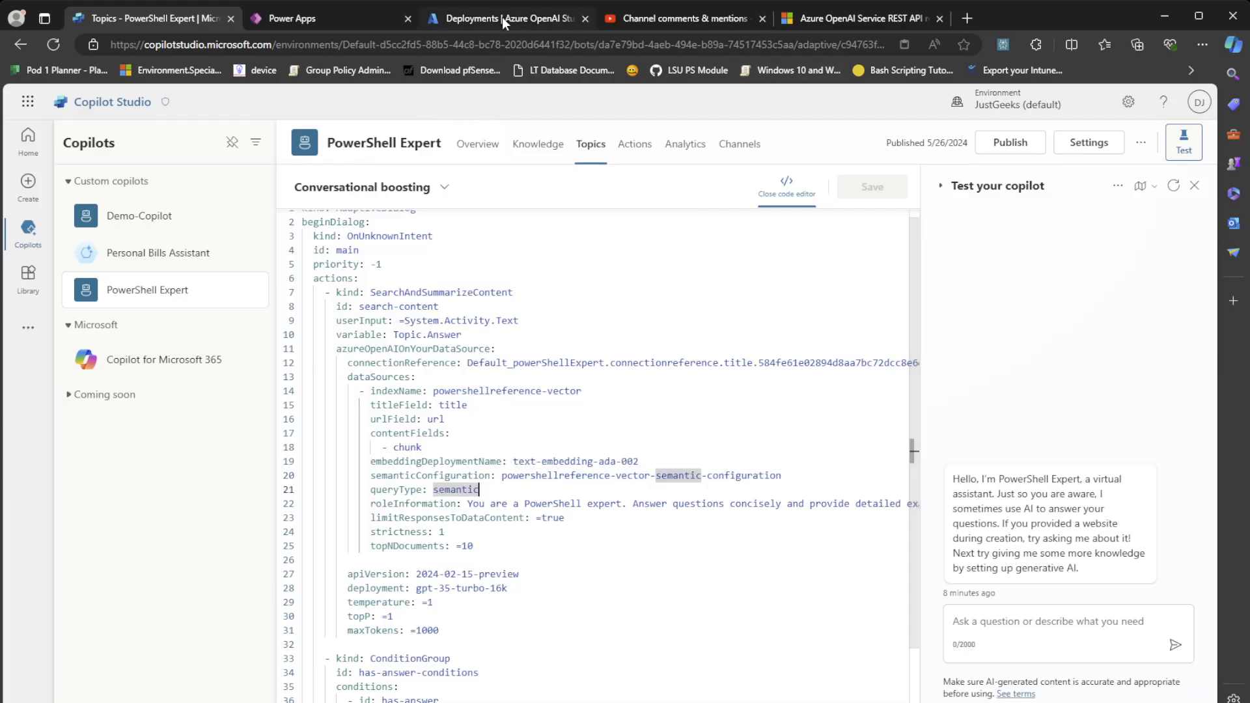
{"action": "left_click", "coordinate": [504, 18]}
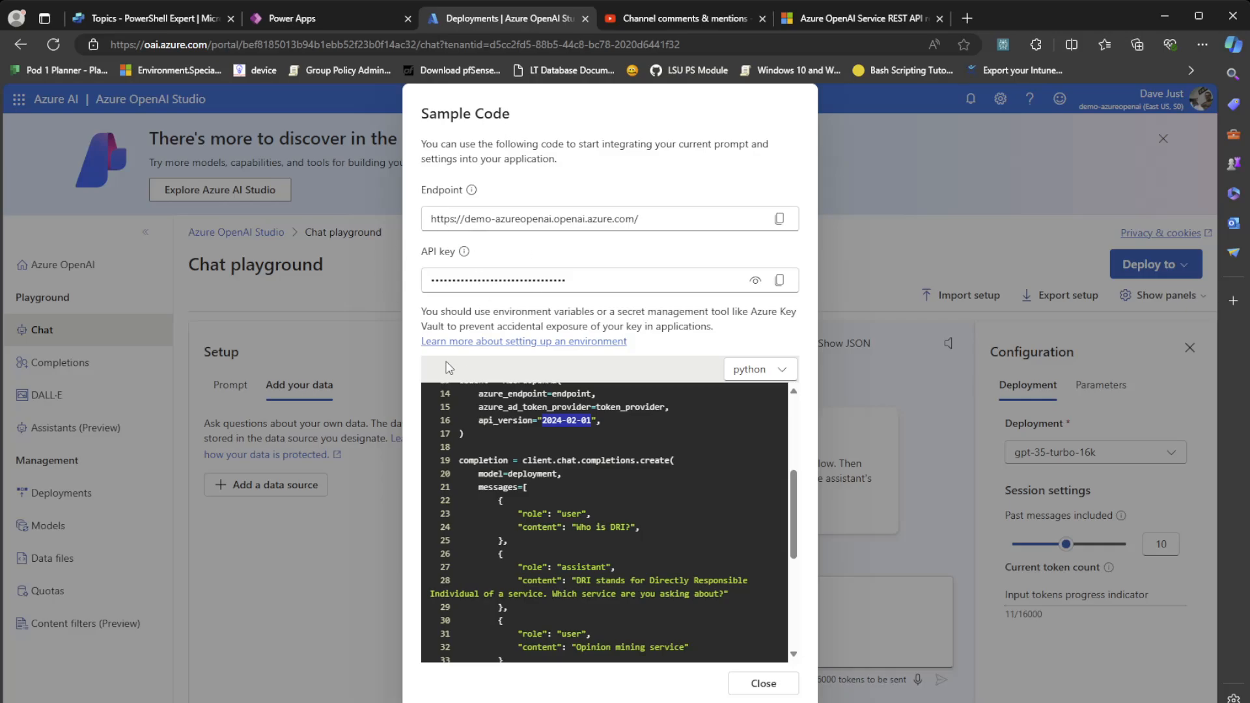
{"action": "mouse_move", "coordinate": [737, 182]}
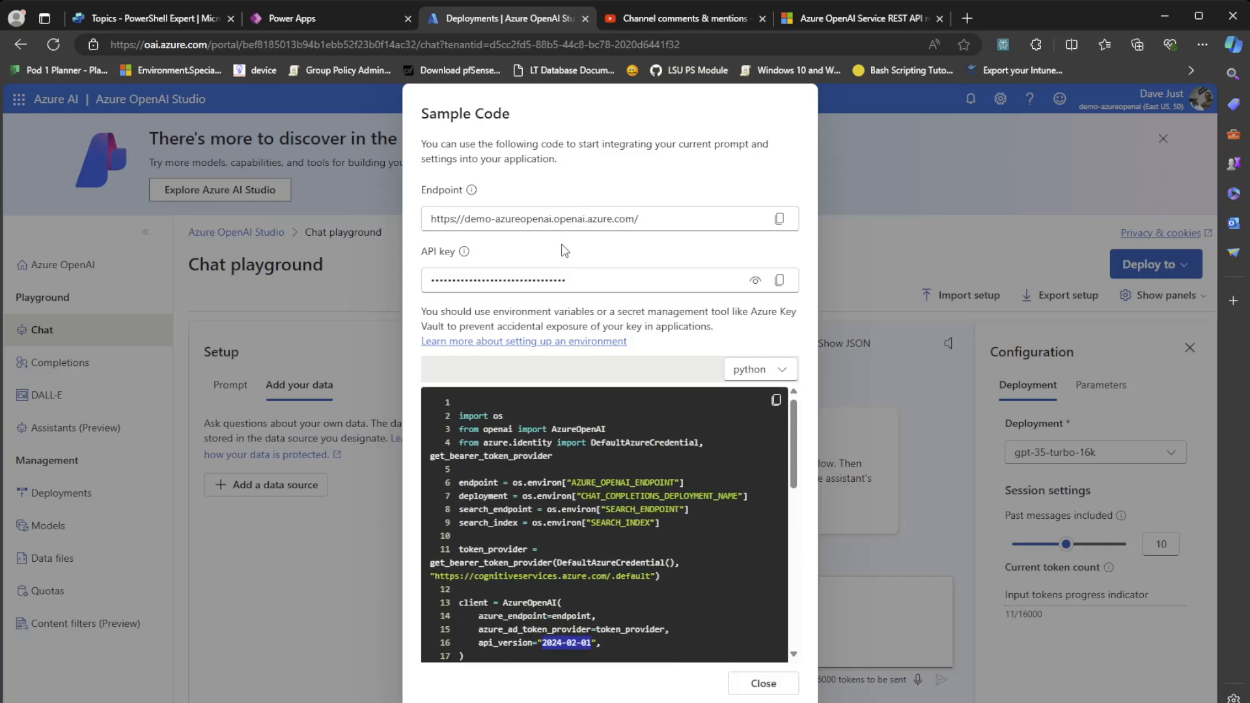
{"action": "mouse_move", "coordinate": [762, 683]}
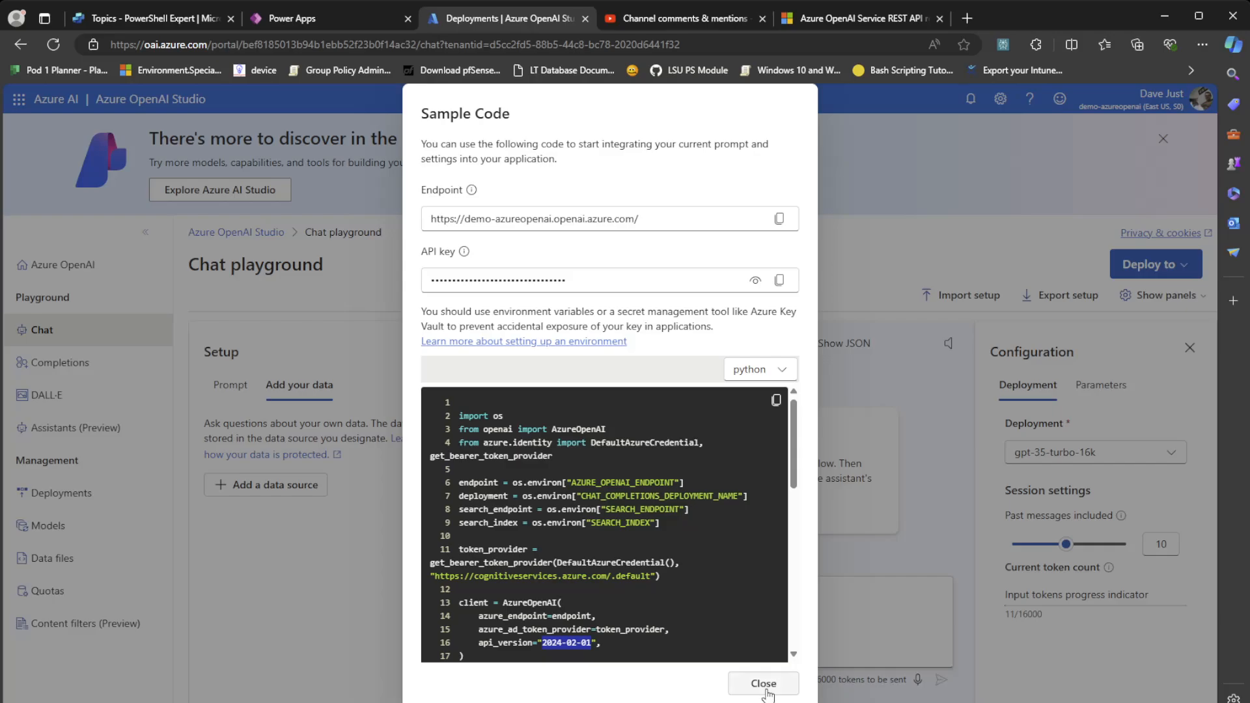
{"action": "mouse_move", "coordinate": [692, 491]}
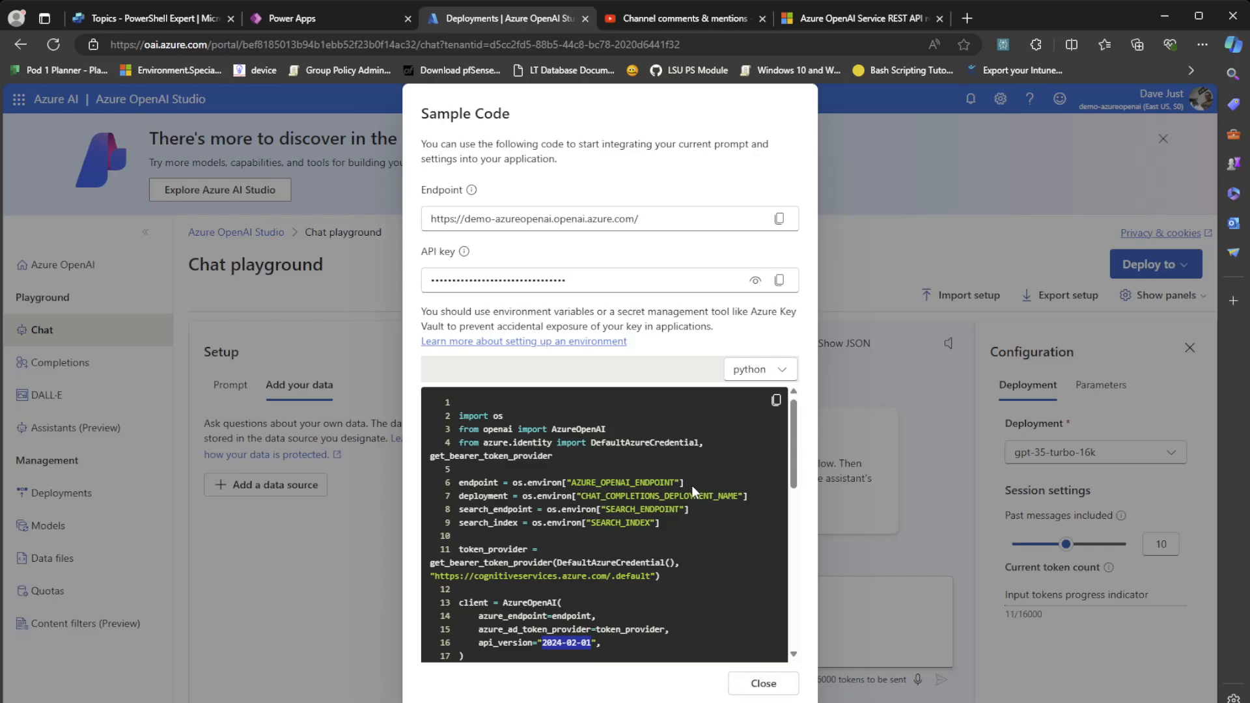
{"action": "mouse_move", "coordinate": [757, 369]}
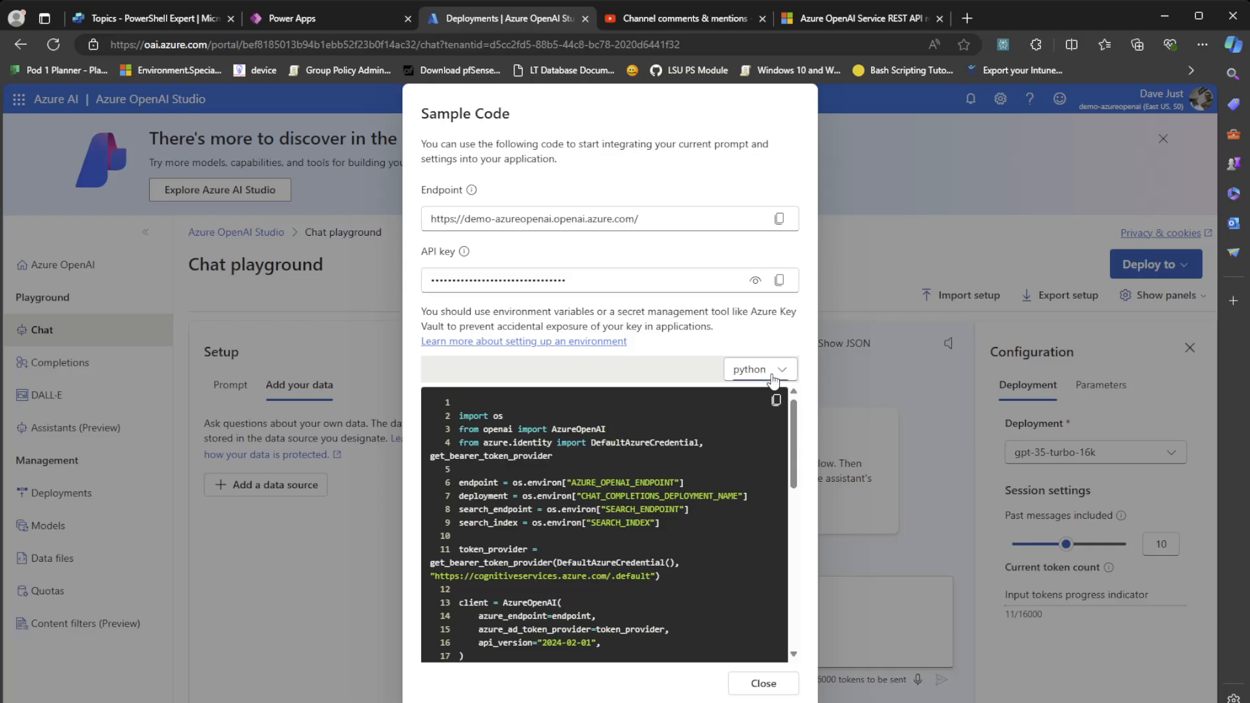
View the sample code as JSON, then curl (API version 2024-02-15-preview), and close it
{"action": "left_click", "coordinate": [758, 369]}
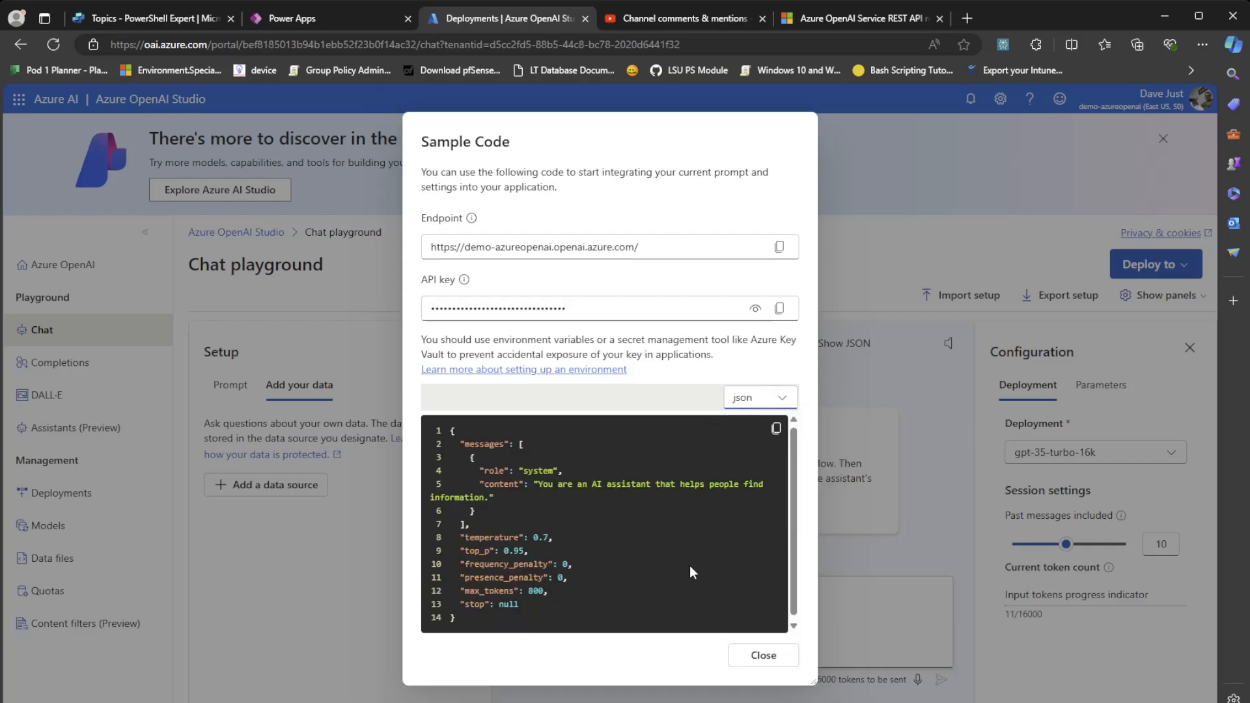
{"action": "left_click", "coordinate": [757, 397]}
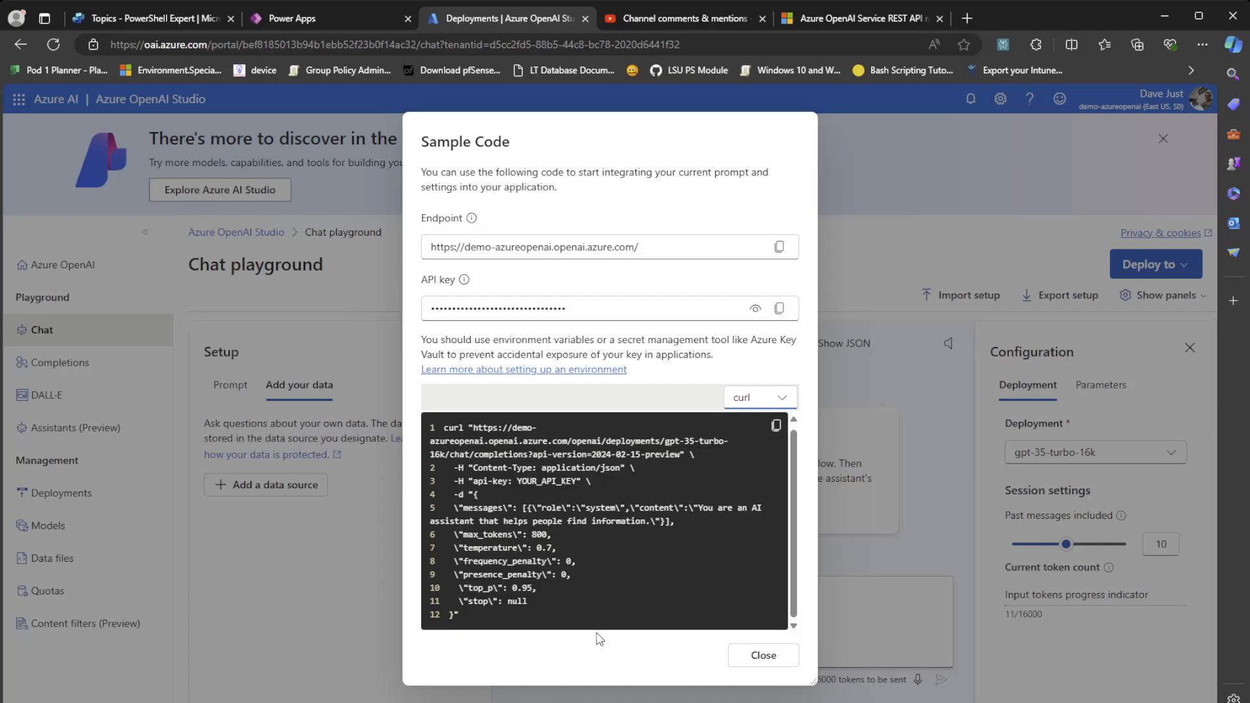
{"action": "left_click", "coordinate": [761, 654]}
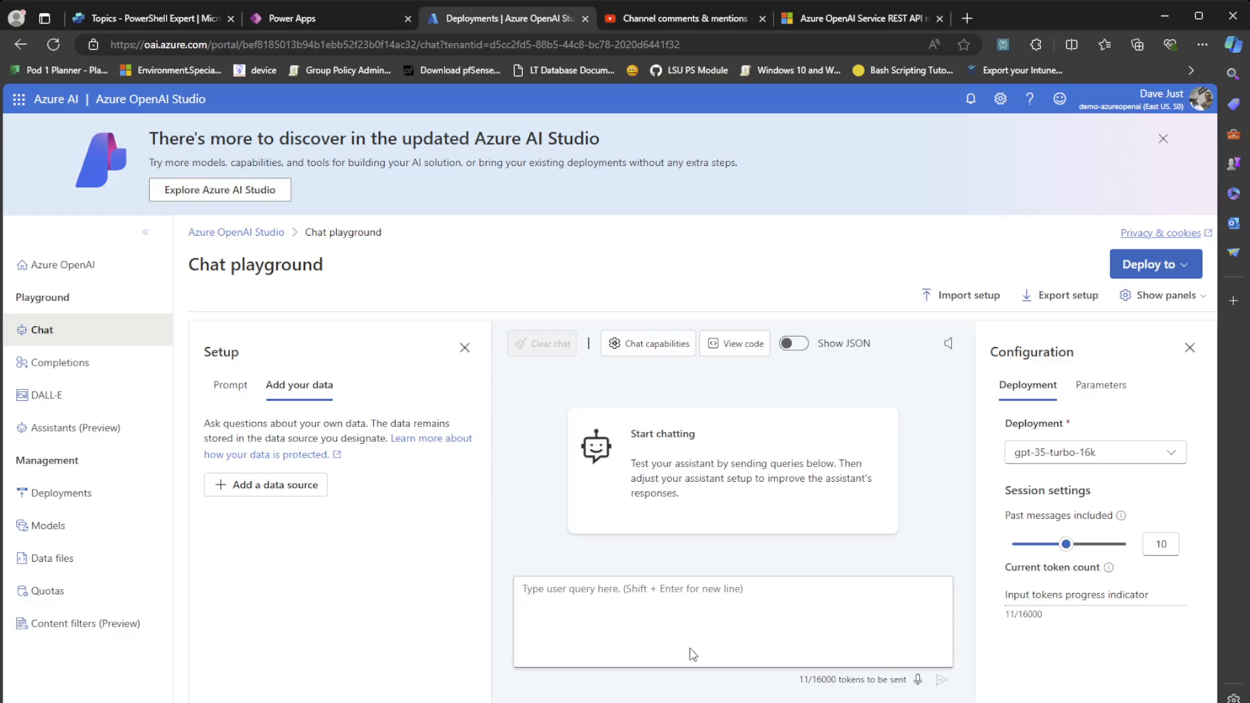
{"action": "mouse_move", "coordinate": [46, 590]}
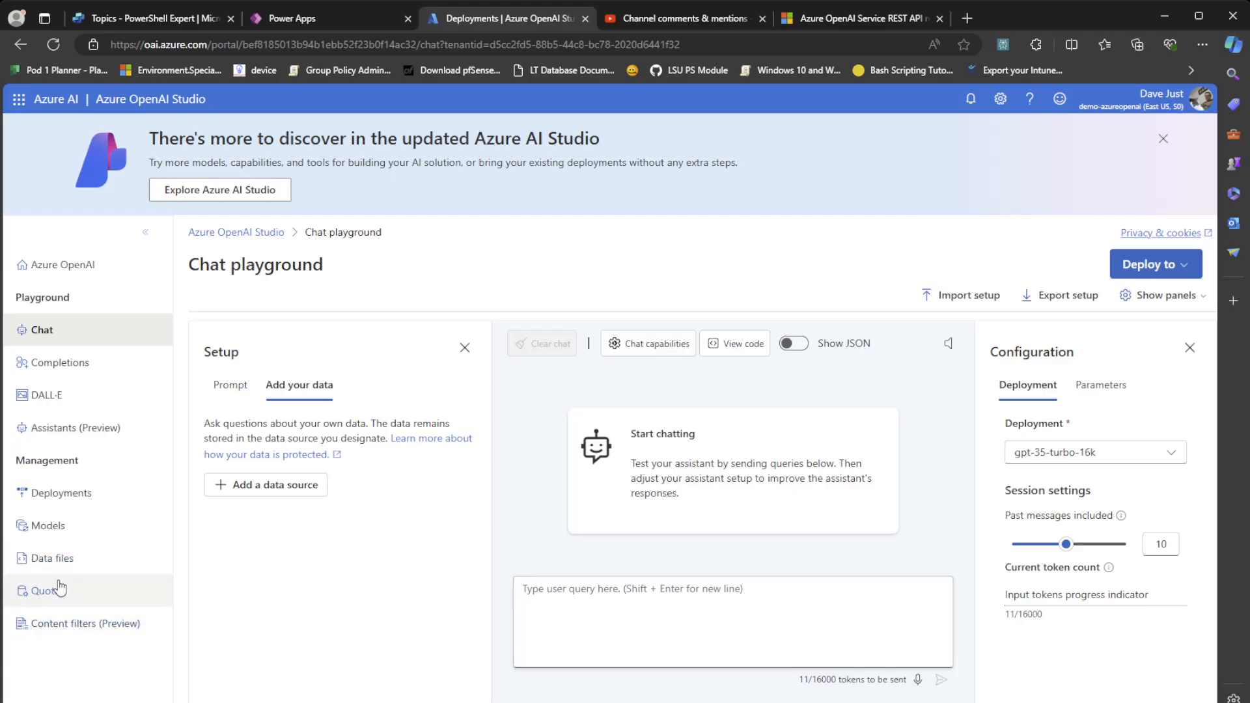